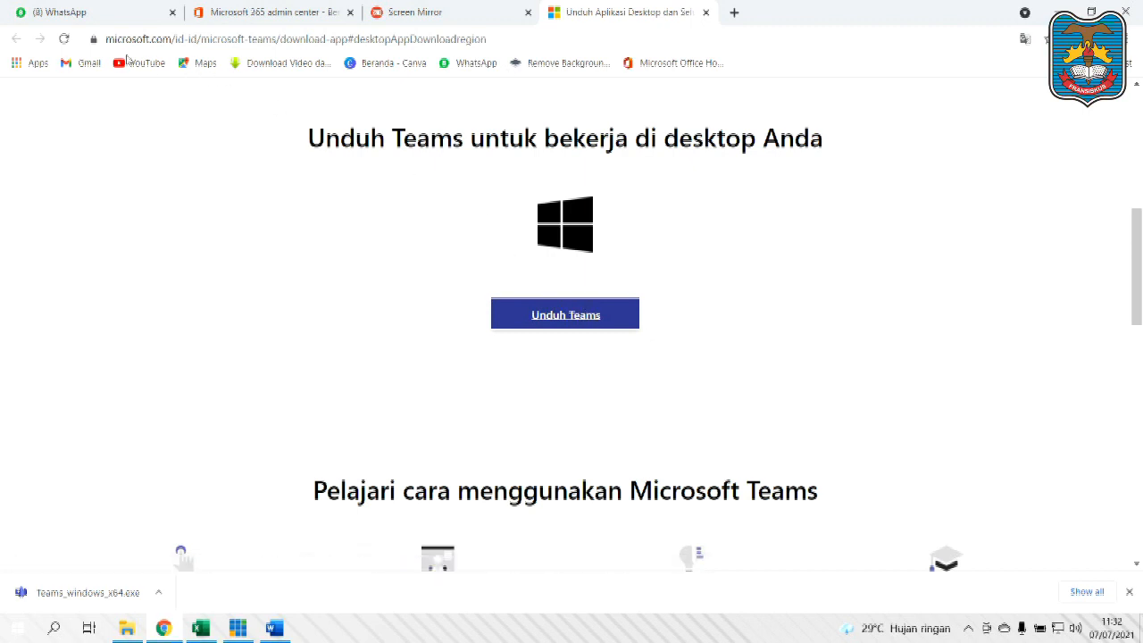
{"action": "mouse_move", "coordinate": [508, 323]}
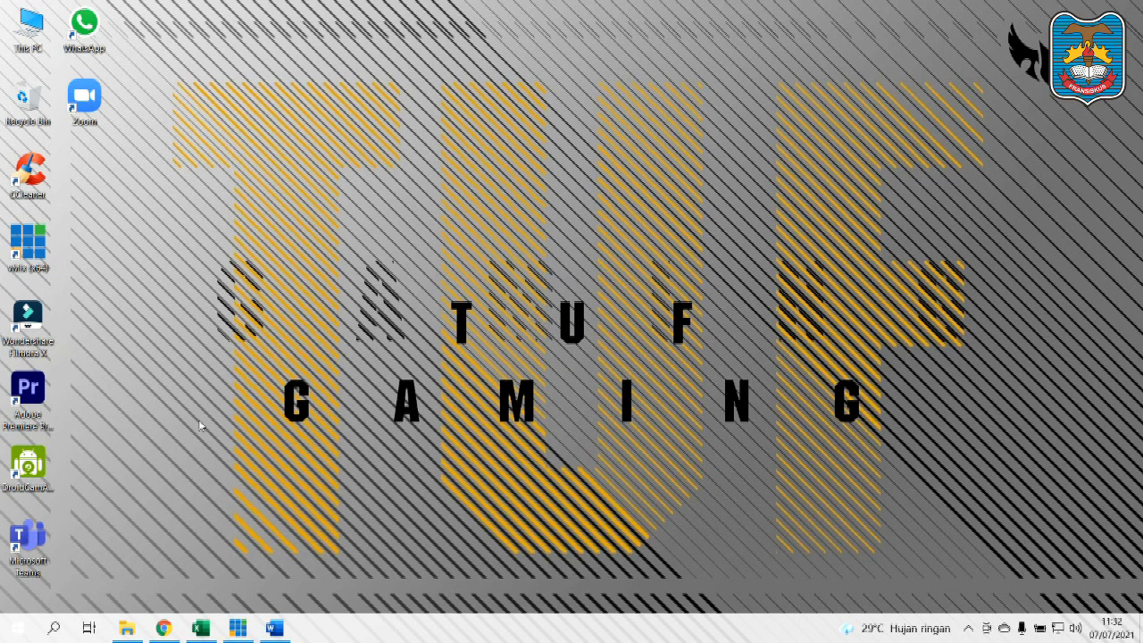
{"action": "mouse_move", "coordinate": [257, 588]}
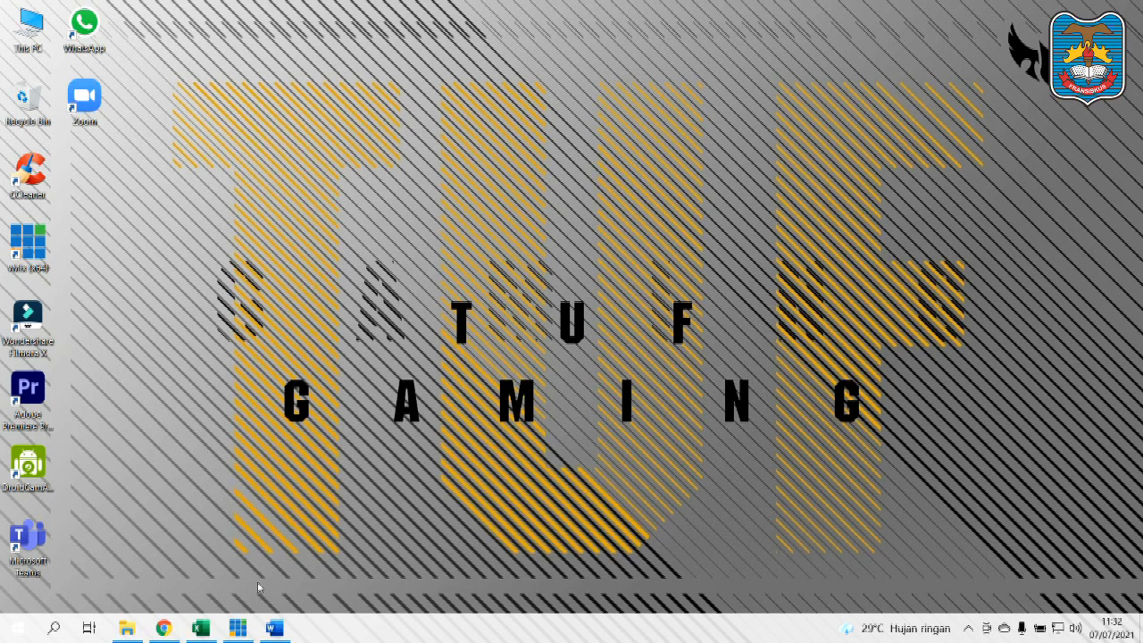
{"action": "mouse_move", "coordinate": [179, 614]}
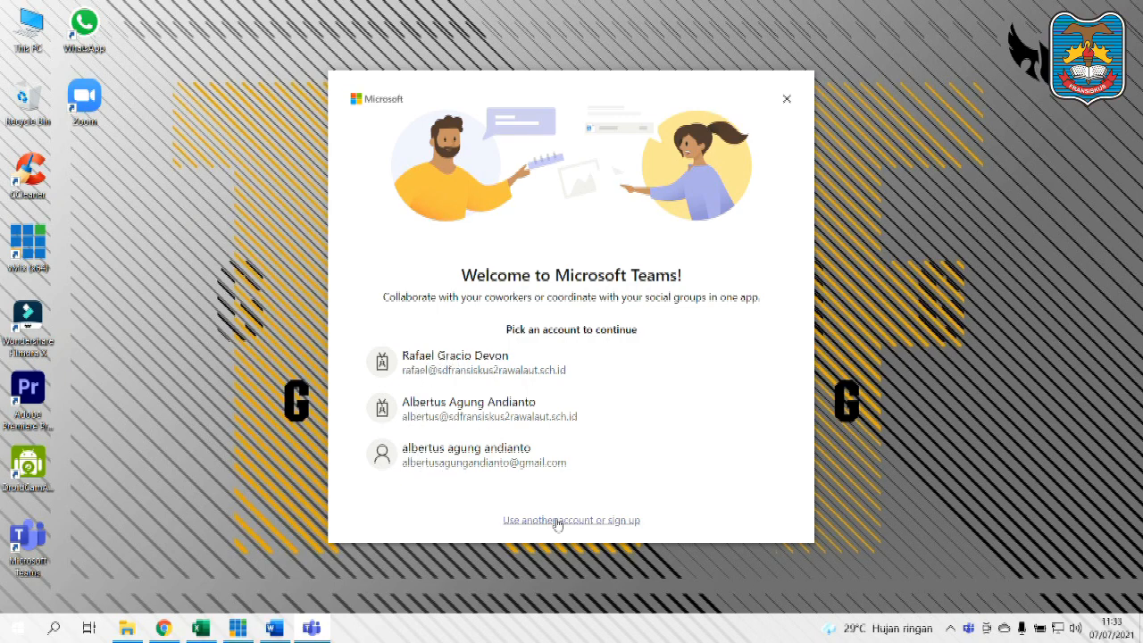
{"action": "left_click", "coordinate": [572, 520]}
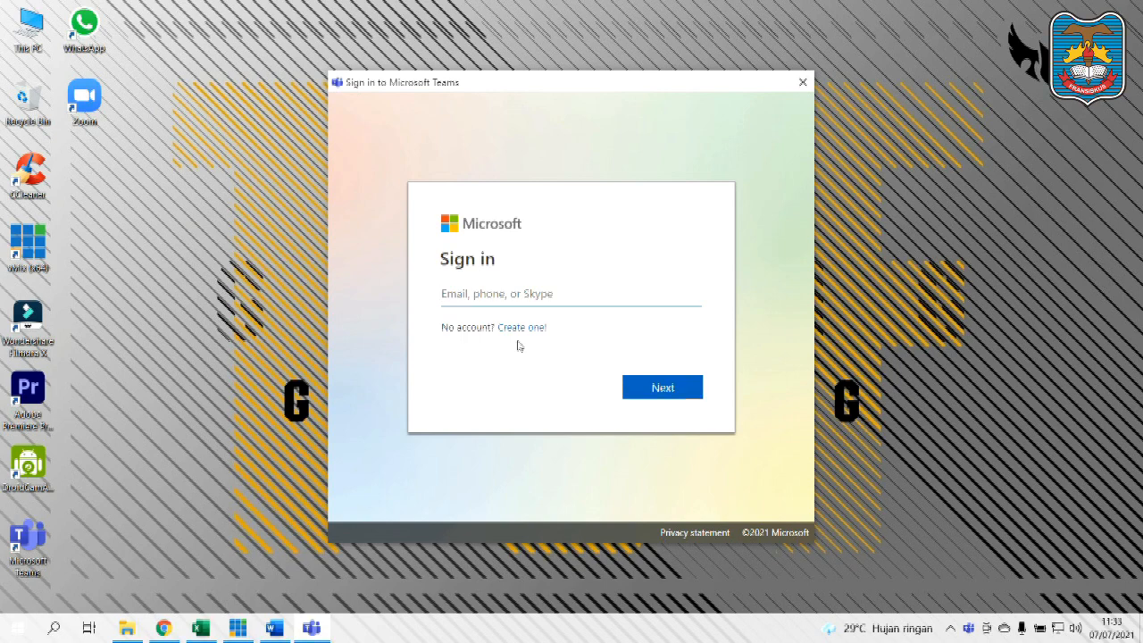
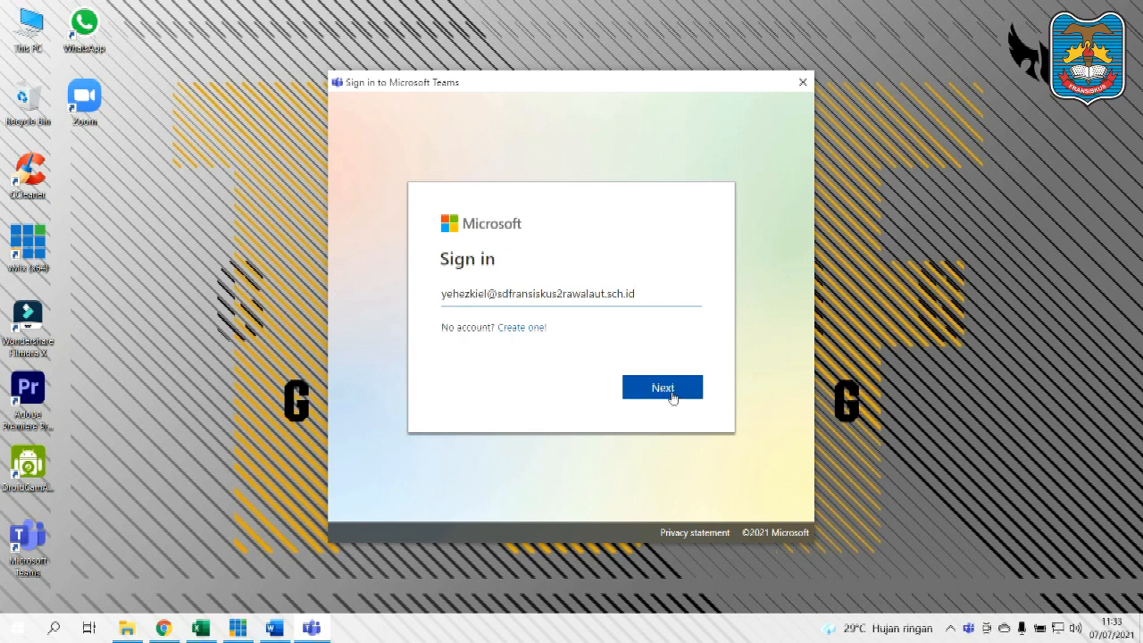
{"action": "left_click", "coordinate": [663, 388]}
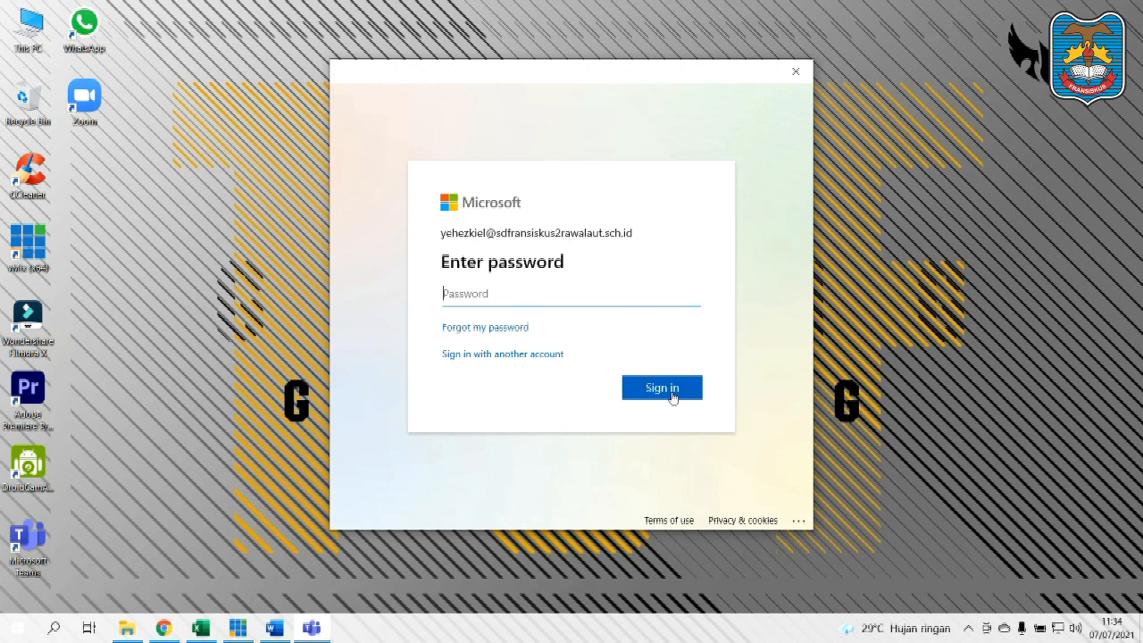
Enter the account password and submit it to sign in.
{"action": "type", "text": "•"}
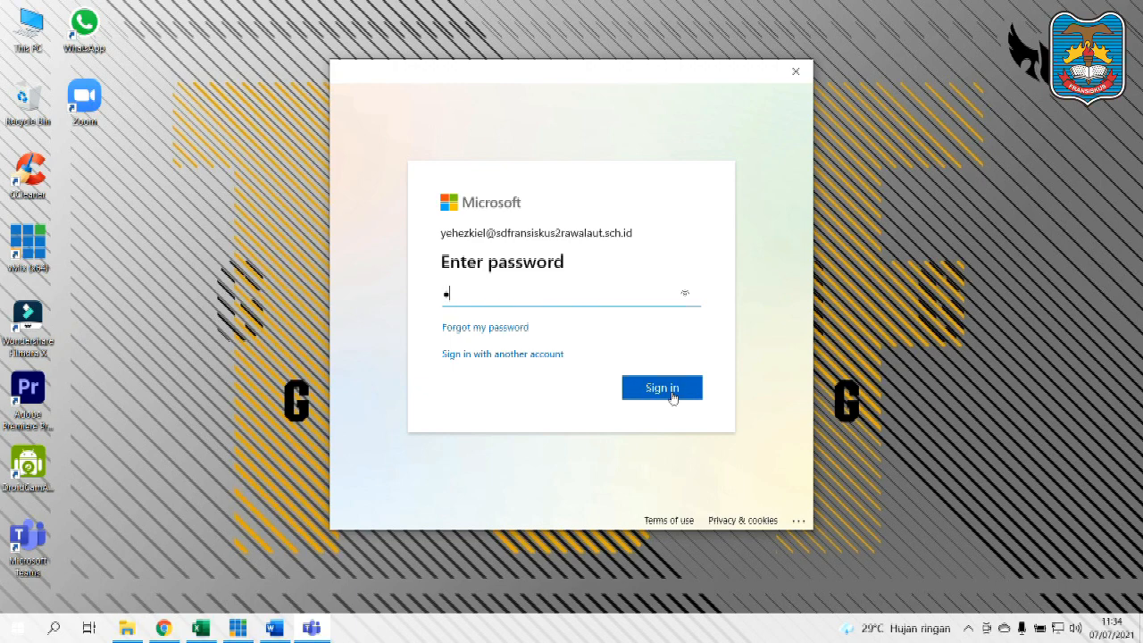
{"action": "type", "text": "••"}
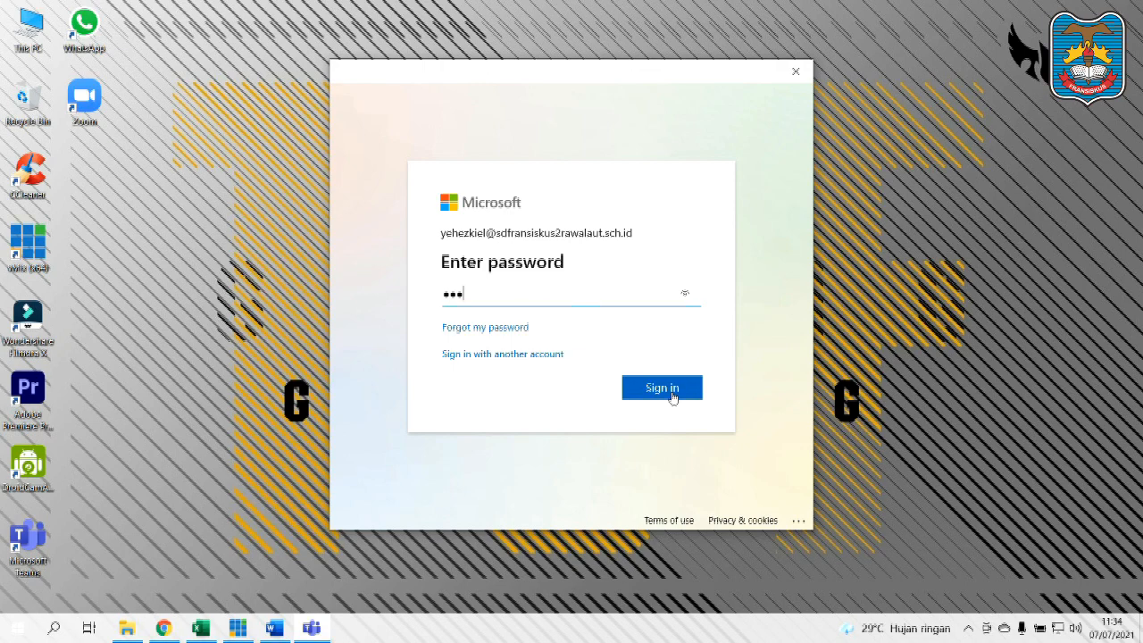
{"action": "type", "text": "••"}
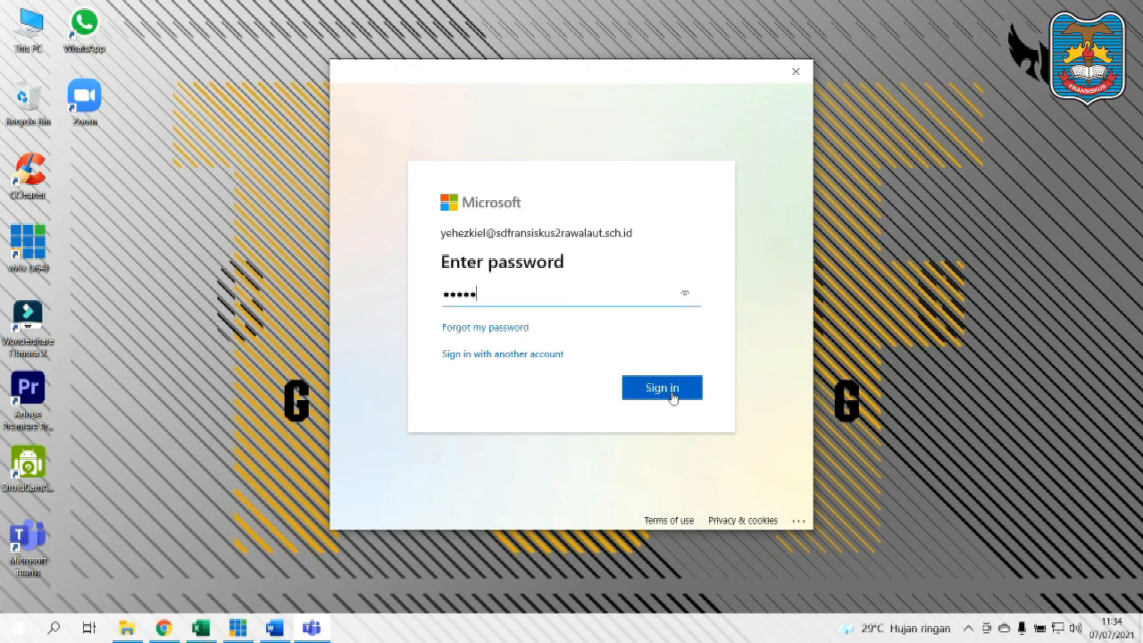
{"action": "type", "text": "•"}
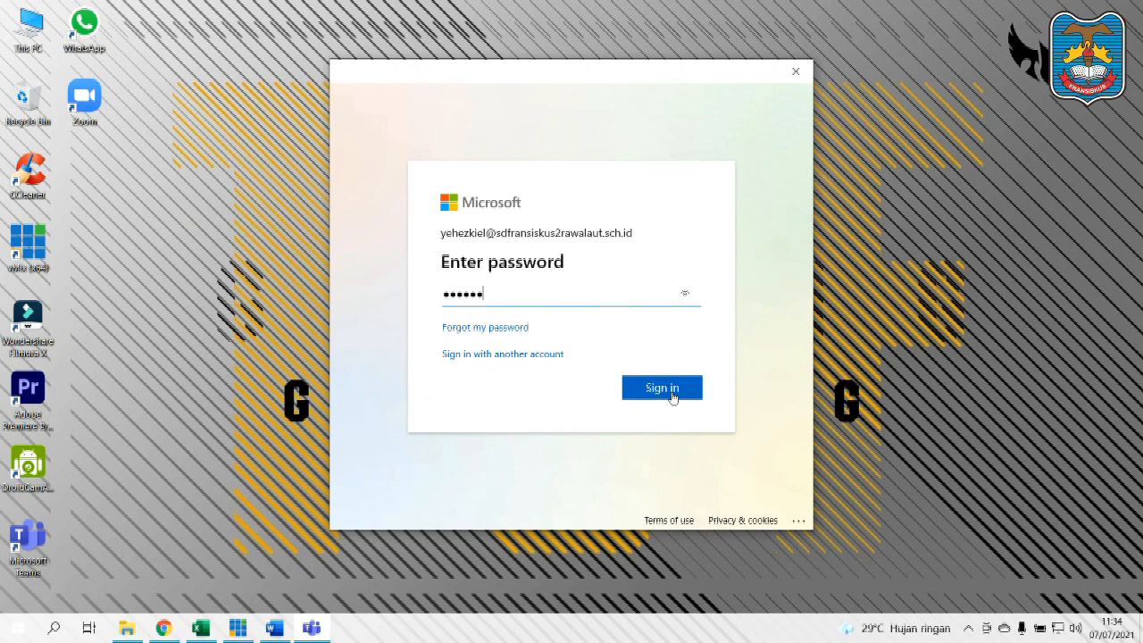
{"action": "type", "text": "••"}
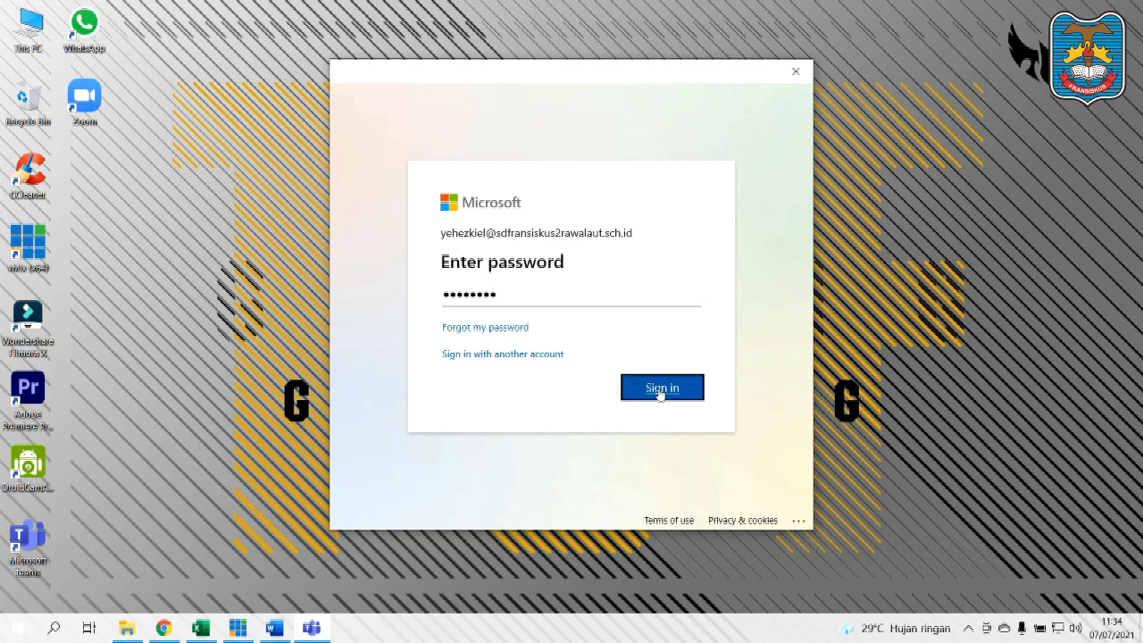
{"action": "left_click", "coordinate": [661, 388]}
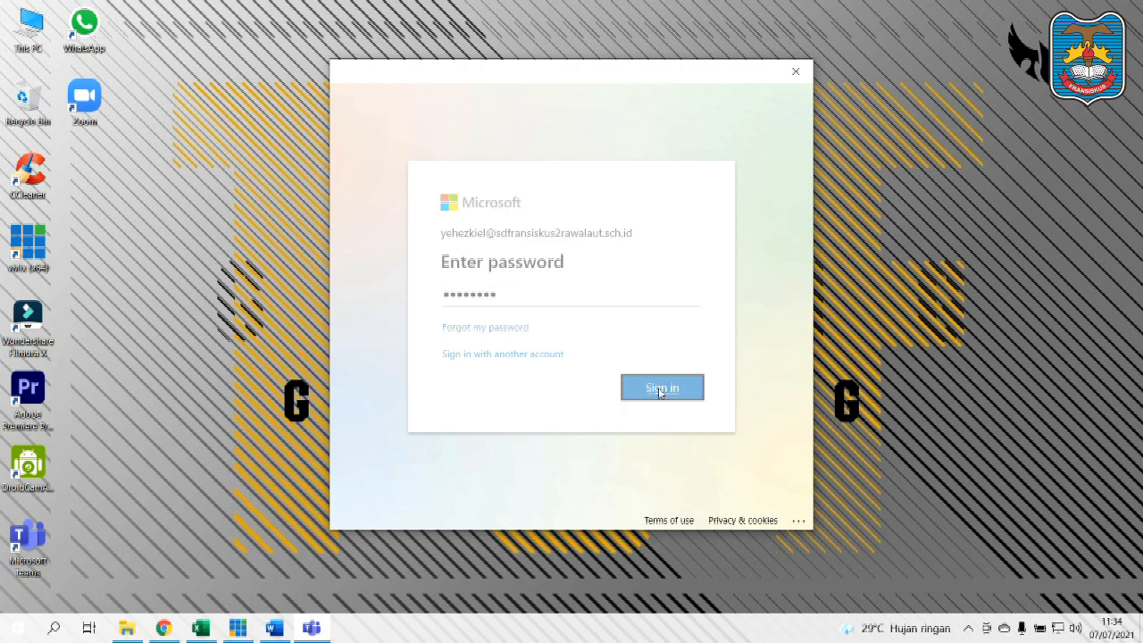
{"action": "left_click", "coordinate": [660, 388]}
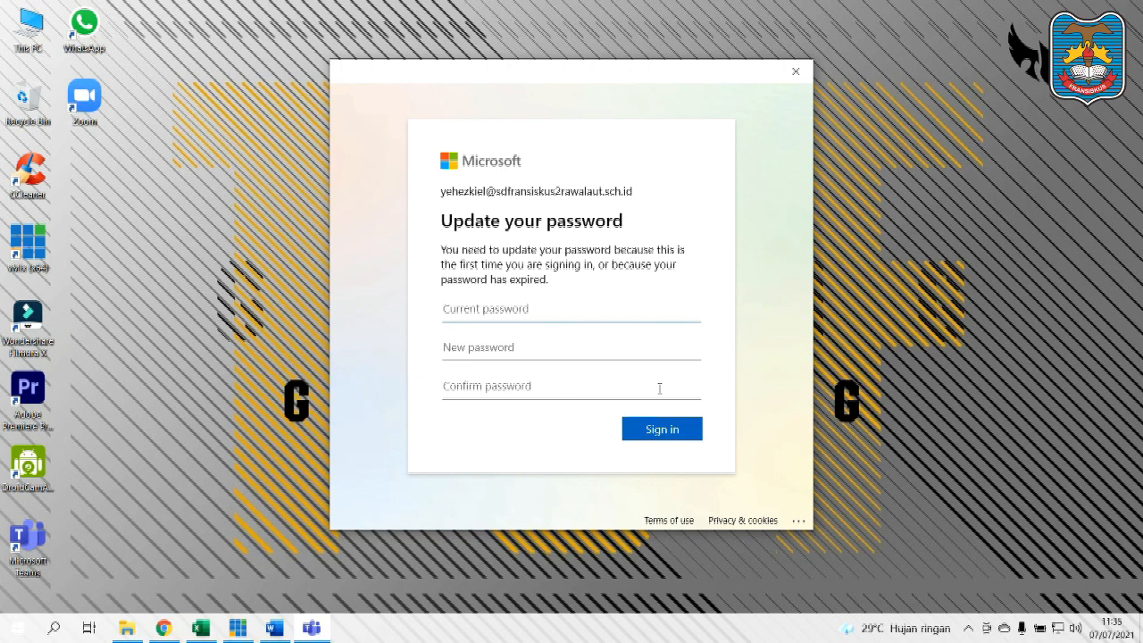
Enter the current password in the password-update form.
{"action": "left_click", "coordinate": [486, 307]}
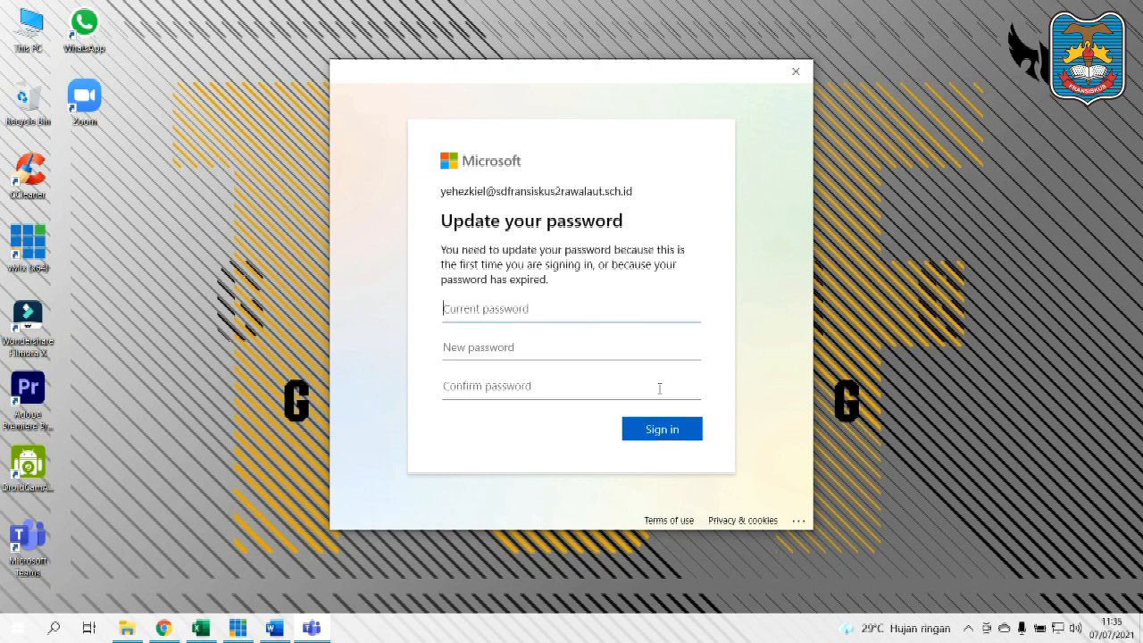
{"action": "type", "text": "•"}
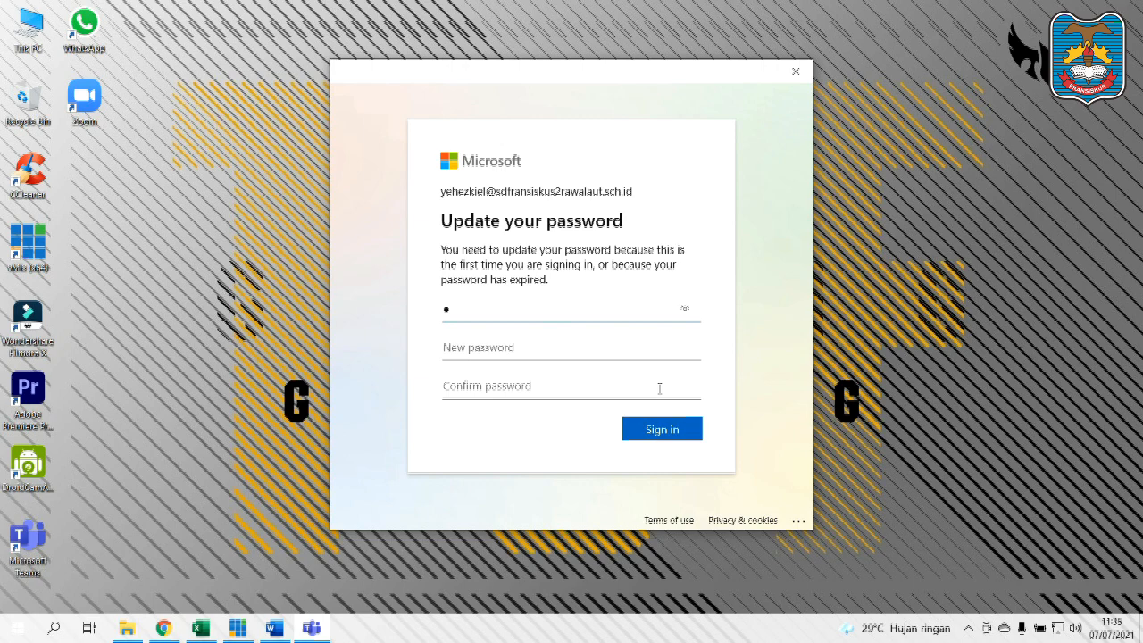
{"action": "type", "text": "••"}
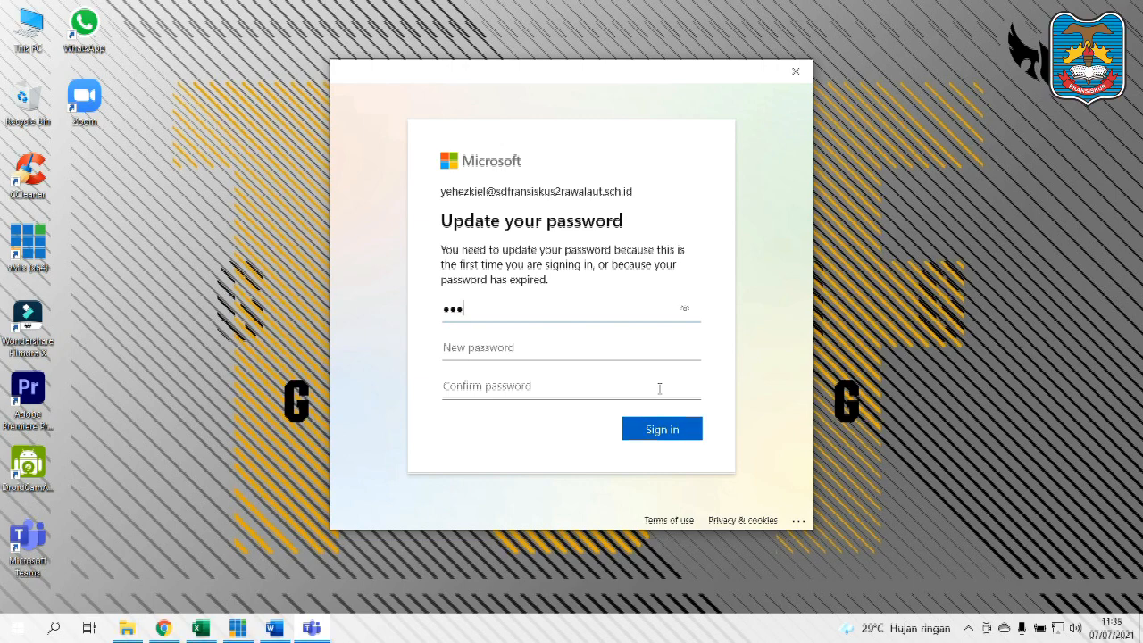
{"action": "type", "text": "•"}
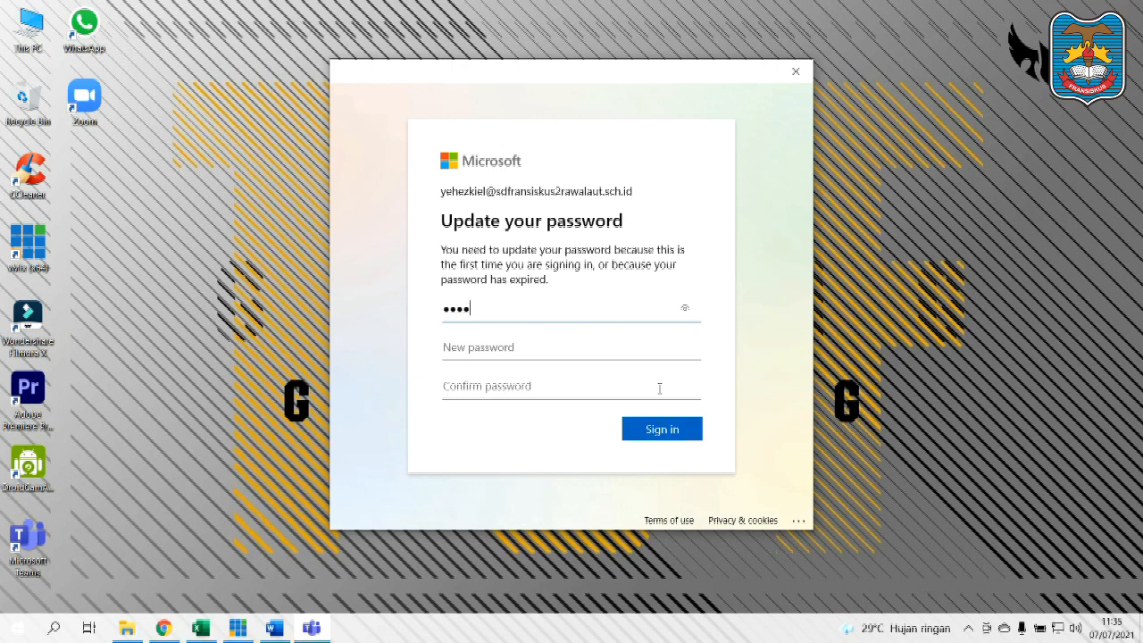
{"action": "type", "text": "•"}
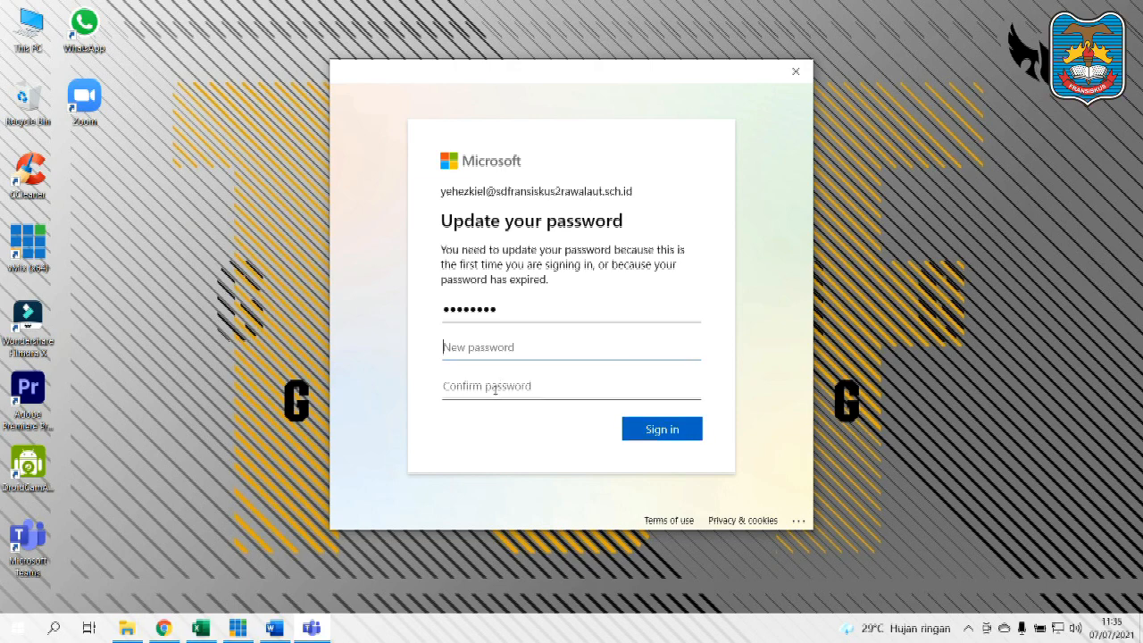
Enter the new password and submit the password update.
{"action": "left_click", "coordinate": [572, 346]}
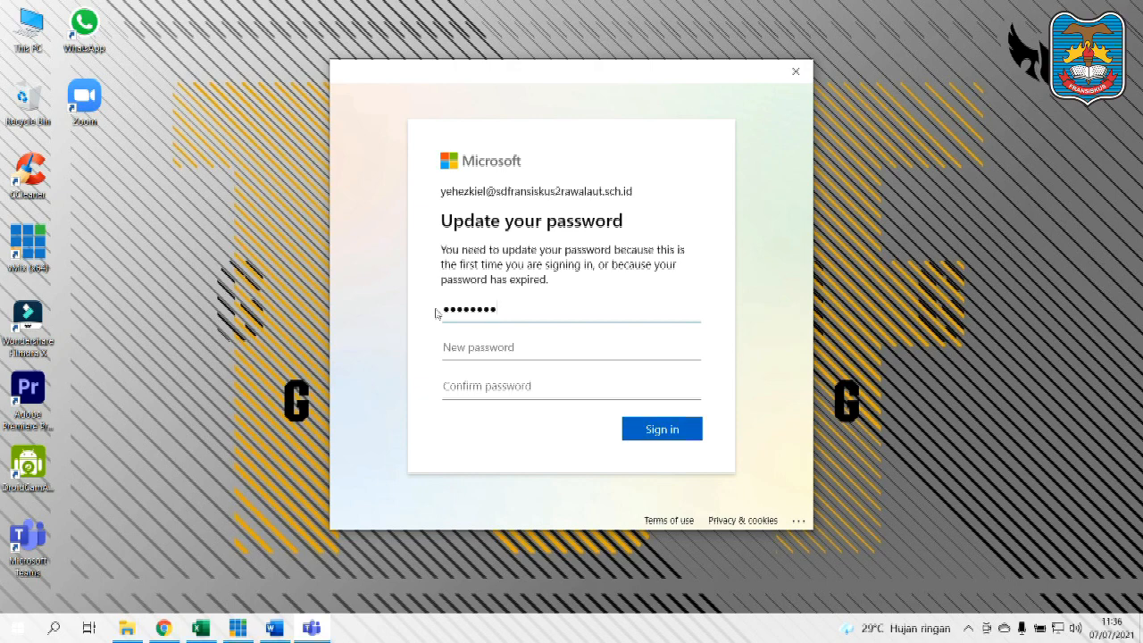
{"action": "type", "text": "•"}
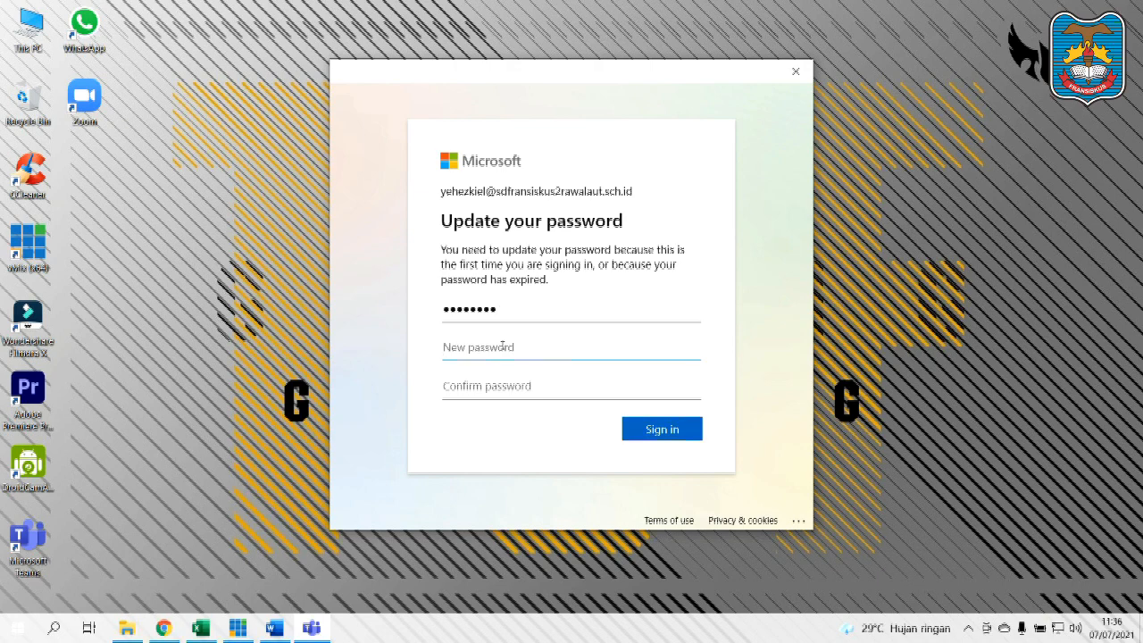
{"action": "type", "text": "•••"}
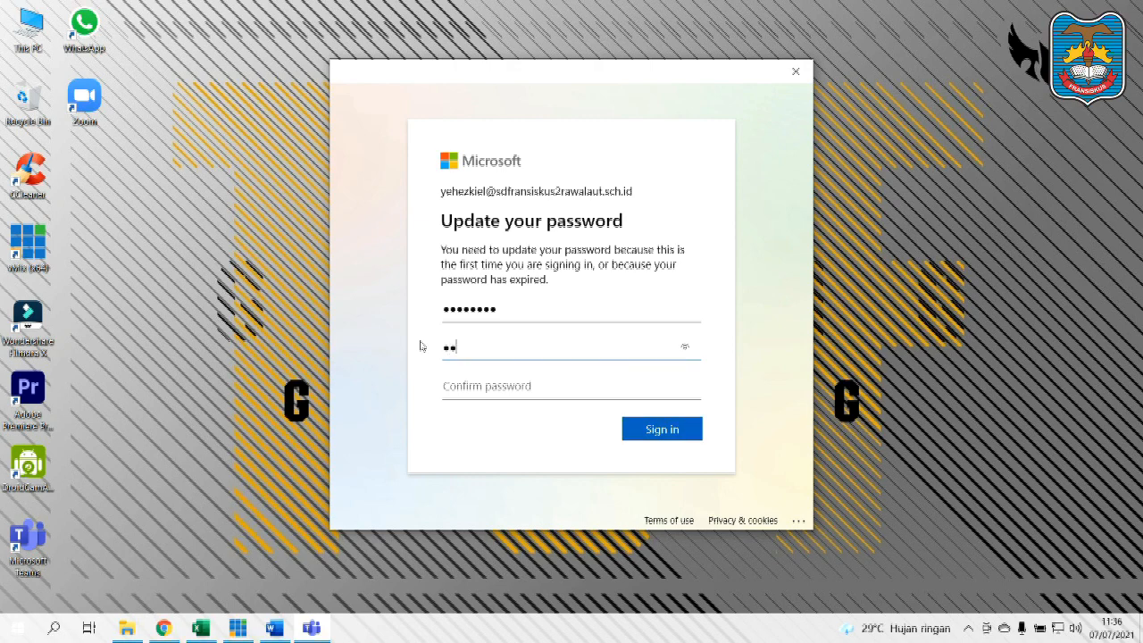
{"action": "type", "text": "••"}
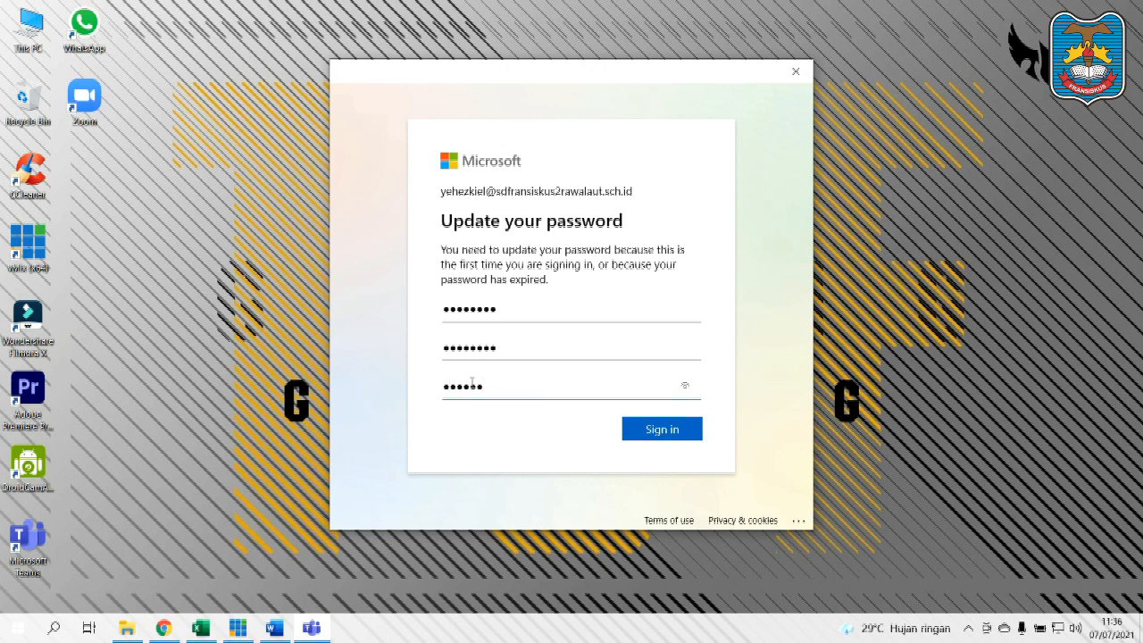
{"action": "left_click", "coordinate": [661, 429]}
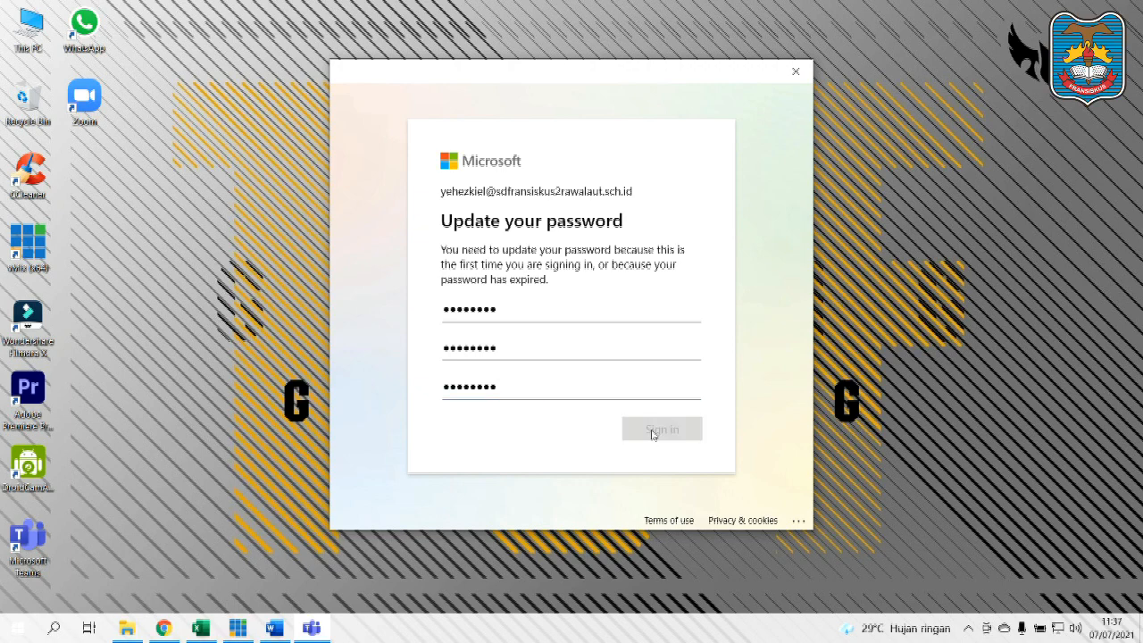
{"action": "left_click", "coordinate": [661, 429]}
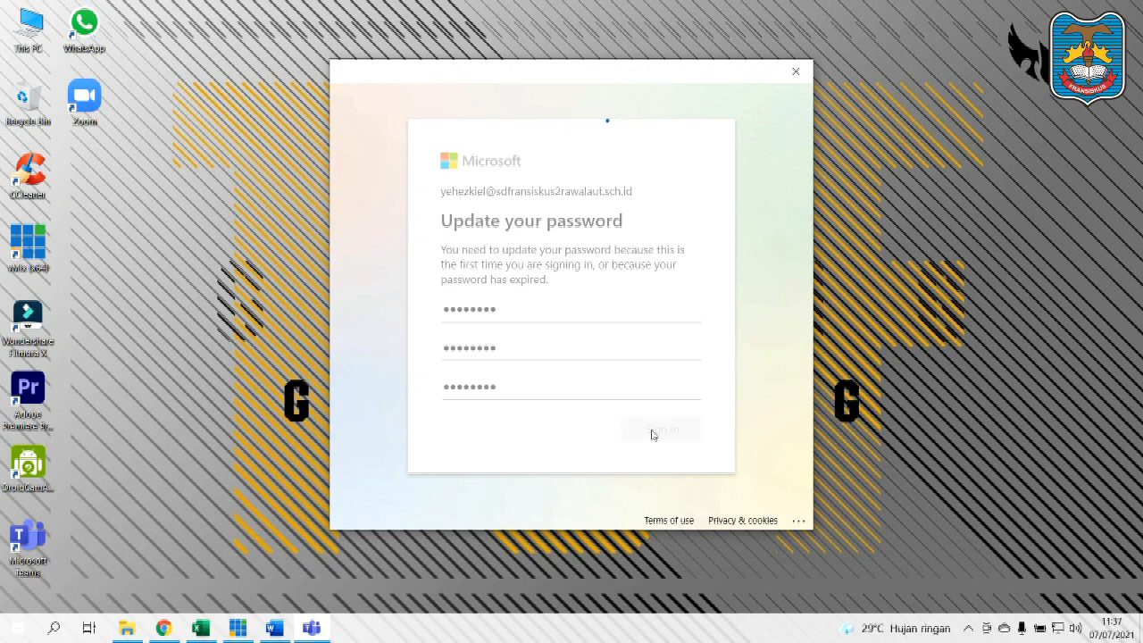
{"action": "left_click", "coordinate": [661, 429]}
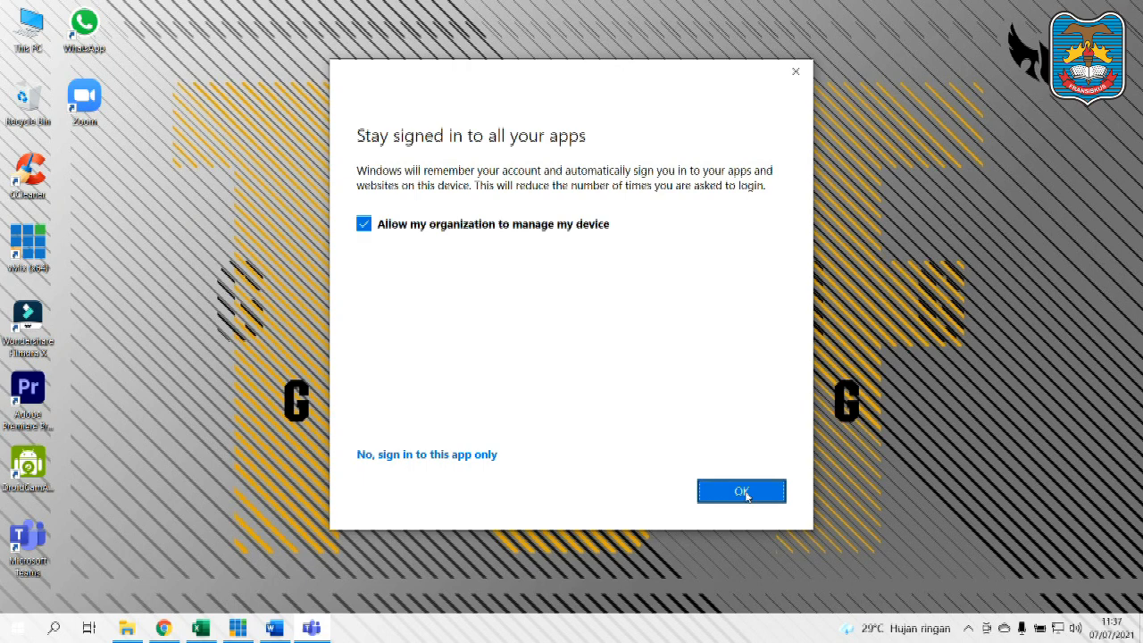
Confirm staying signed in with organization device management and finish adding the account.
{"action": "left_click", "coordinate": [739, 491]}
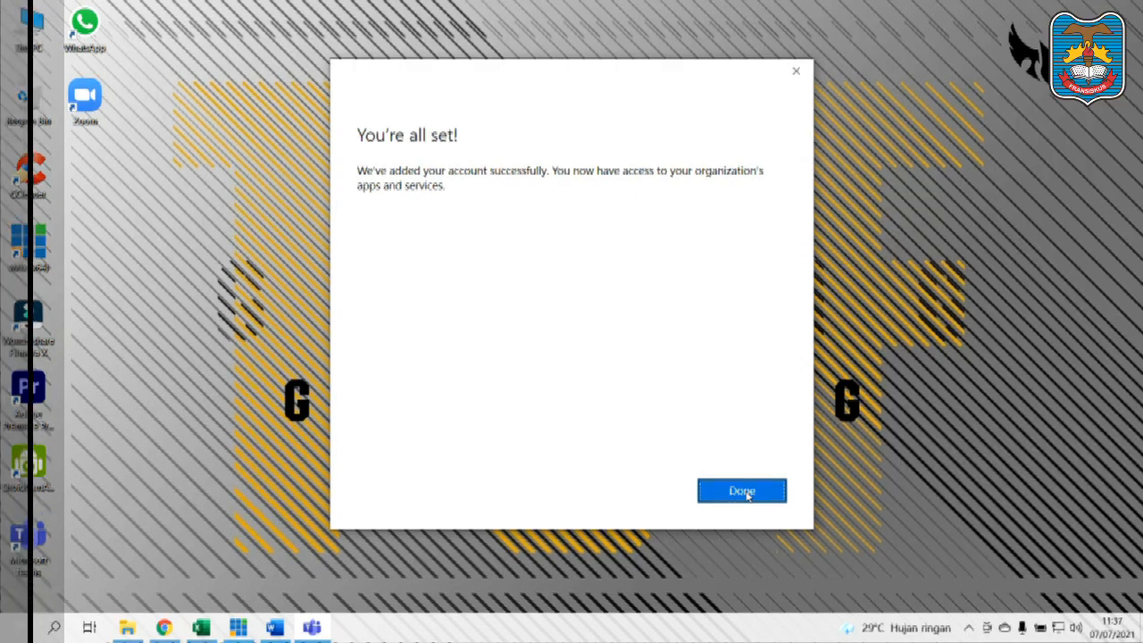
{"action": "left_click", "coordinate": [741, 490]}
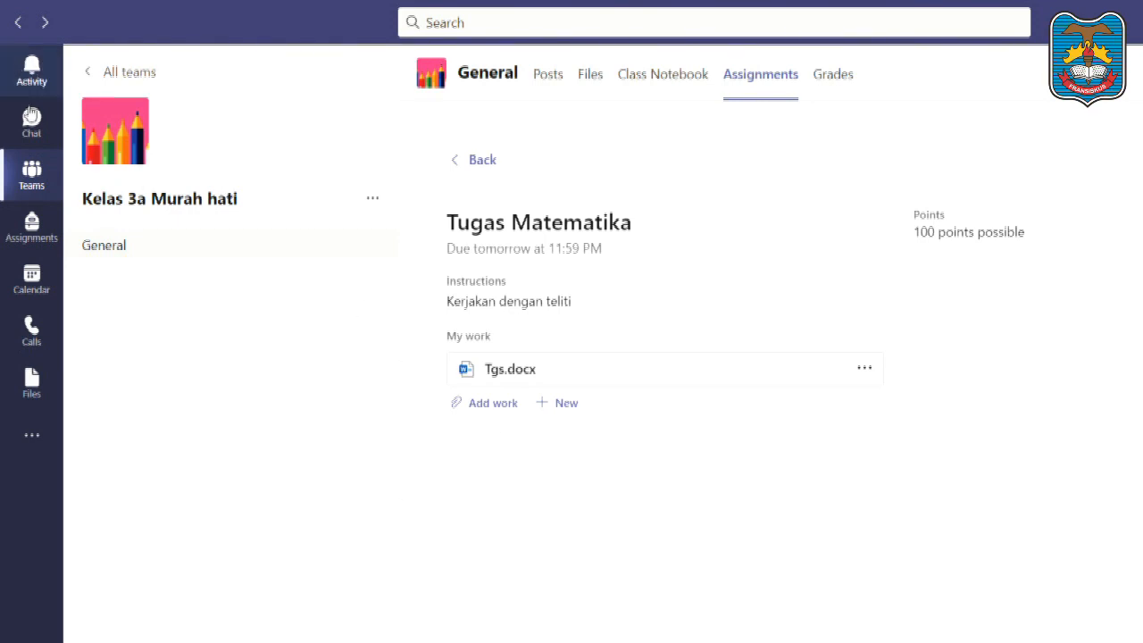
Visit the Assignments bot chat, the class team, then the Activity feed of assignment notifications.
{"action": "left_click", "coordinate": [33, 121]}
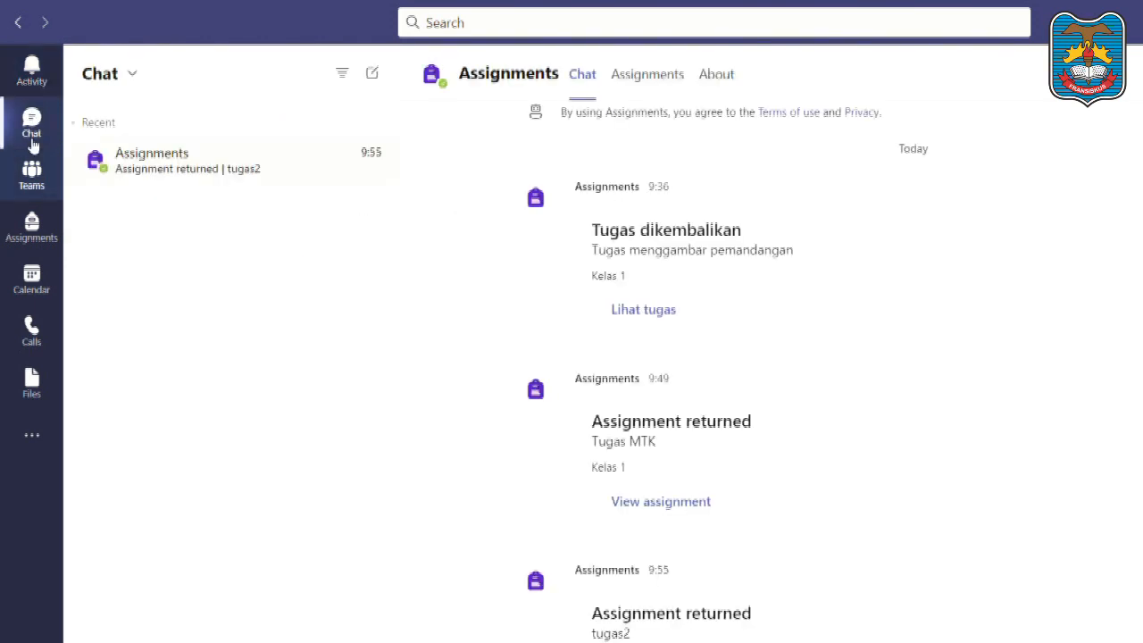
{"action": "left_click", "coordinate": [32, 175]}
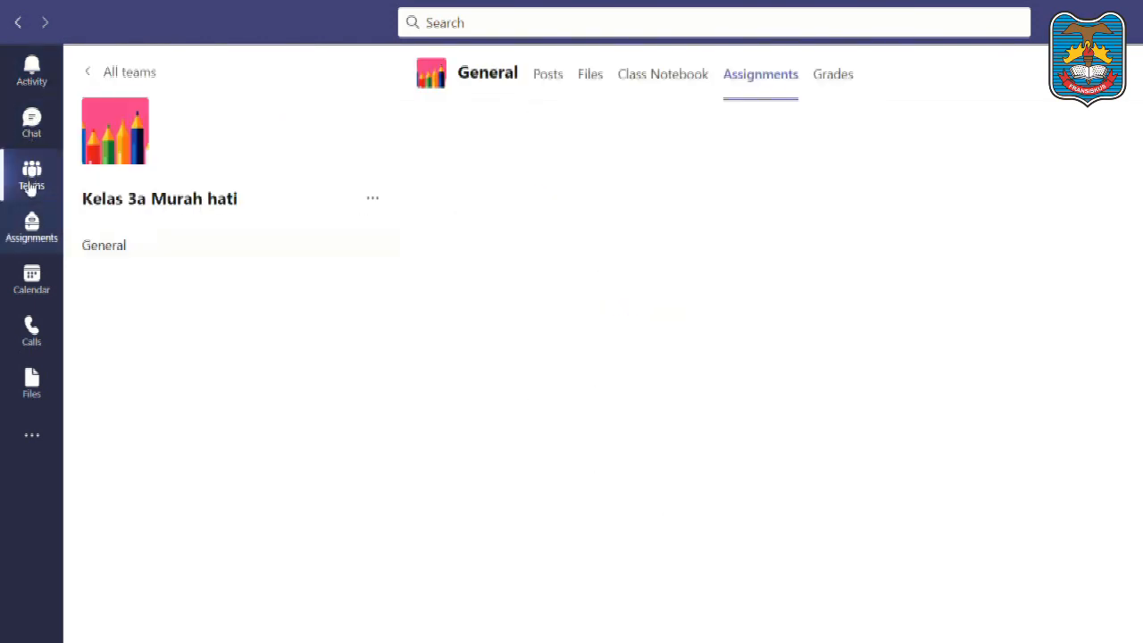
{"action": "left_click", "coordinate": [32, 228]}
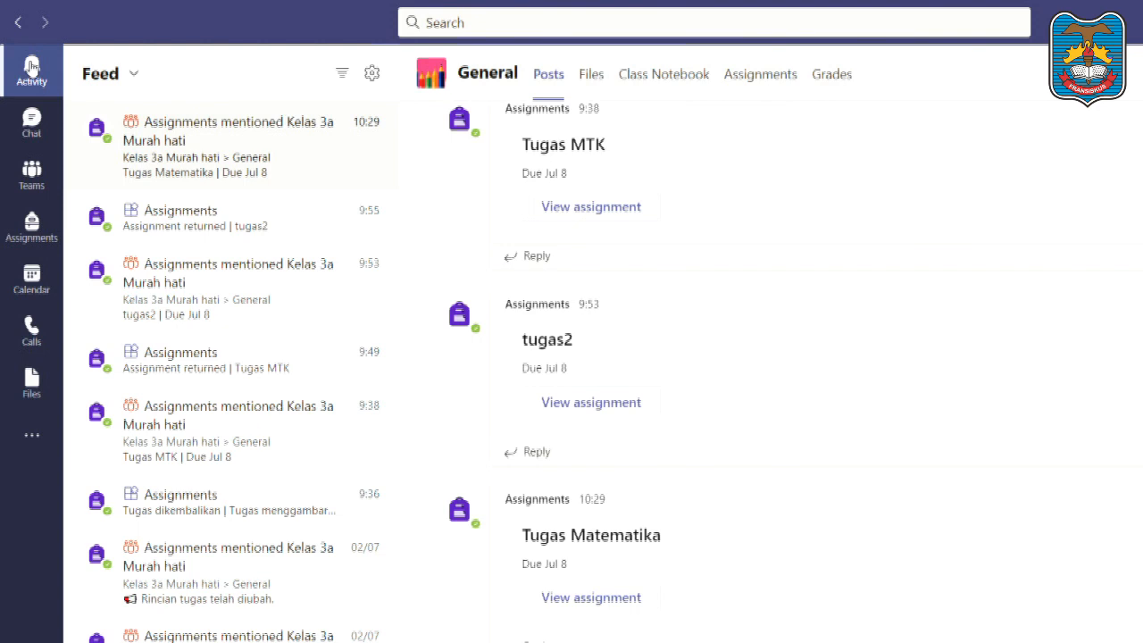
{"action": "mouse_move", "coordinate": [32, 123]}
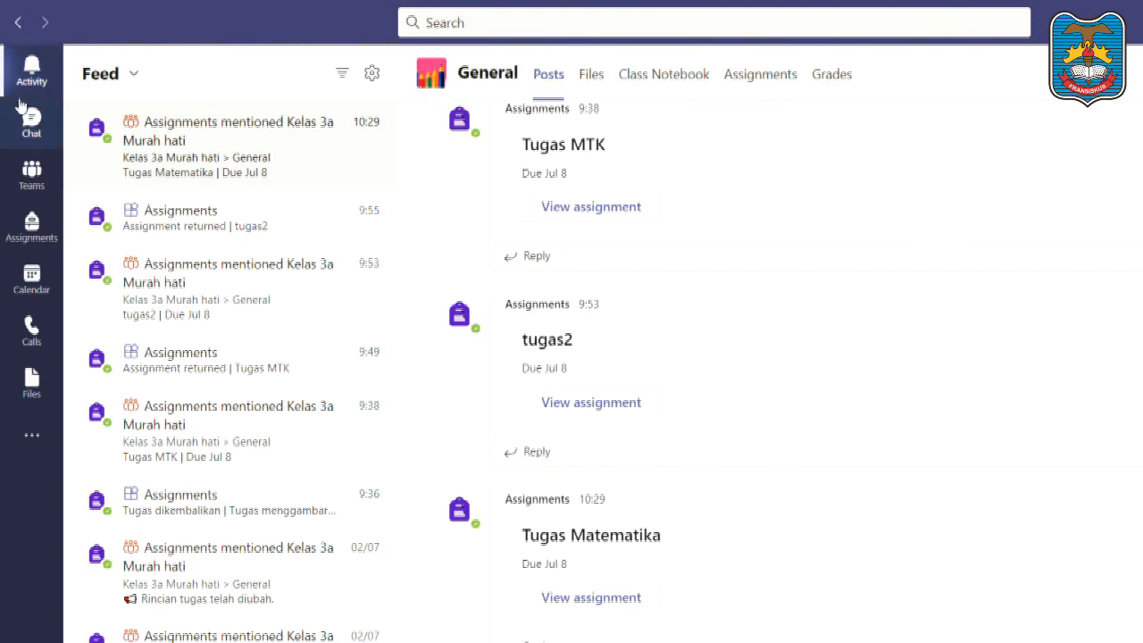
Check the Assignments bot chat, then return to the Kelas 3a Murah hati team's Assignments tab.
{"action": "left_click", "coordinate": [32, 122]}
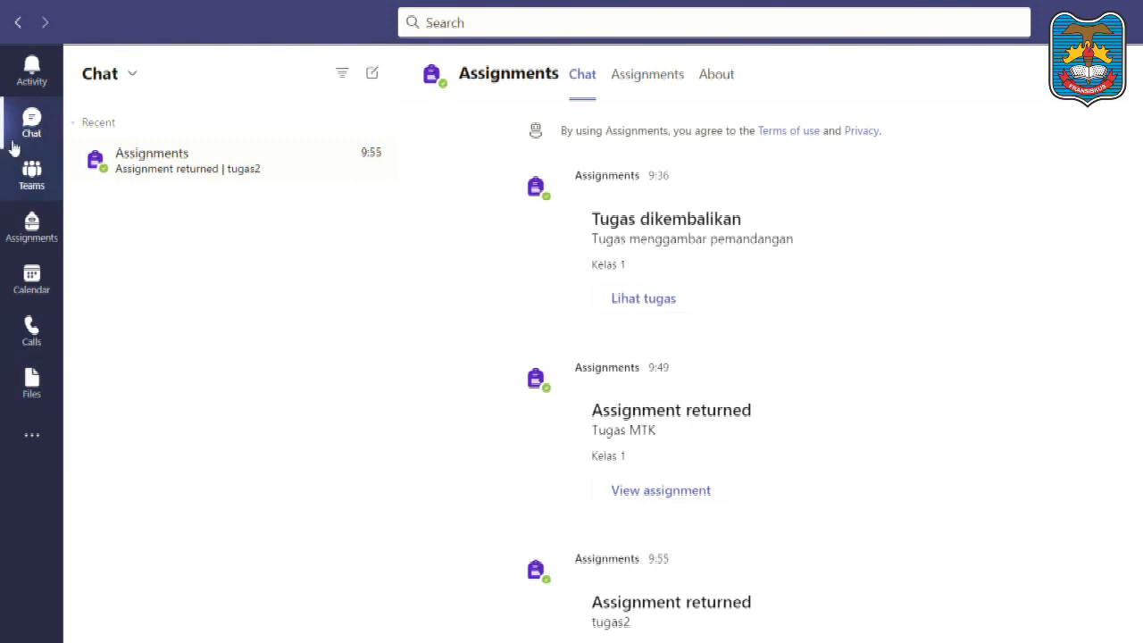
{"action": "left_click", "coordinate": [33, 175]}
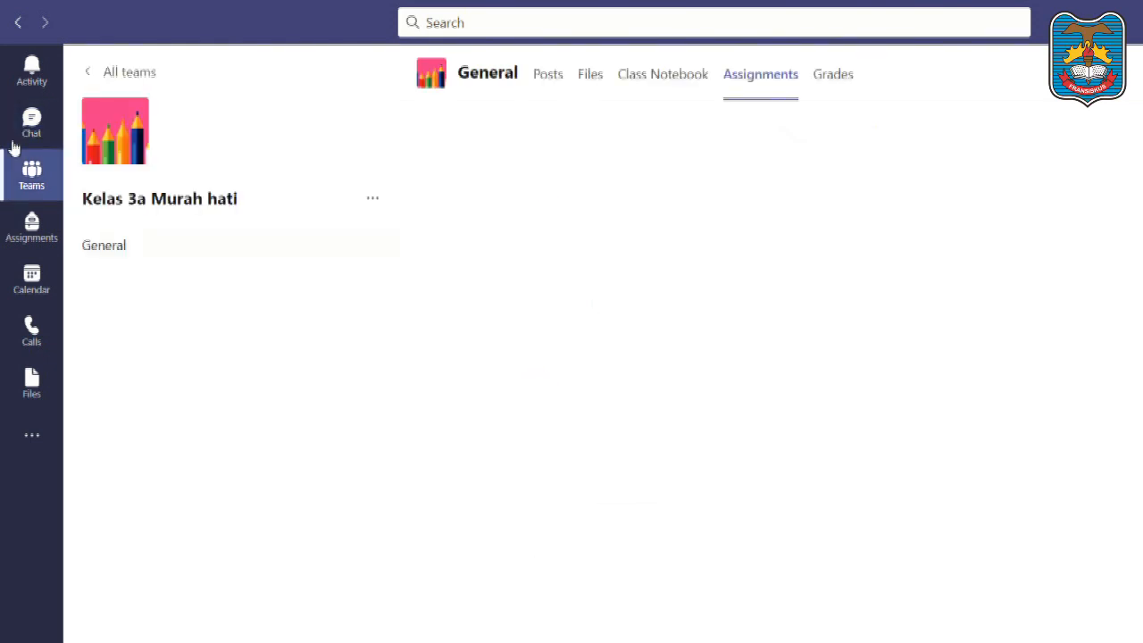
Show the General channel's Assignments tab listing Tugas Matematika due tomorrow at 11:59 PM.
{"action": "left_click", "coordinate": [761, 75]}
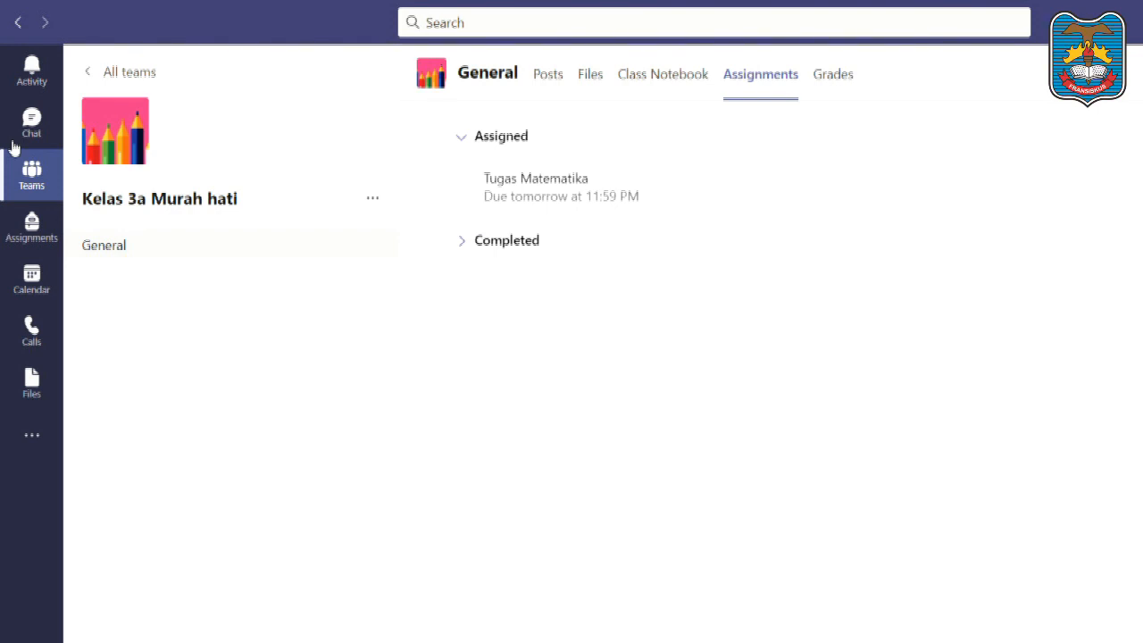
{"action": "mouse_move", "coordinate": [116, 186]}
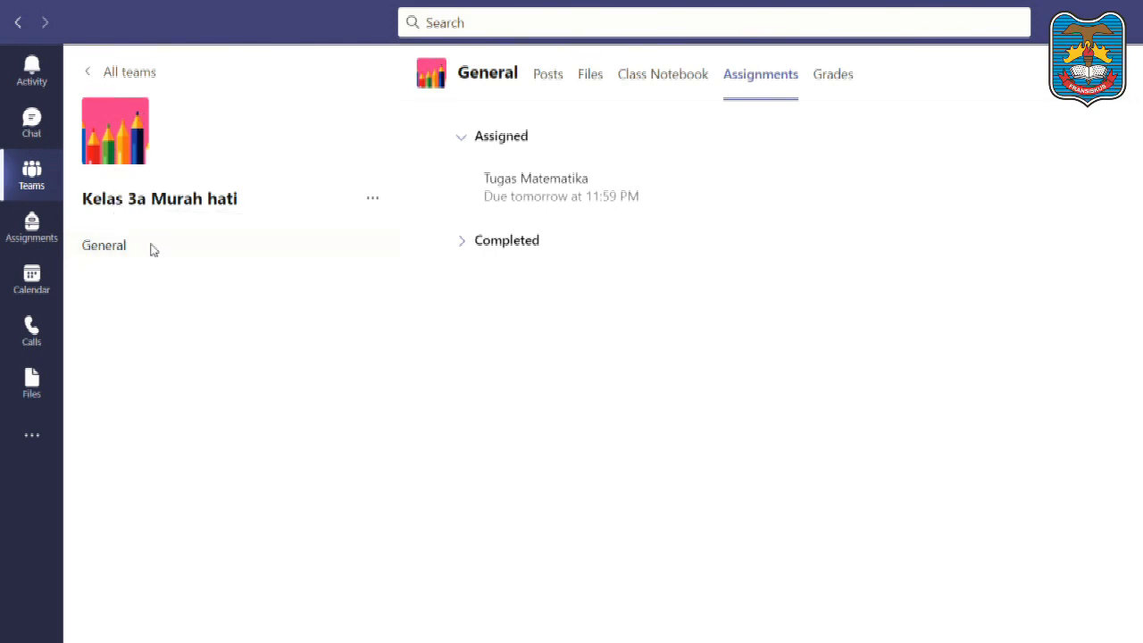
{"action": "mouse_move", "coordinate": [132, 248]}
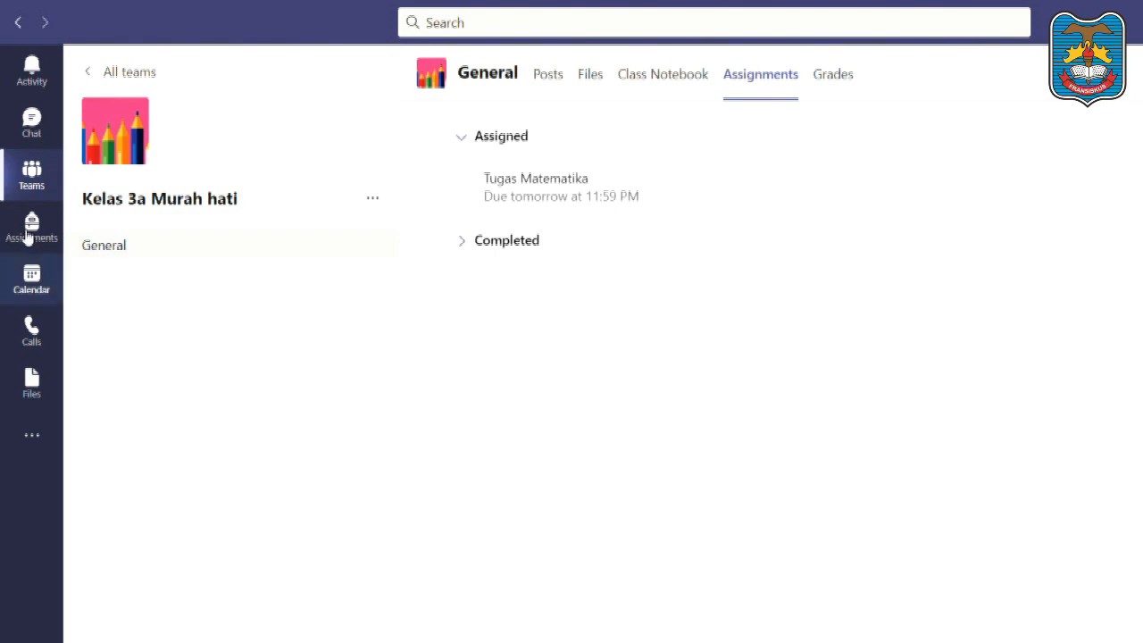
{"action": "left_click", "coordinate": [32, 225]}
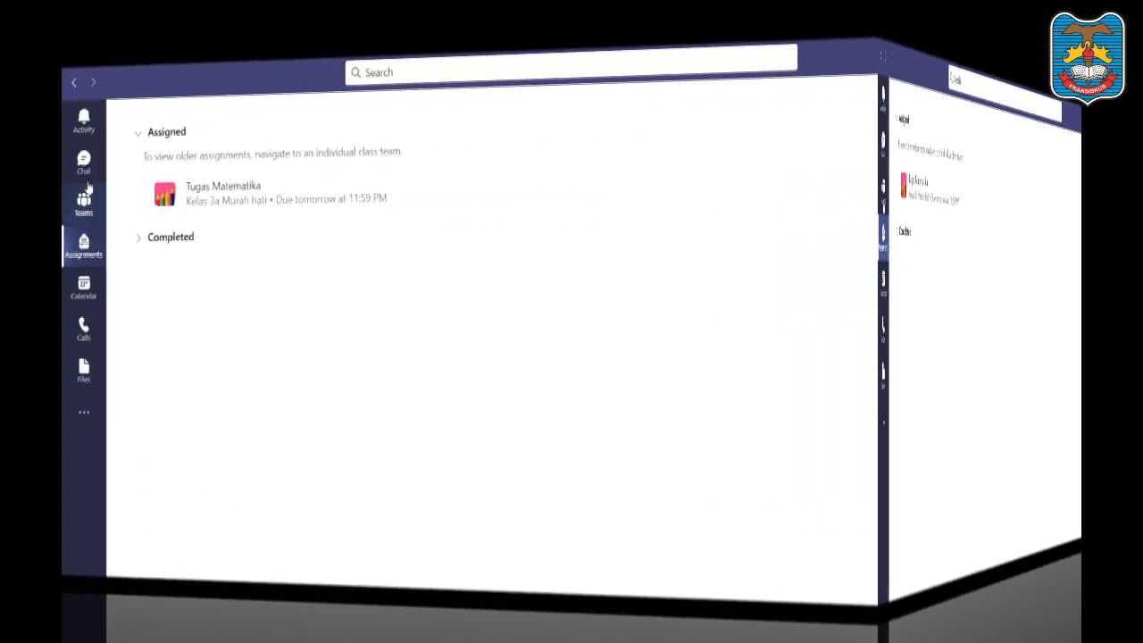
{"action": "left_click", "coordinate": [223, 193]}
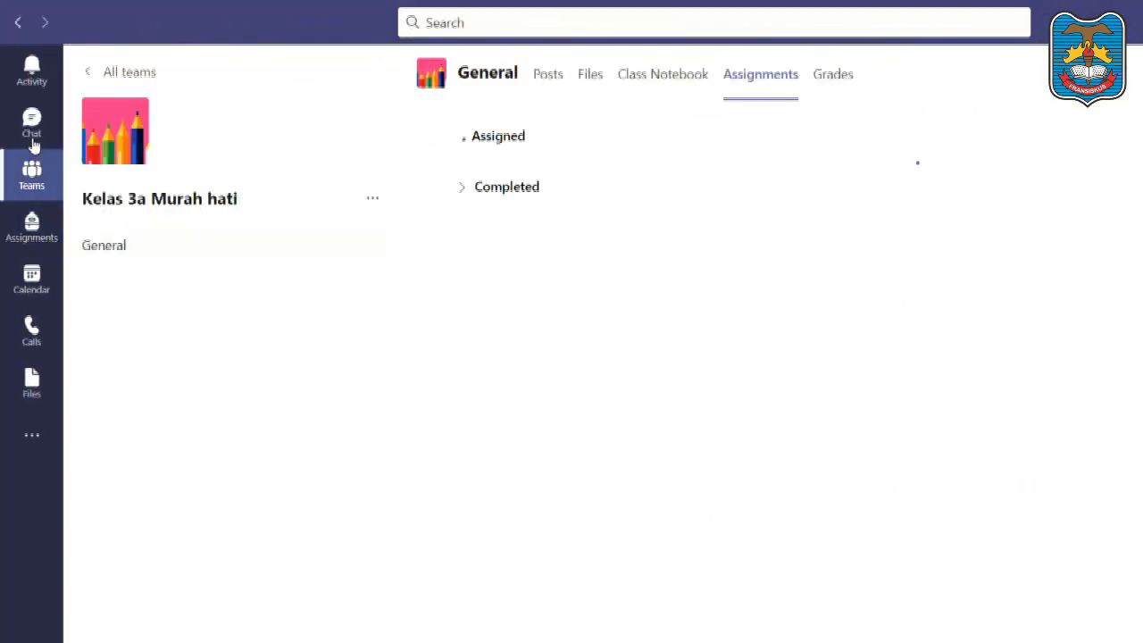
{"action": "left_click", "coordinate": [496, 136]}
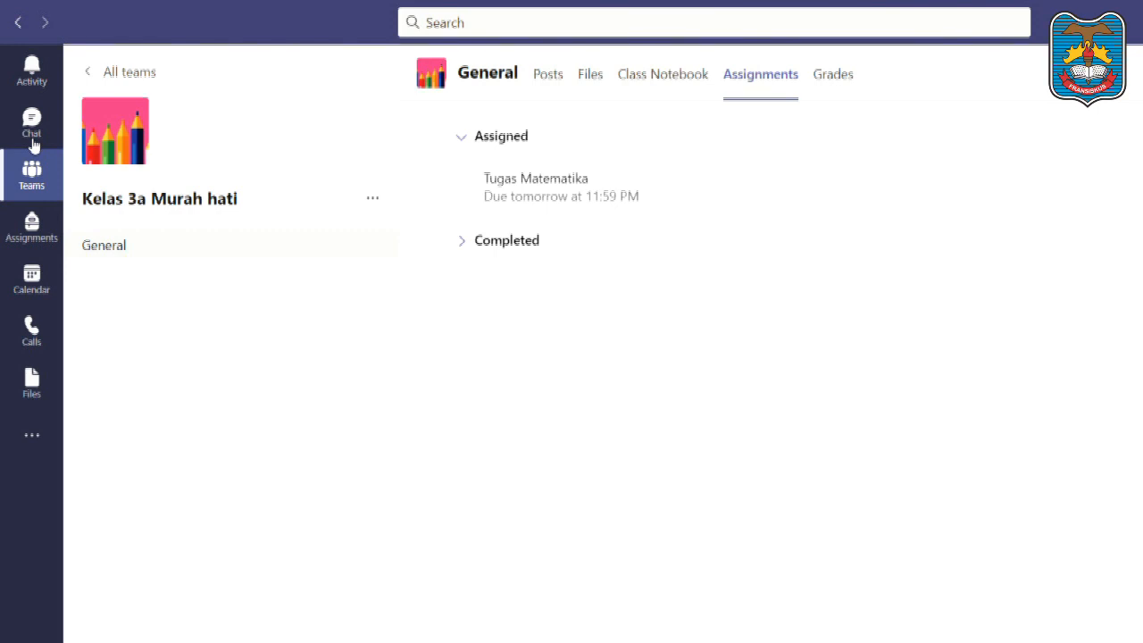
{"action": "mouse_move", "coordinate": [86, 121]}
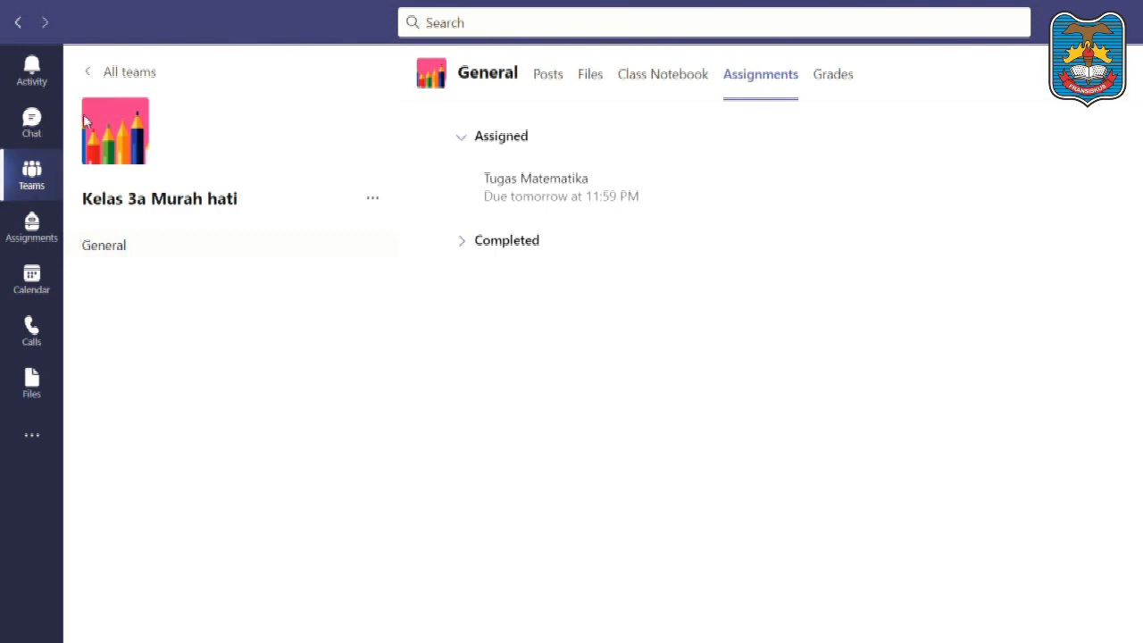
{"action": "left_click", "coordinate": [547, 75]}
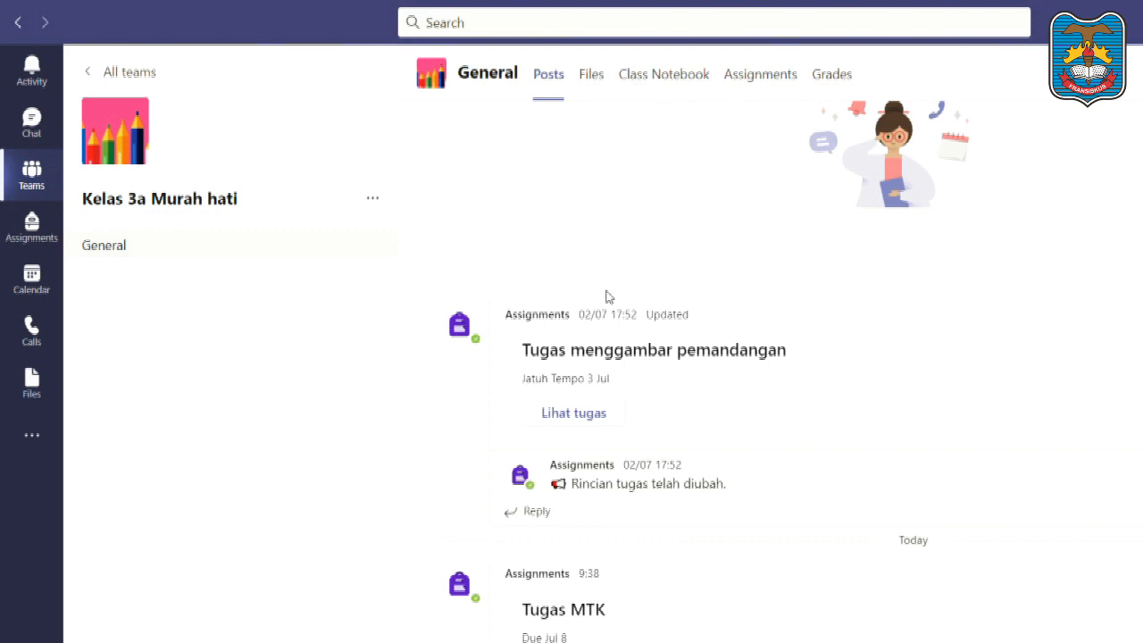
{"action": "mouse_move", "coordinate": [486, 176]}
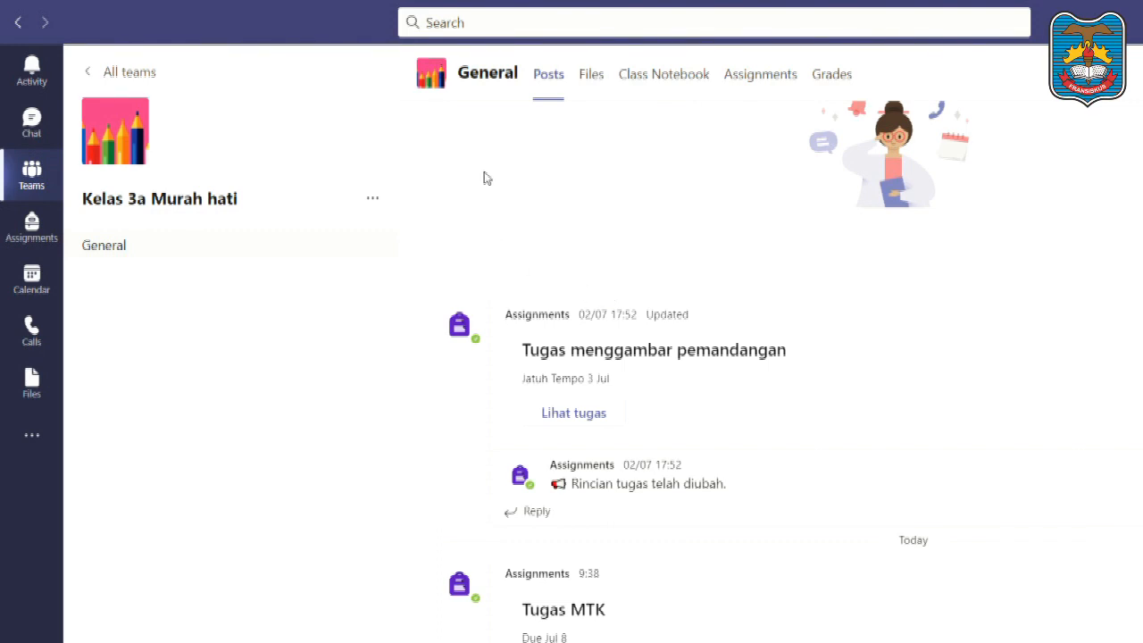
{"action": "mouse_move", "coordinate": [438, 296]}
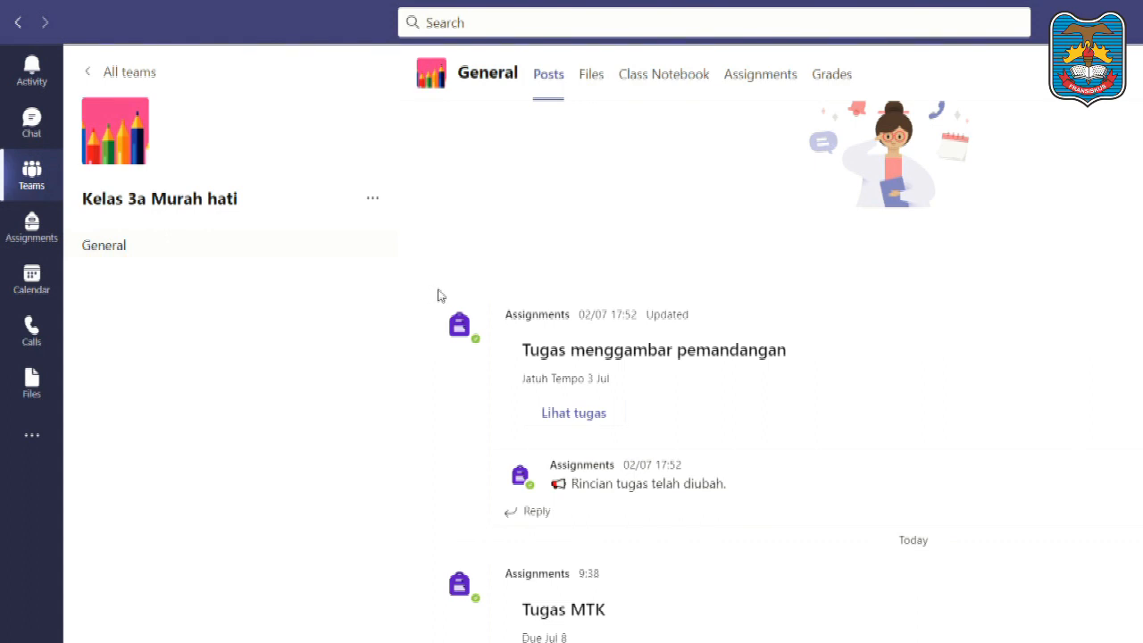
{"action": "mouse_move", "coordinate": [634, 300]}
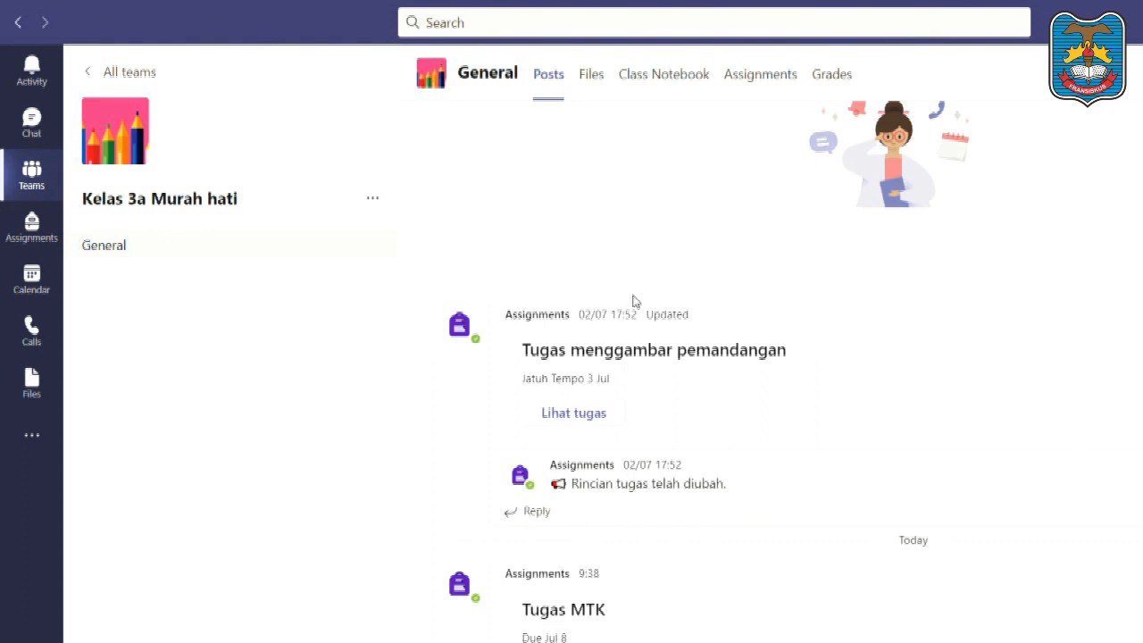
Scroll through the assignment posts and switch to the General channel's Files tab.
{"action": "scroll", "scroll_direction": "down", "scroll_amount": 3}
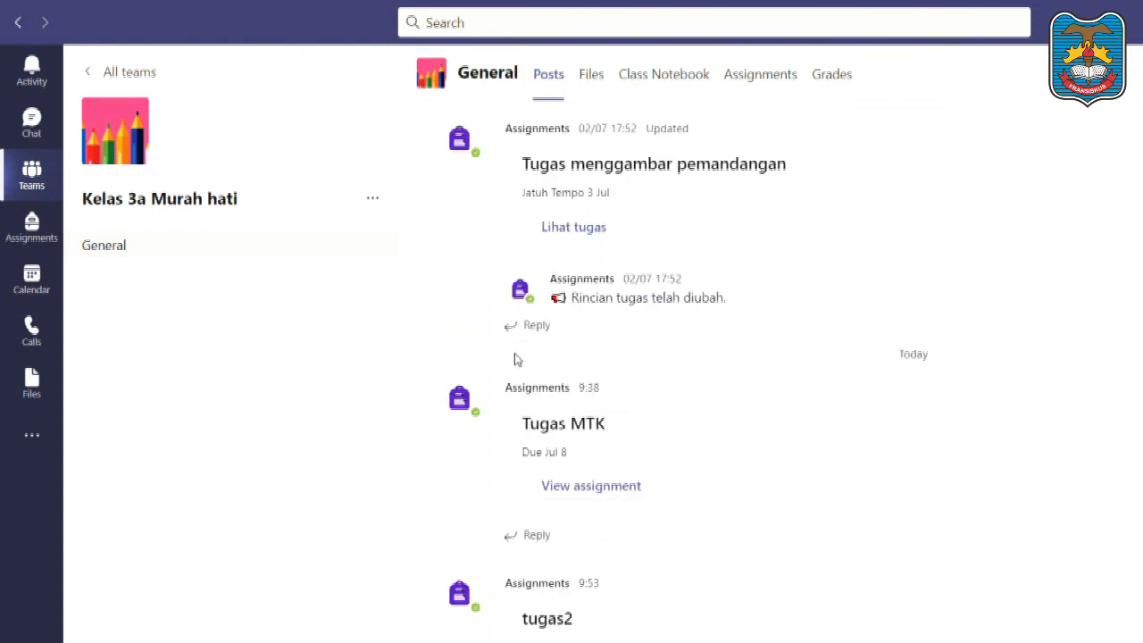
{"action": "scroll", "scroll_direction": "down", "scroll_amount": 3}
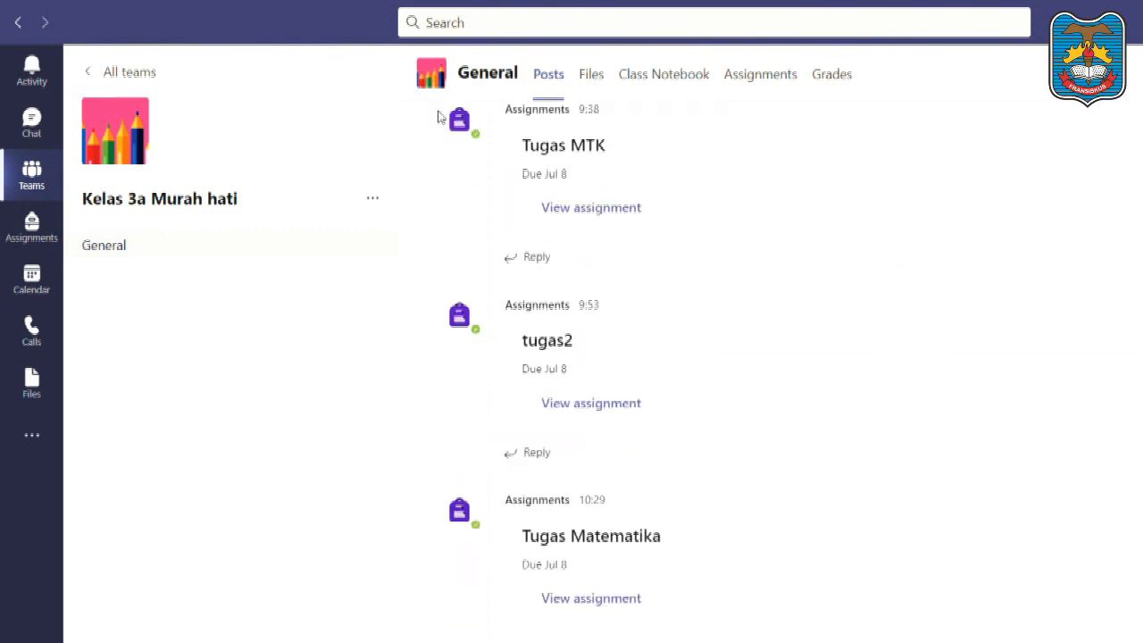
{"action": "left_click", "coordinate": [590, 75]}
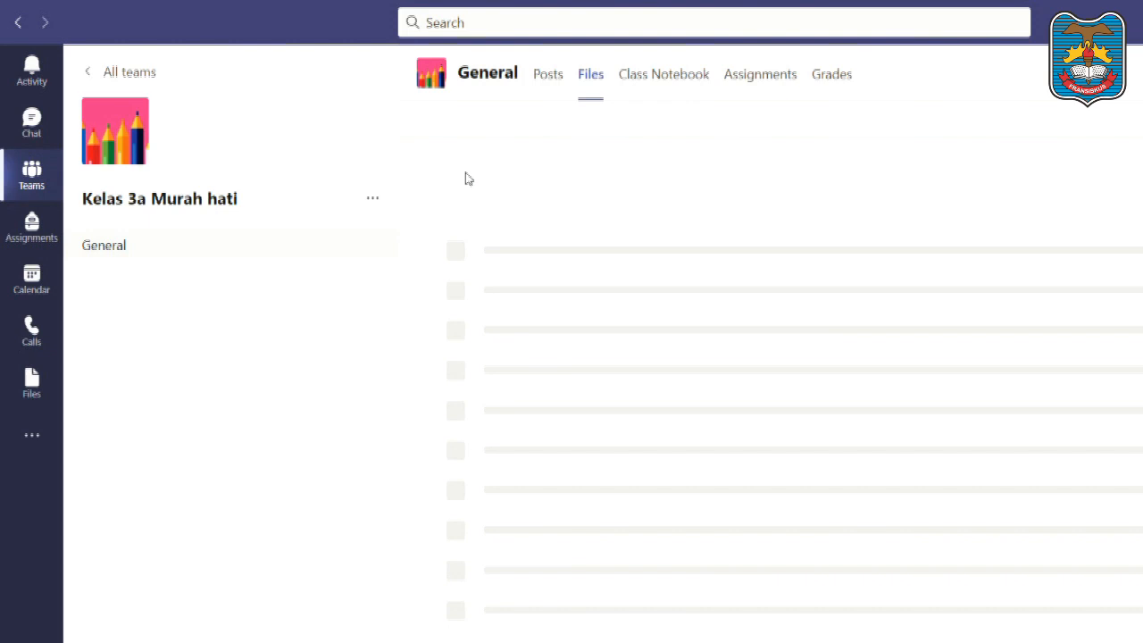
View the Files tab's Class Materials folder, the Class Notebook, then the Assignments tab.
{"action": "left_click", "coordinate": [589, 75]}
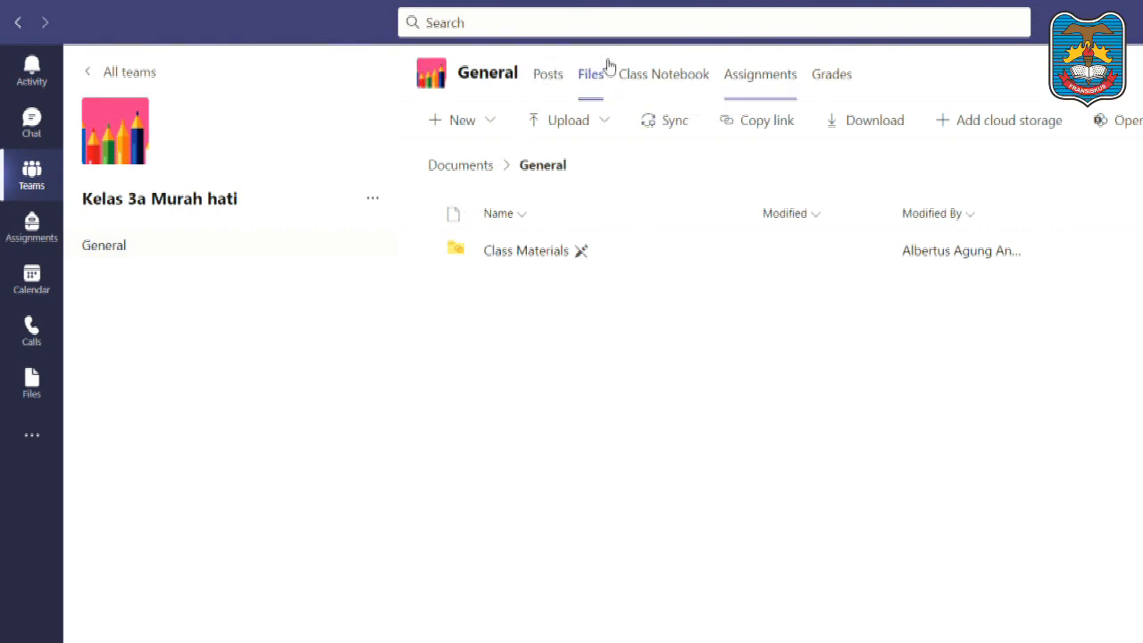
{"action": "left_click", "coordinate": [664, 75]}
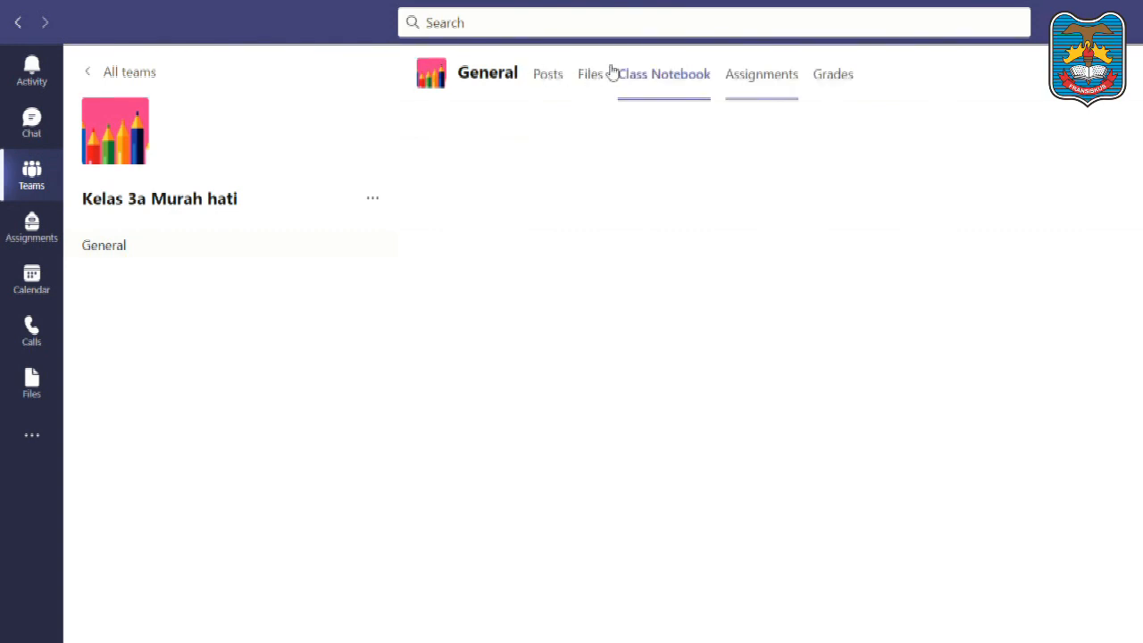
{"action": "left_click", "coordinate": [761, 75]}
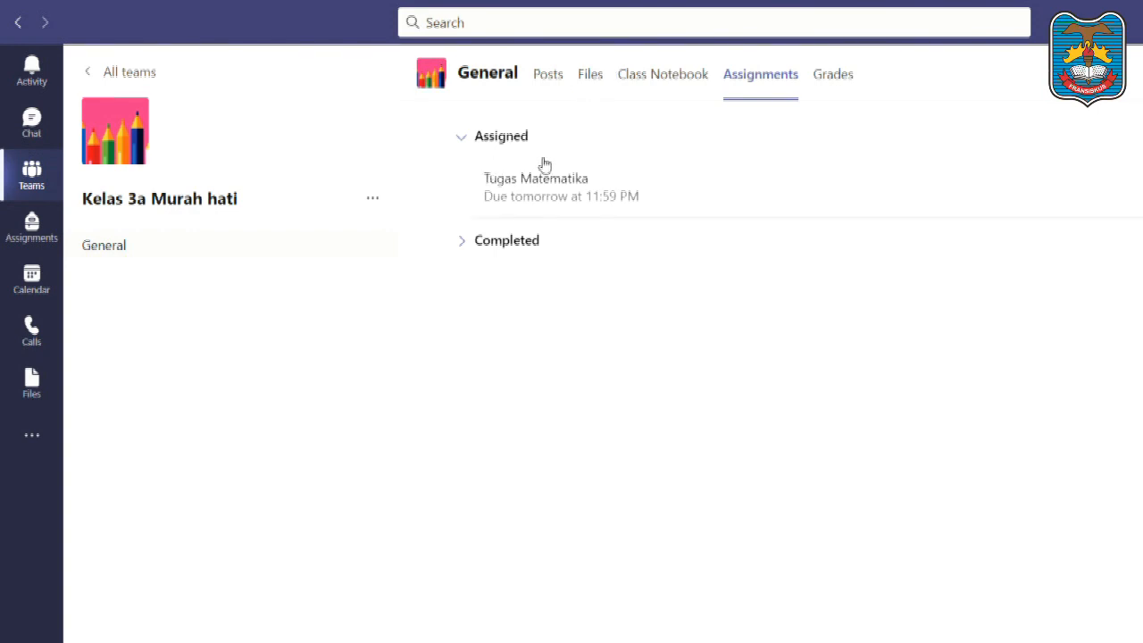
{"action": "mouse_move", "coordinate": [1054, 150]}
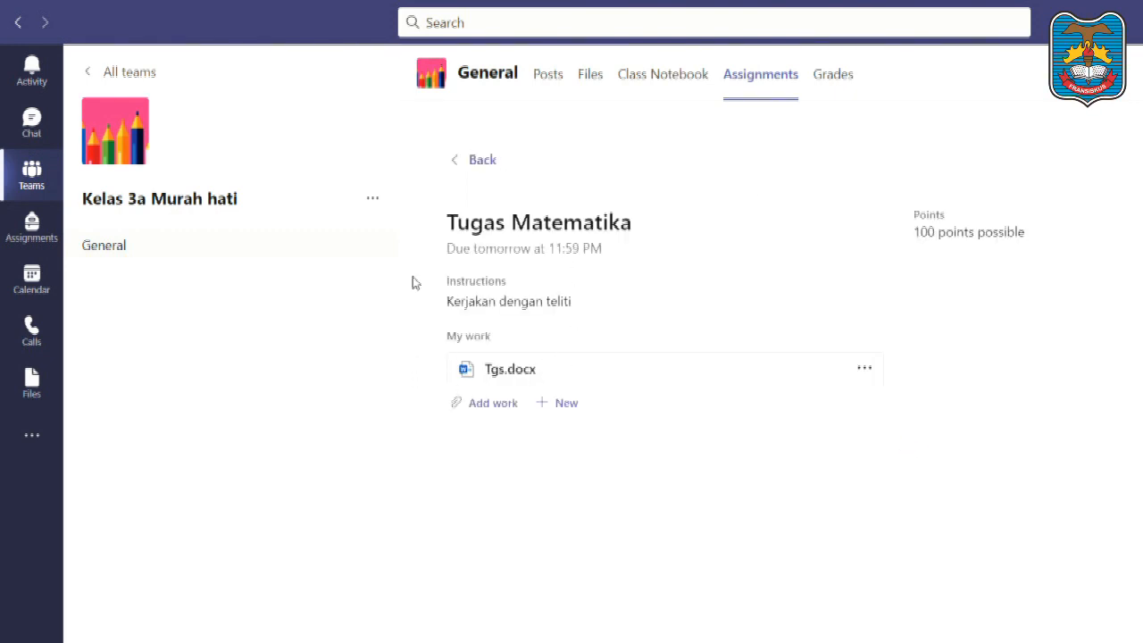
{"action": "mouse_move", "coordinate": [419, 270]}
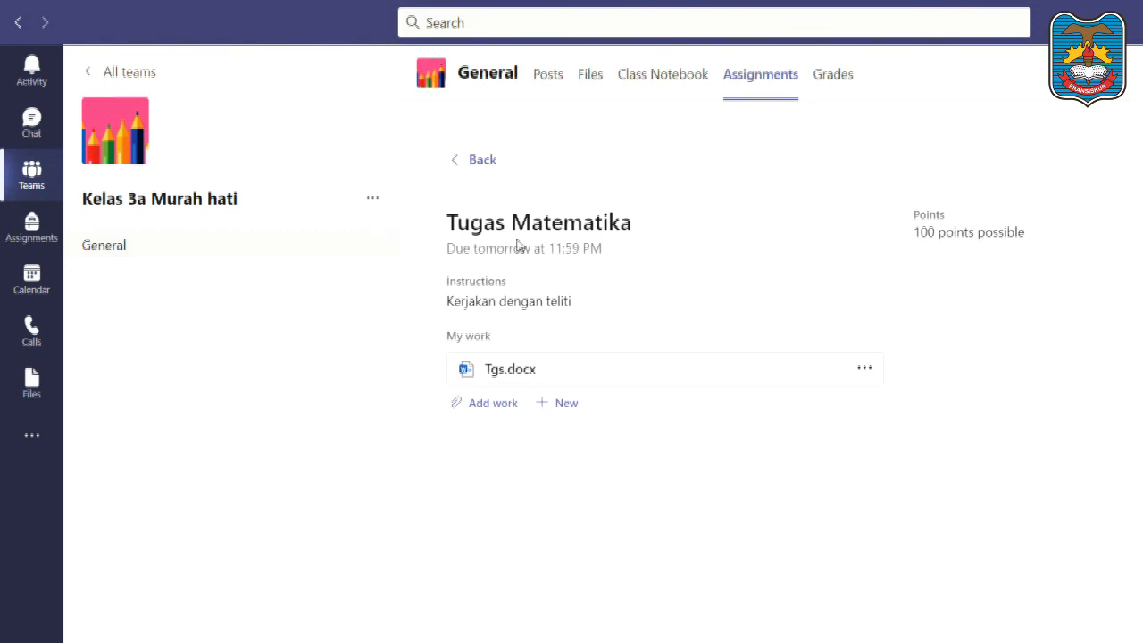
Review the Tugas Matematika assignment with Tgs.docx attached, then go to the Grades page.
{"action": "left_click", "coordinate": [509, 368]}
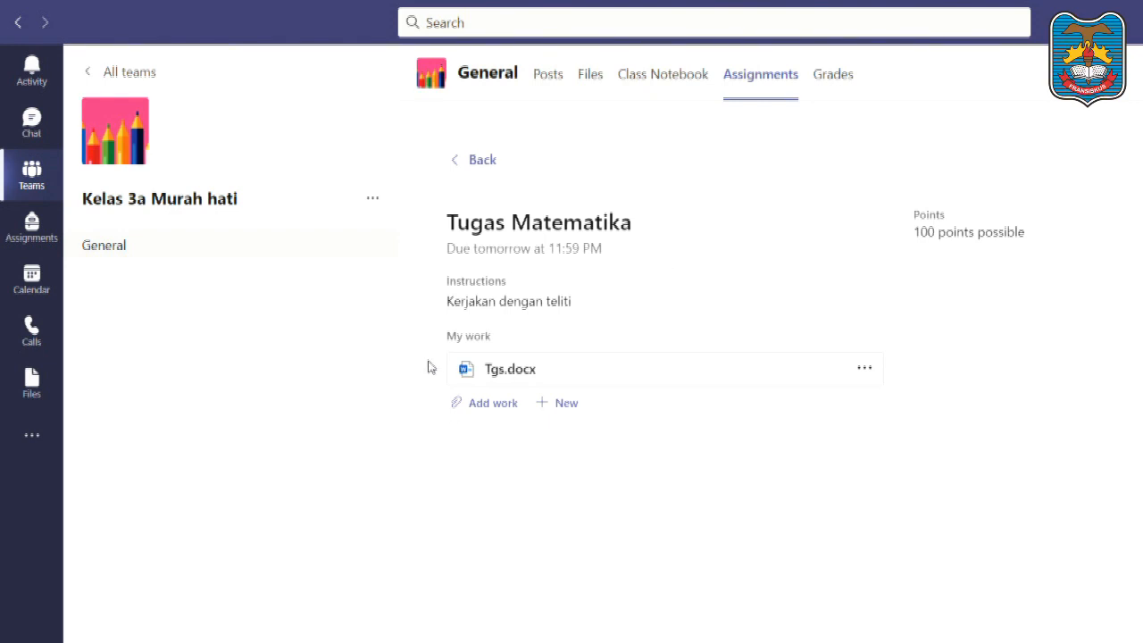
{"action": "mouse_move", "coordinate": [836, 198]}
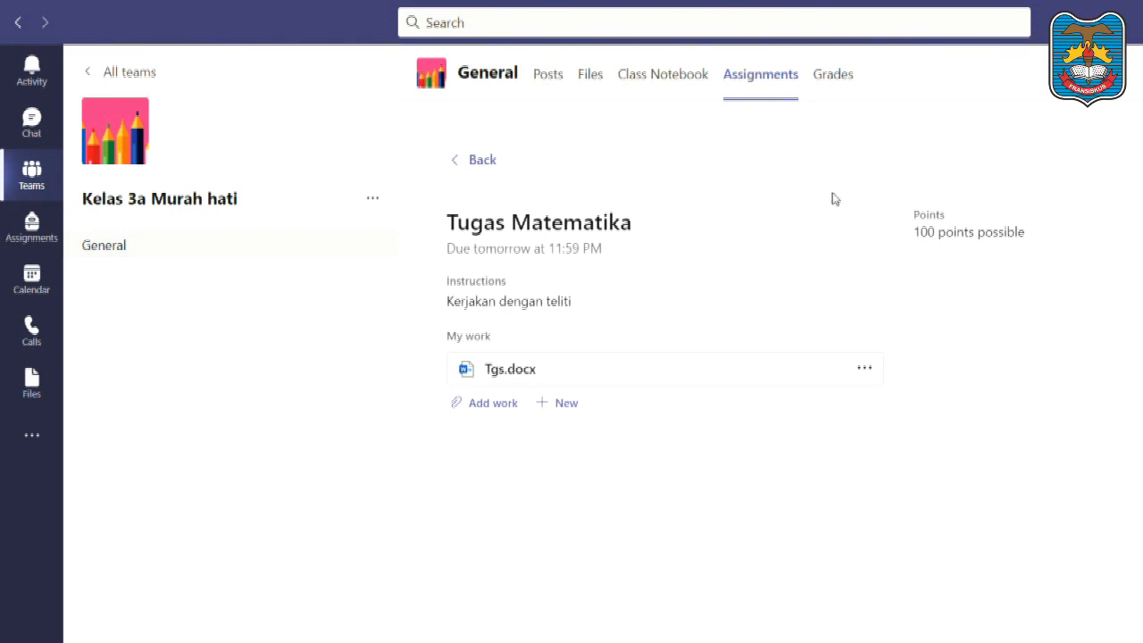
{"action": "mouse_move", "coordinate": [640, 96]}
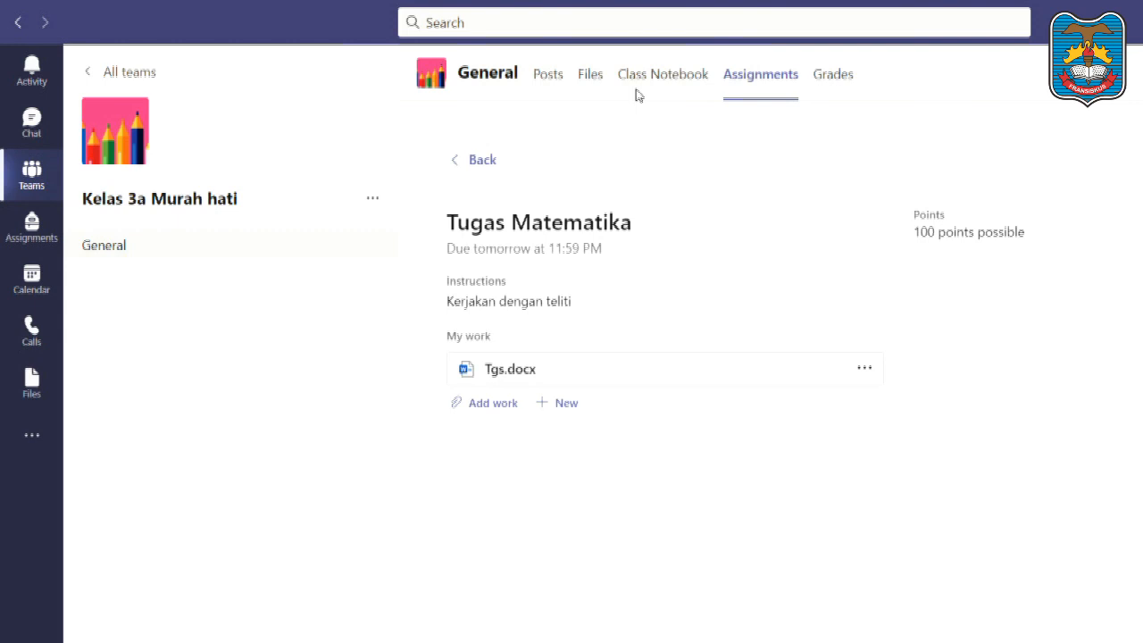
{"action": "mouse_move", "coordinate": [618, 70]}
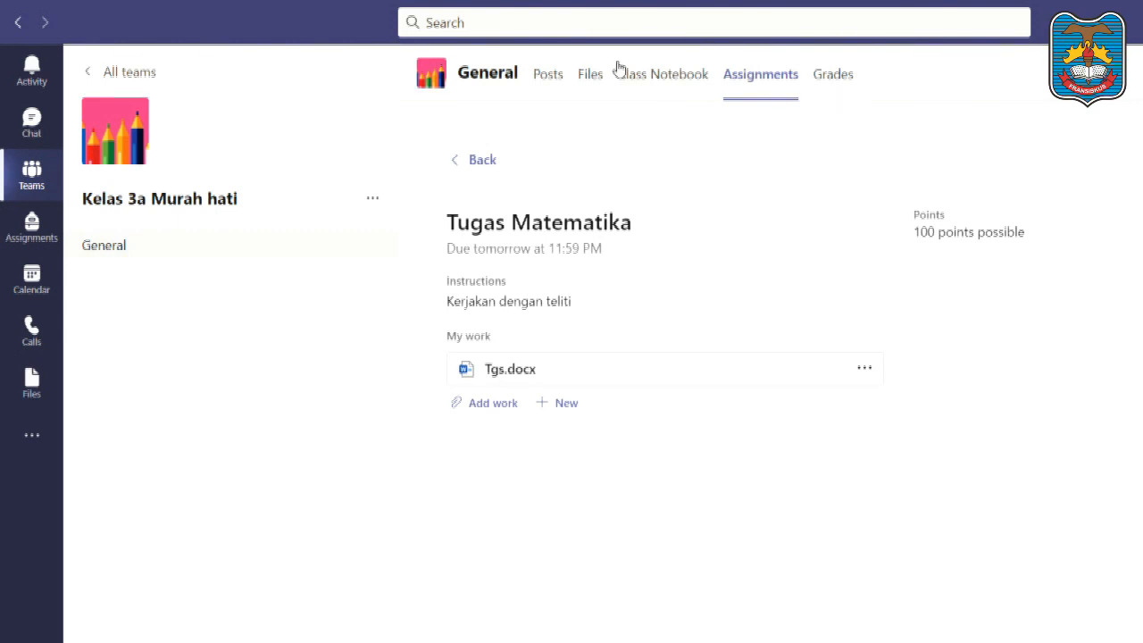
{"action": "left_click", "coordinate": [830, 75]}
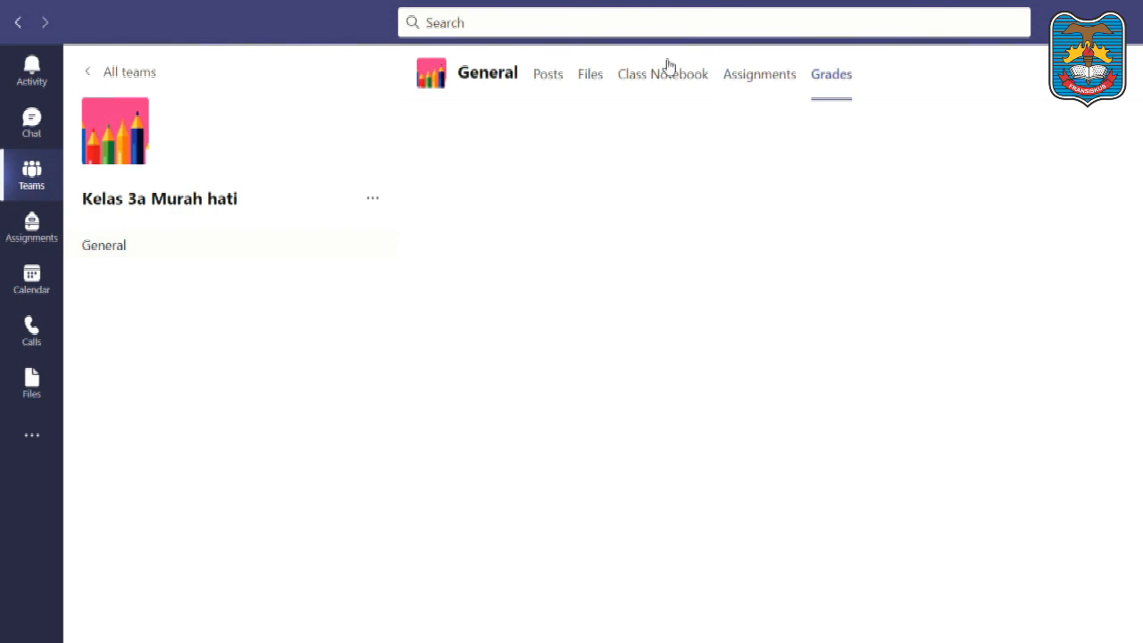
Expand the teacher feedback rows for tugas2 and Tugas MTK ('oke bagus sekali') in Grades.
{"action": "left_click", "coordinate": [830, 75]}
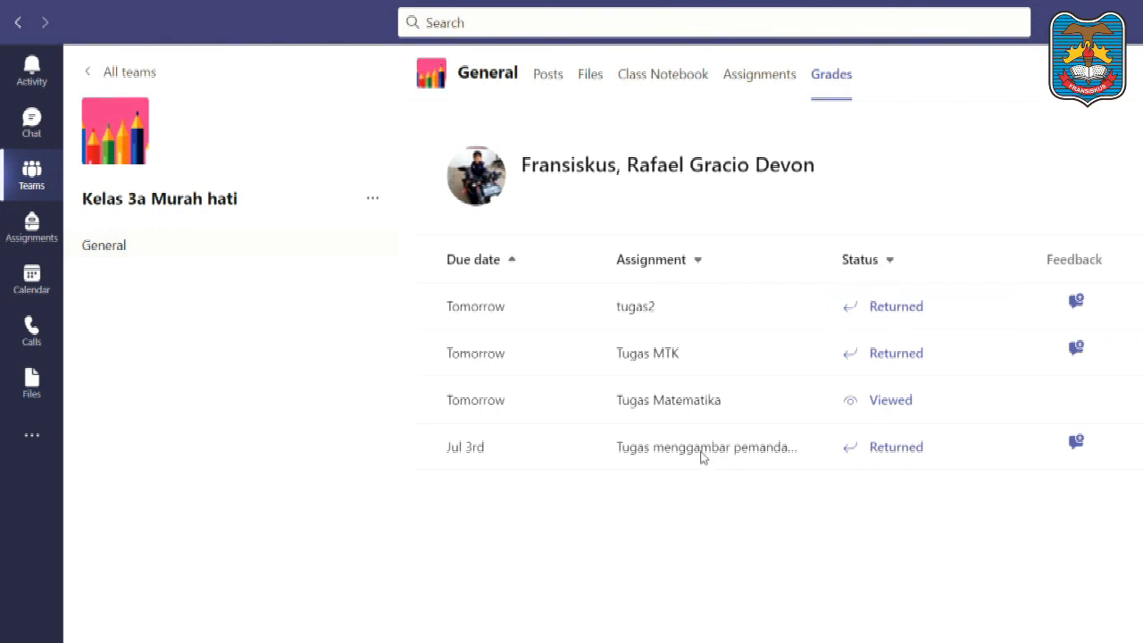
{"action": "mouse_move", "coordinate": [498, 248]}
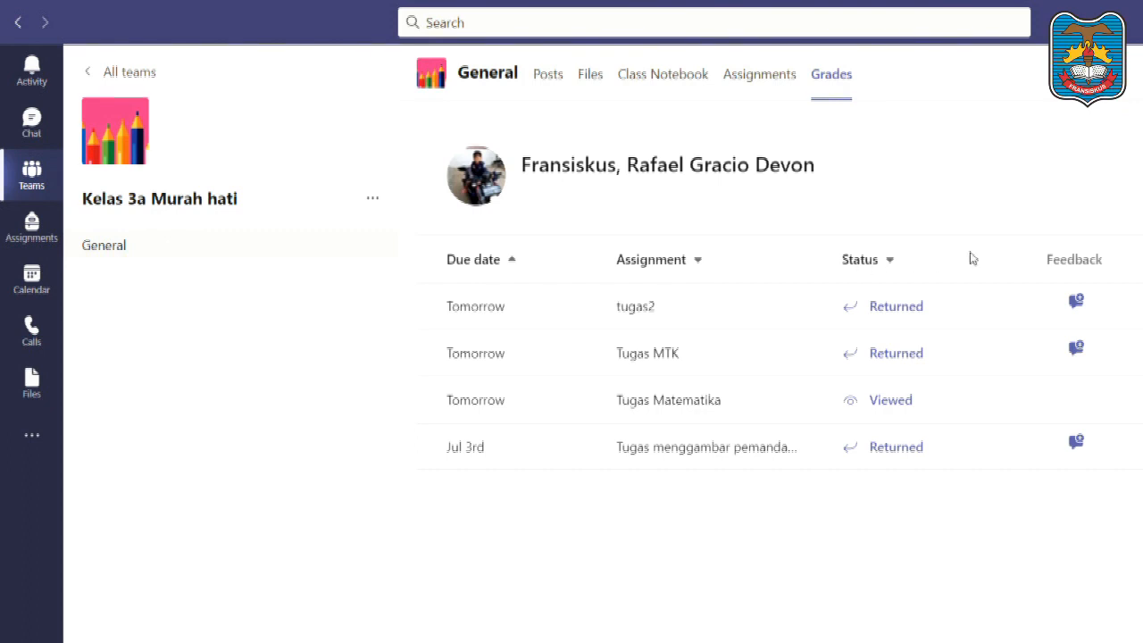
{"action": "mouse_move", "coordinate": [525, 300]}
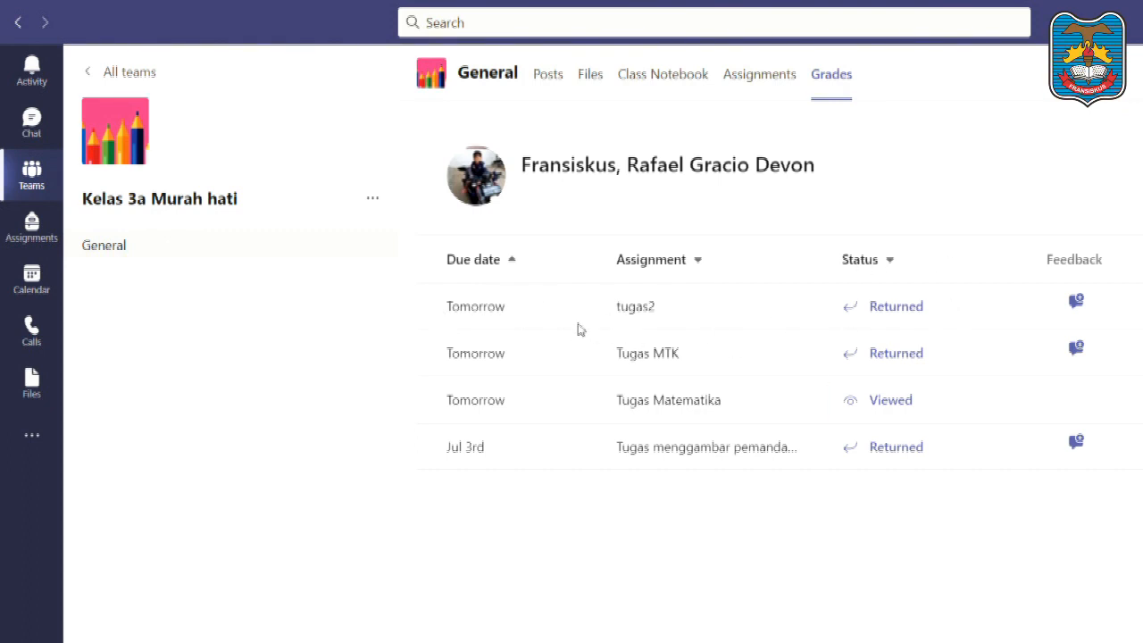
{"action": "mouse_move", "coordinate": [936, 321]}
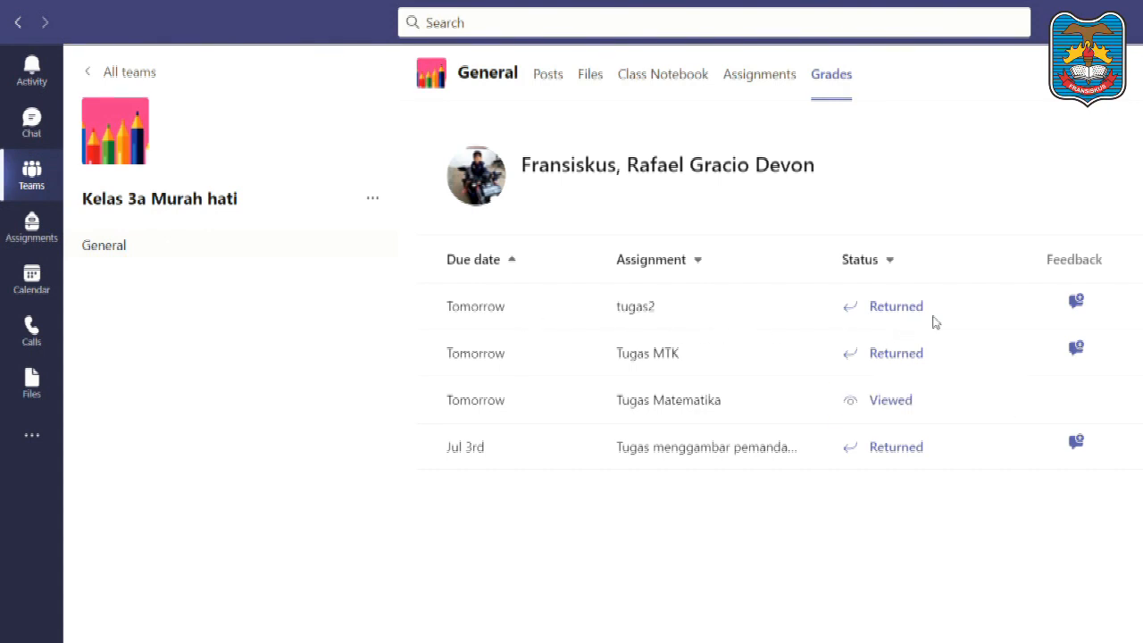
{"action": "mouse_move", "coordinate": [865, 207]}
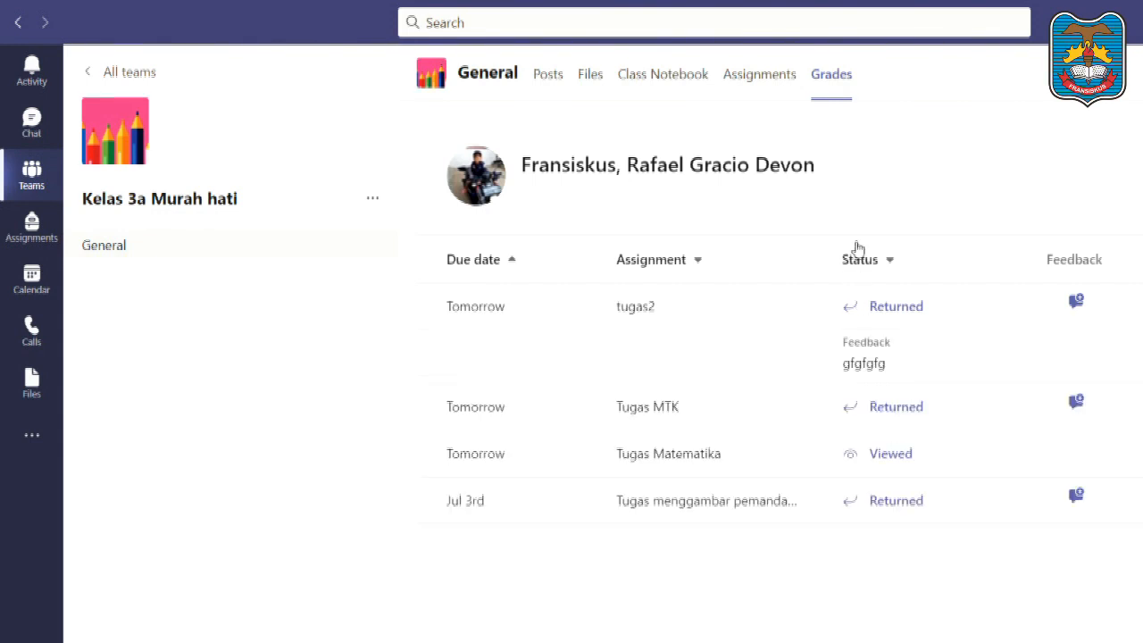
{"action": "mouse_move", "coordinate": [681, 289]}
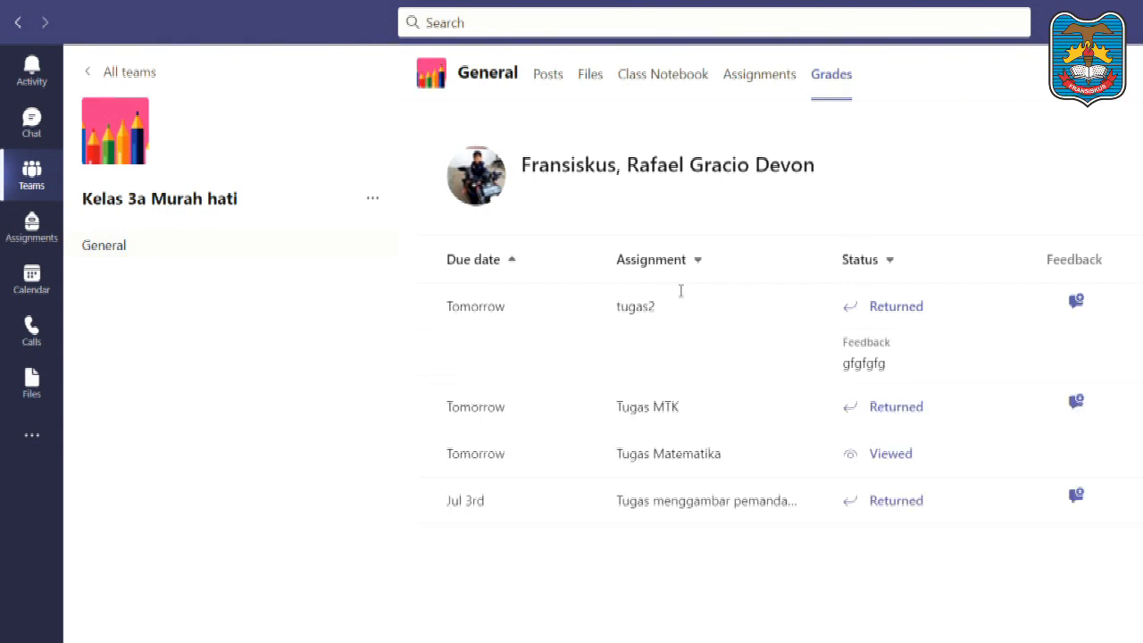
{"action": "double_click", "coordinate": [862, 364]}
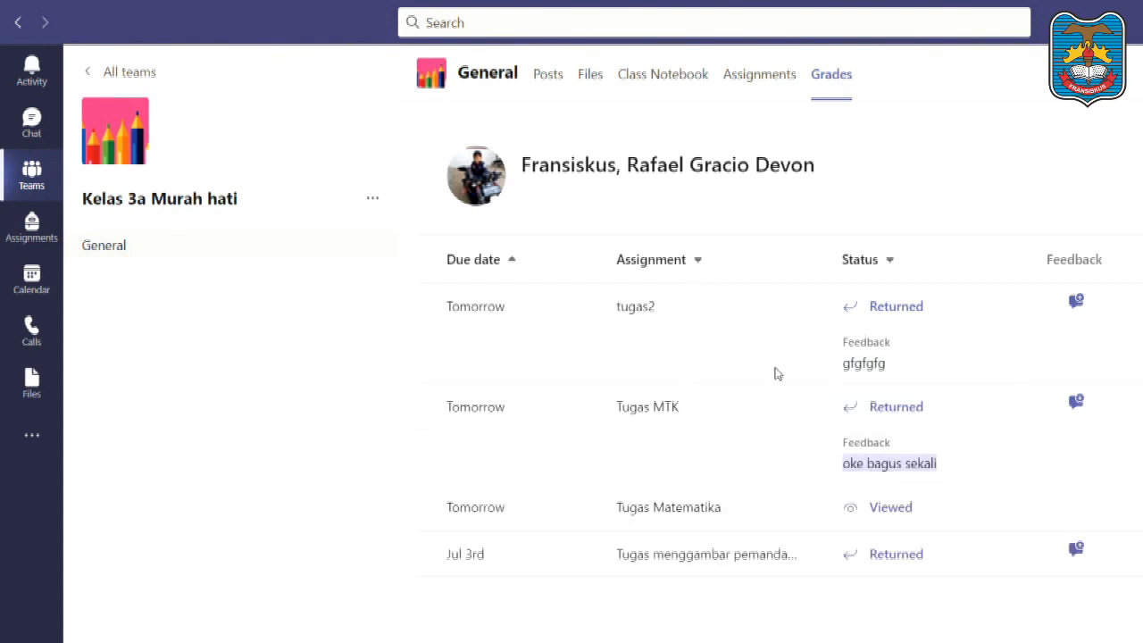
{"action": "mouse_move", "coordinate": [808, 318]}
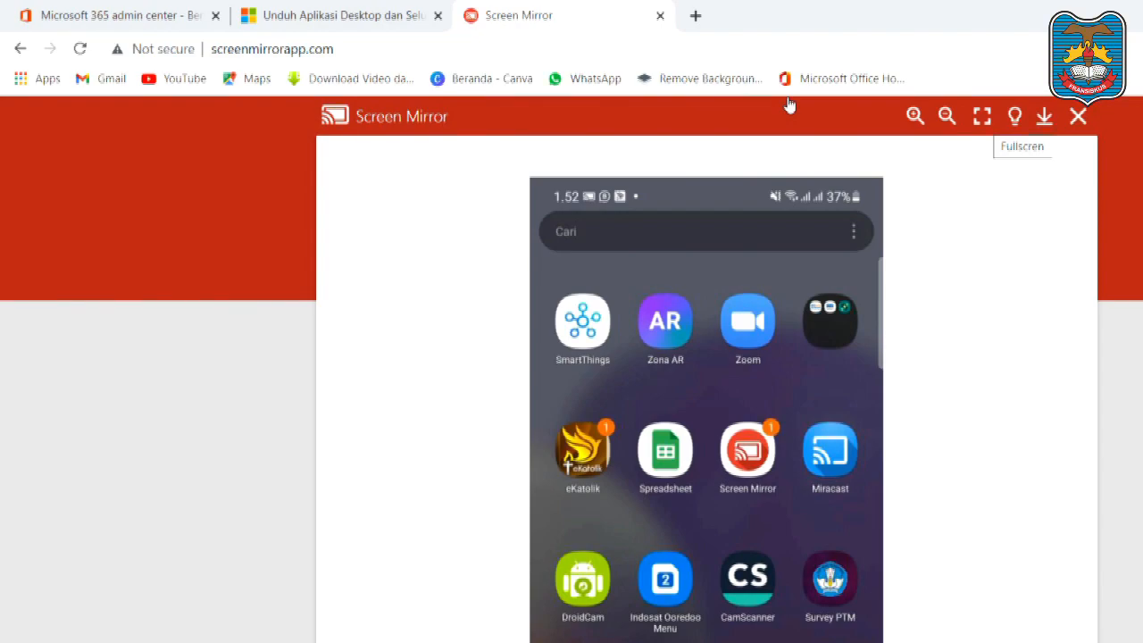
Show the mirrored phone full-screen and bring up its Teams assignment notification feed.
{"action": "left_click", "coordinate": [982, 116]}
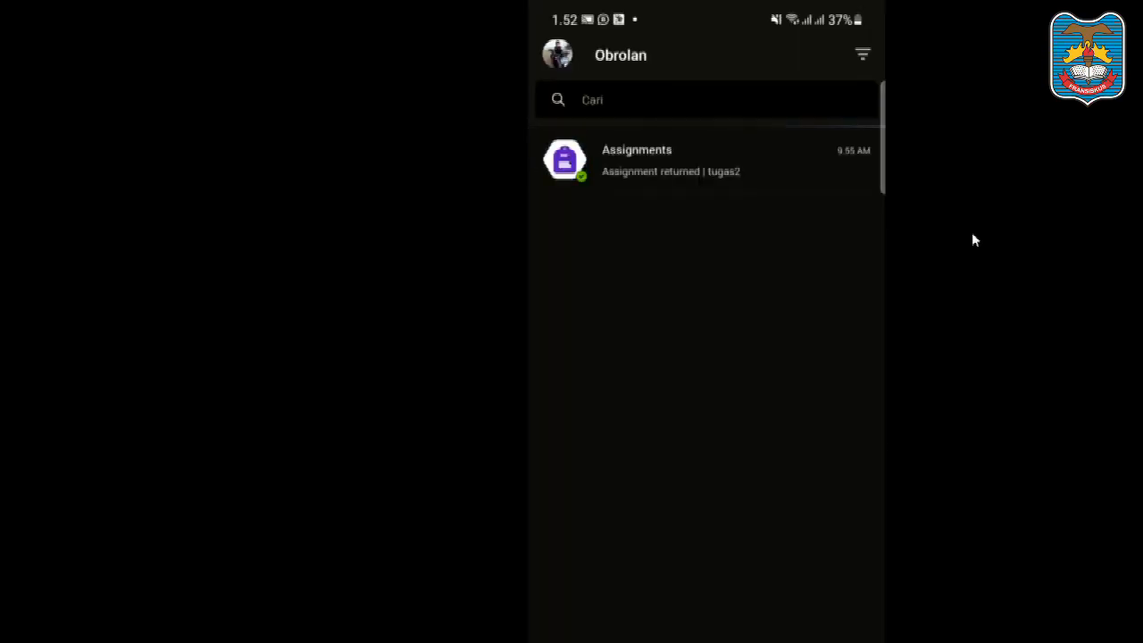
{"action": "mouse_move", "coordinate": [455, 600]}
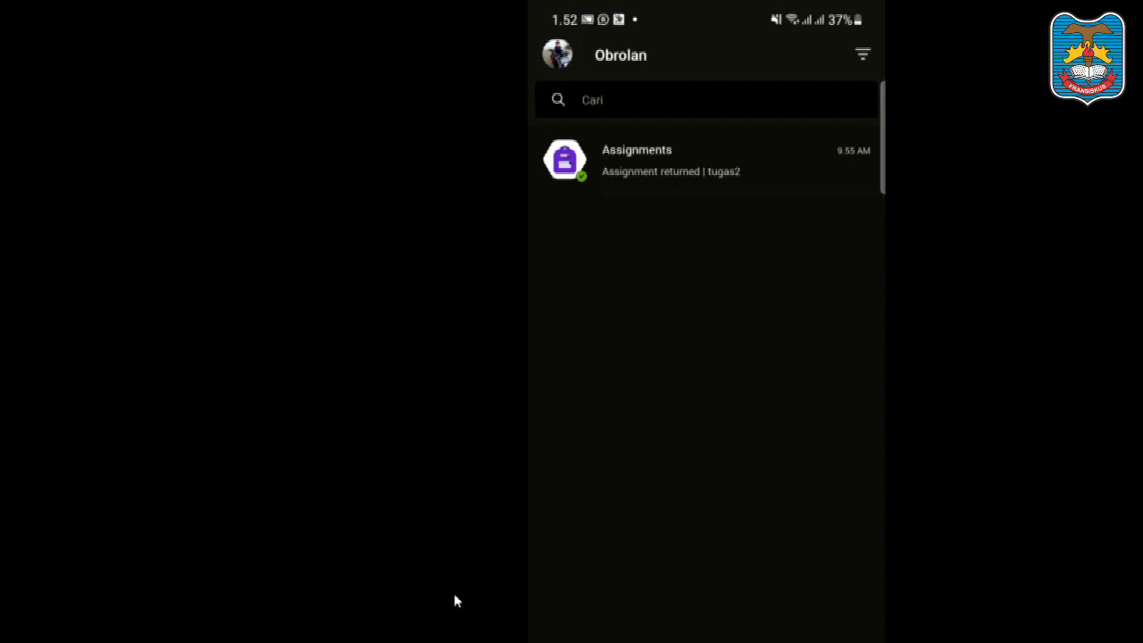
{"action": "mouse_move", "coordinate": [416, 39]}
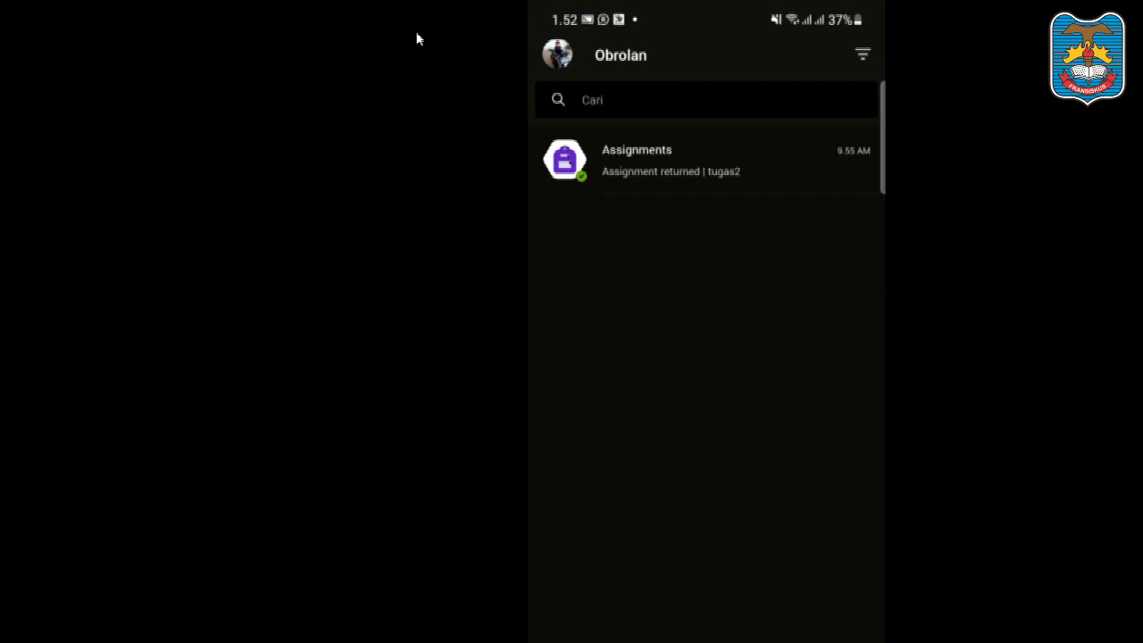
{"action": "mouse_move", "coordinate": [450, 625]}
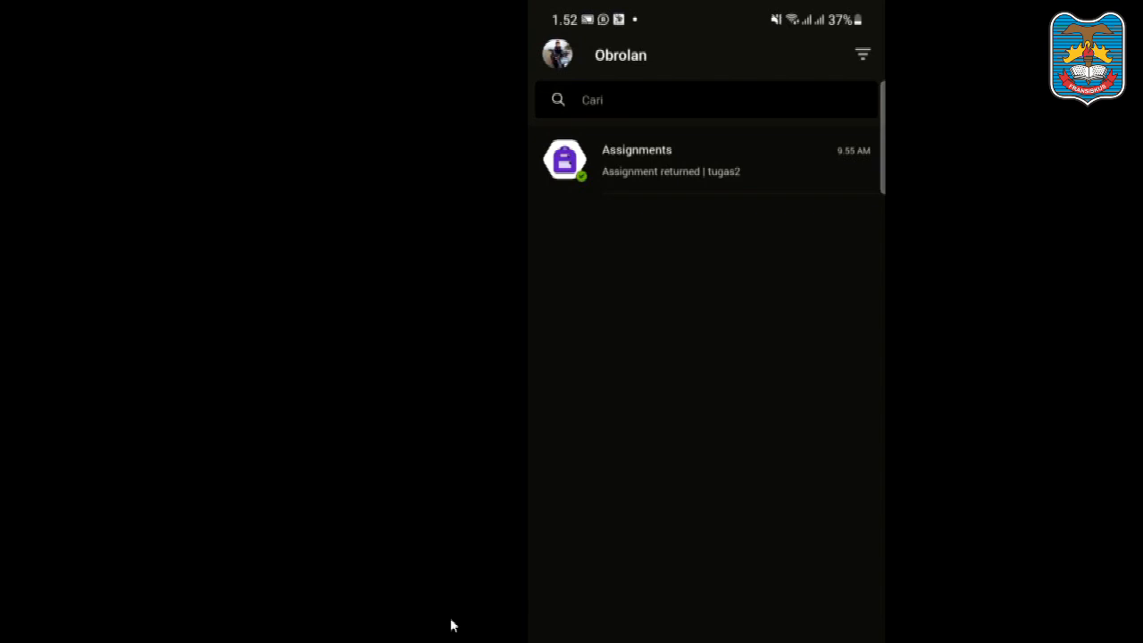
{"action": "mouse_move", "coordinate": [439, 611]}
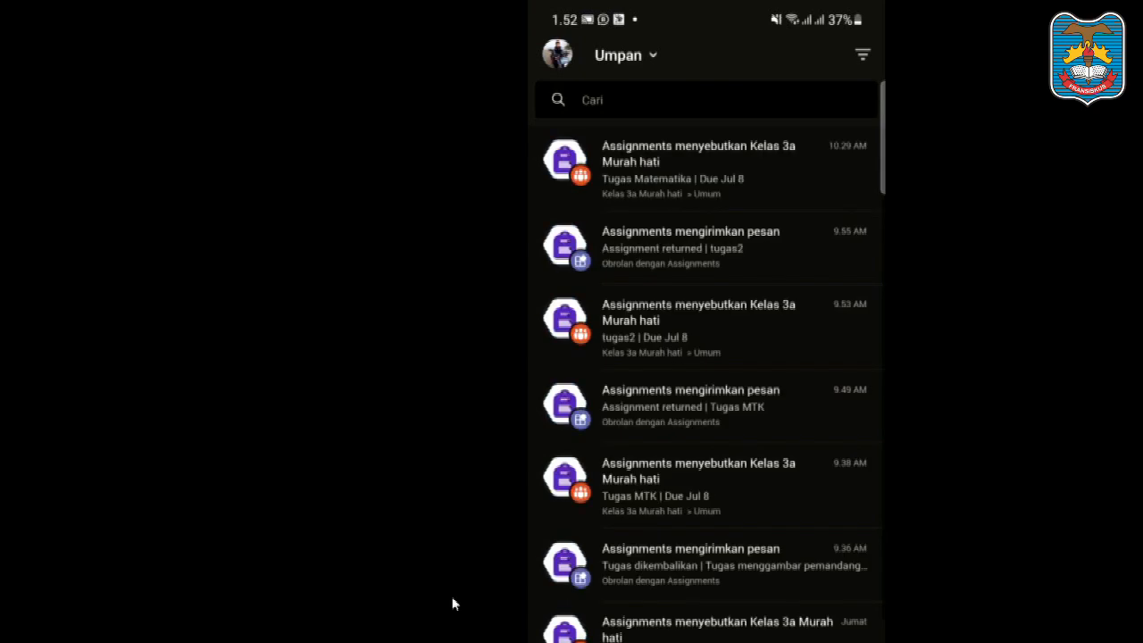
{"action": "left_click", "coordinate": [625, 54]}
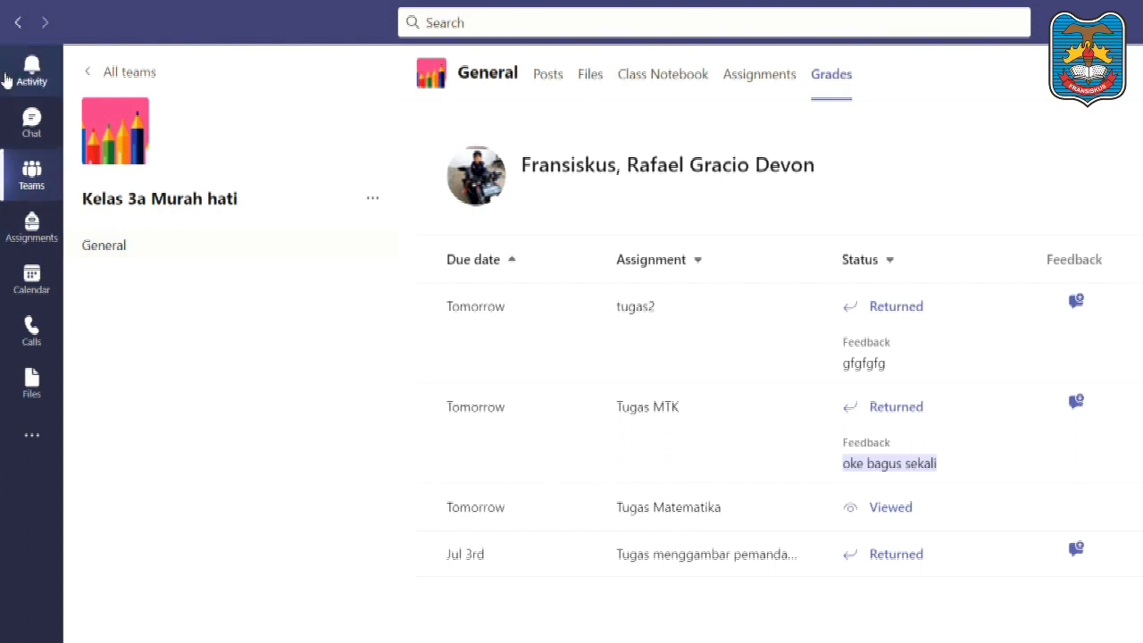
Leave the phone mirror and show the desktop Teams activity feed of assignment notices.
{"action": "left_click", "coordinate": [32, 69]}
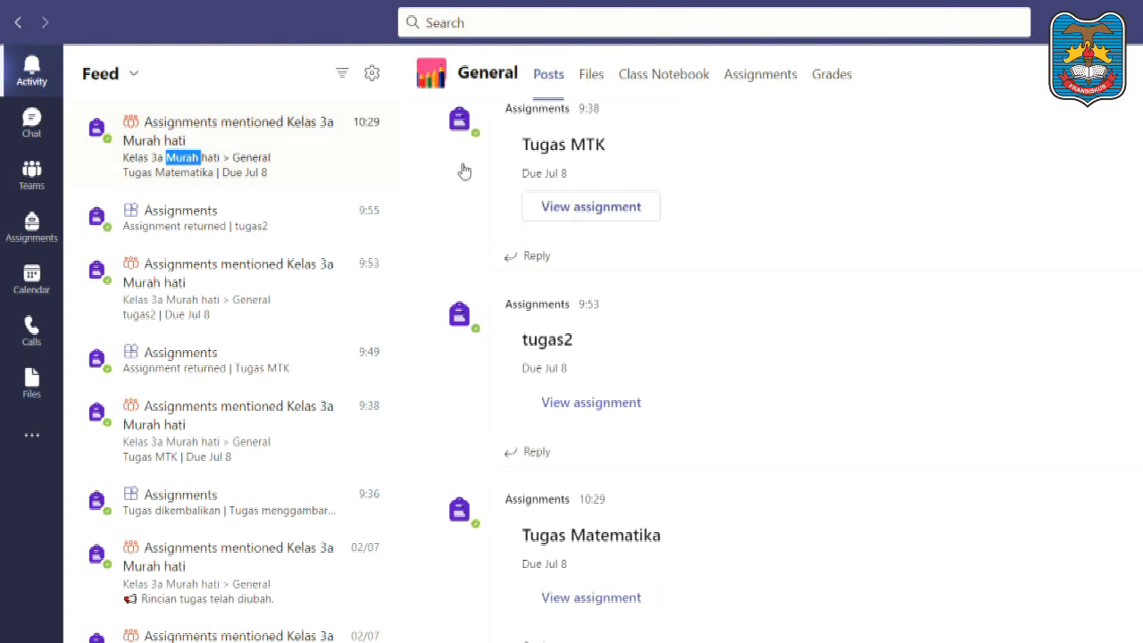
{"action": "mouse_move", "coordinate": [361, 189]}
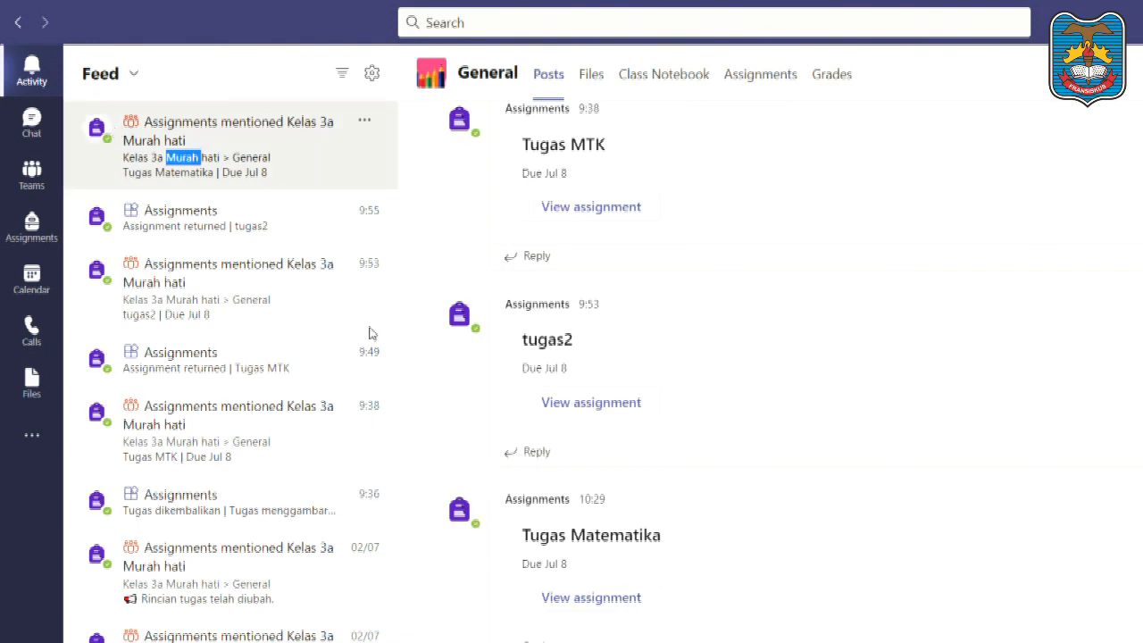
Return to the Kelas 3a Murah hati General channel and reopen the Tugas Matematika assignment.
{"action": "left_click", "coordinate": [32, 170]}
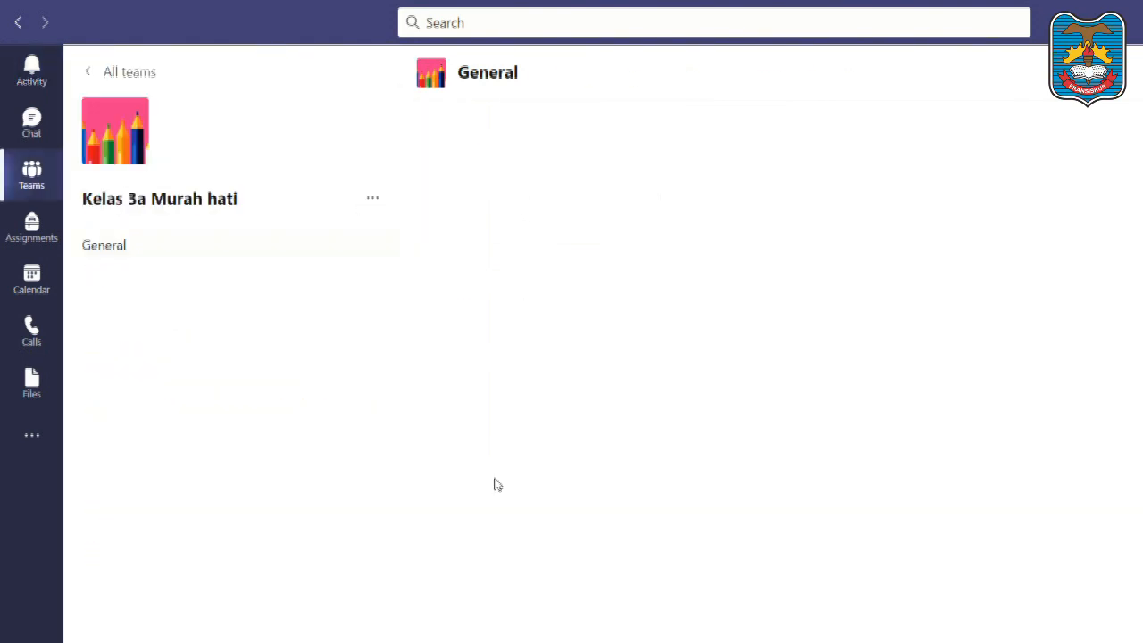
{"action": "left_click", "coordinate": [761, 75]}
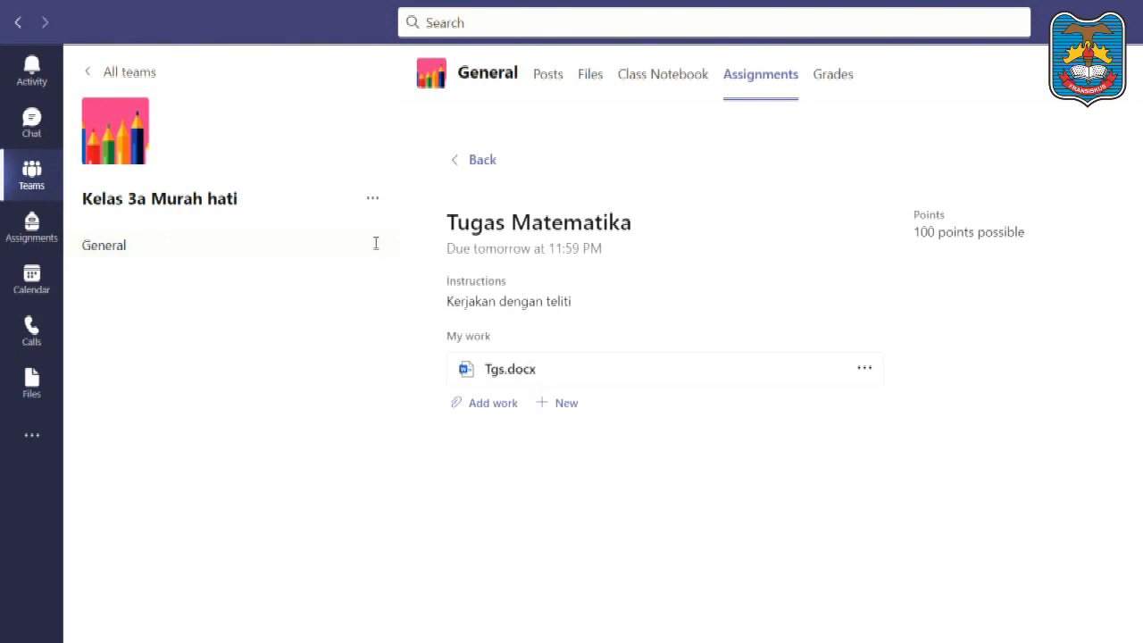
{"action": "mouse_move", "coordinate": [425, 307]}
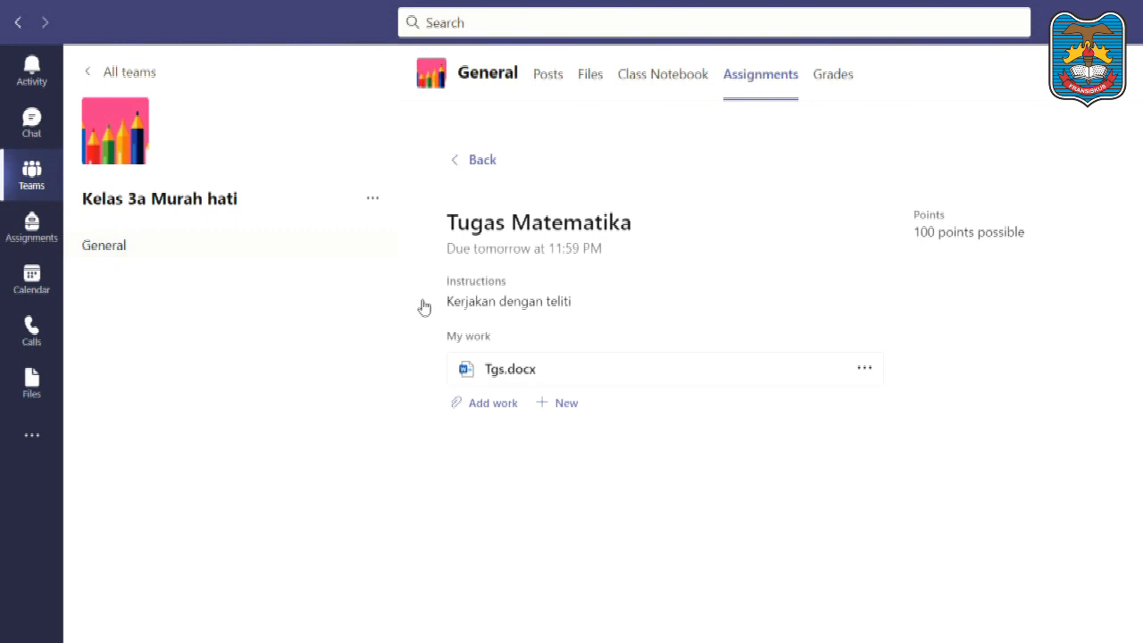
{"action": "left_click", "coordinate": [509, 367]}
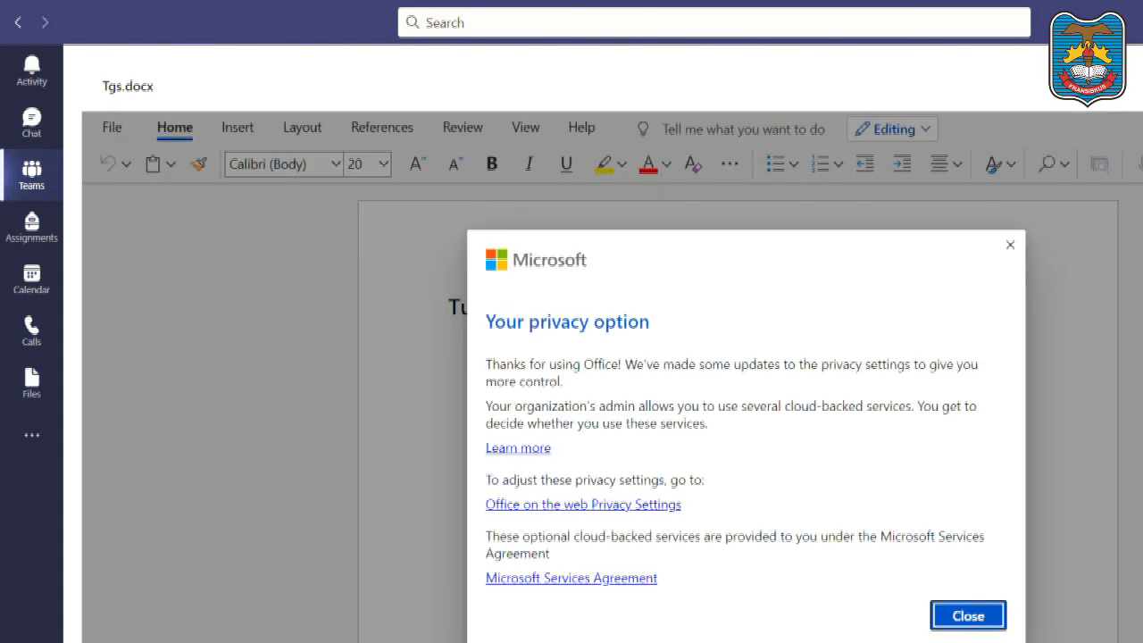
{"action": "left_click", "coordinate": [968, 614]}
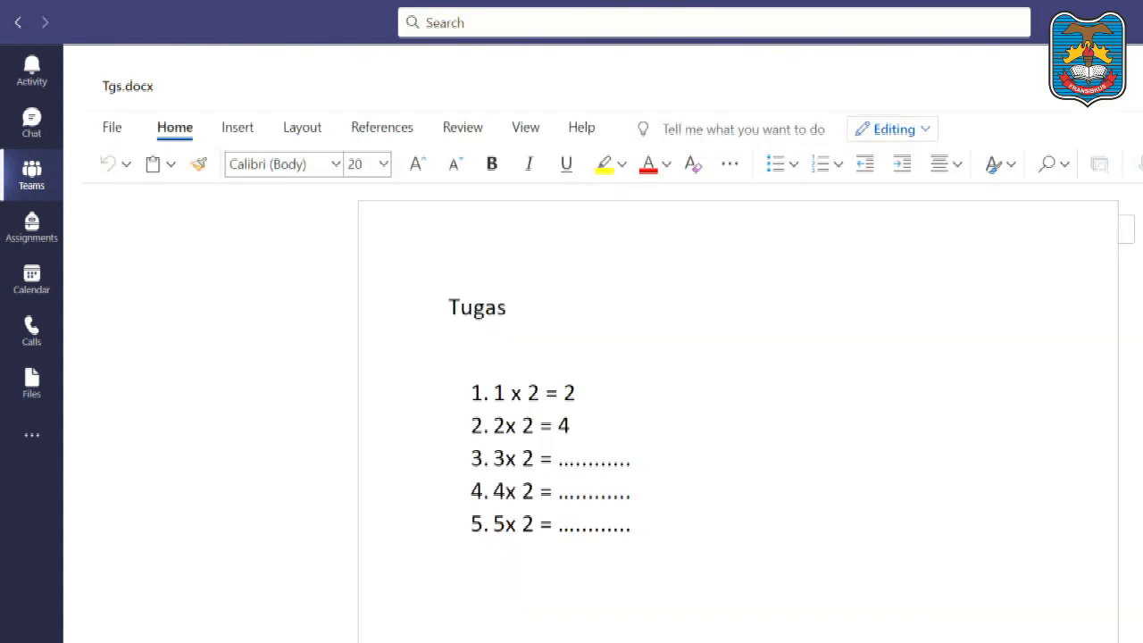
{"action": "left_click", "coordinate": [484, 355]}
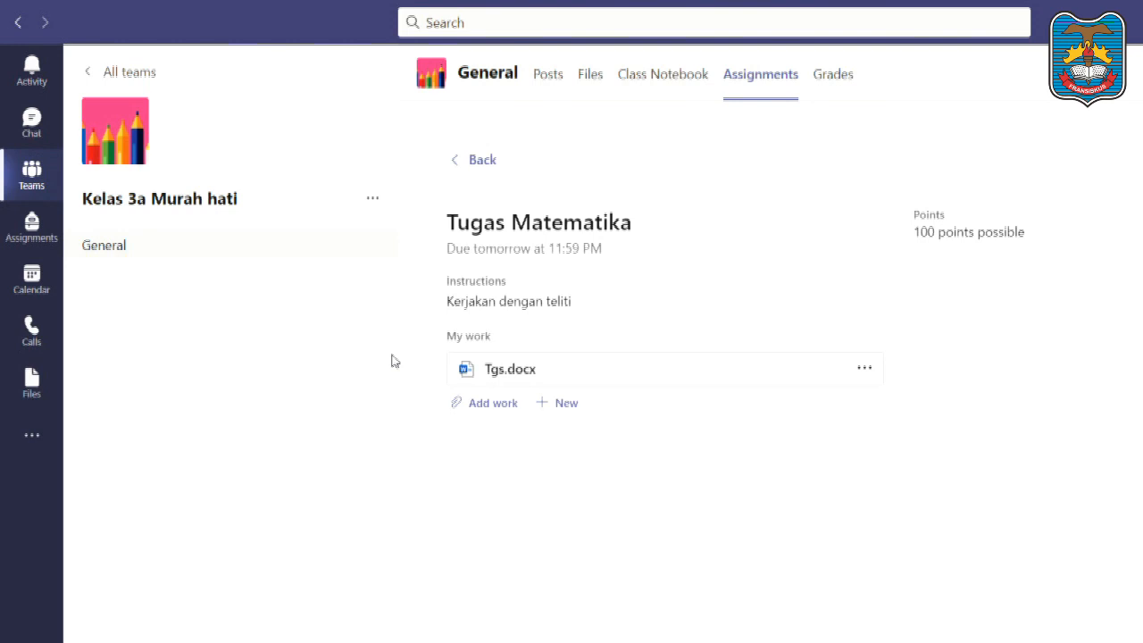
{"action": "mouse_move", "coordinate": [387, 329]}
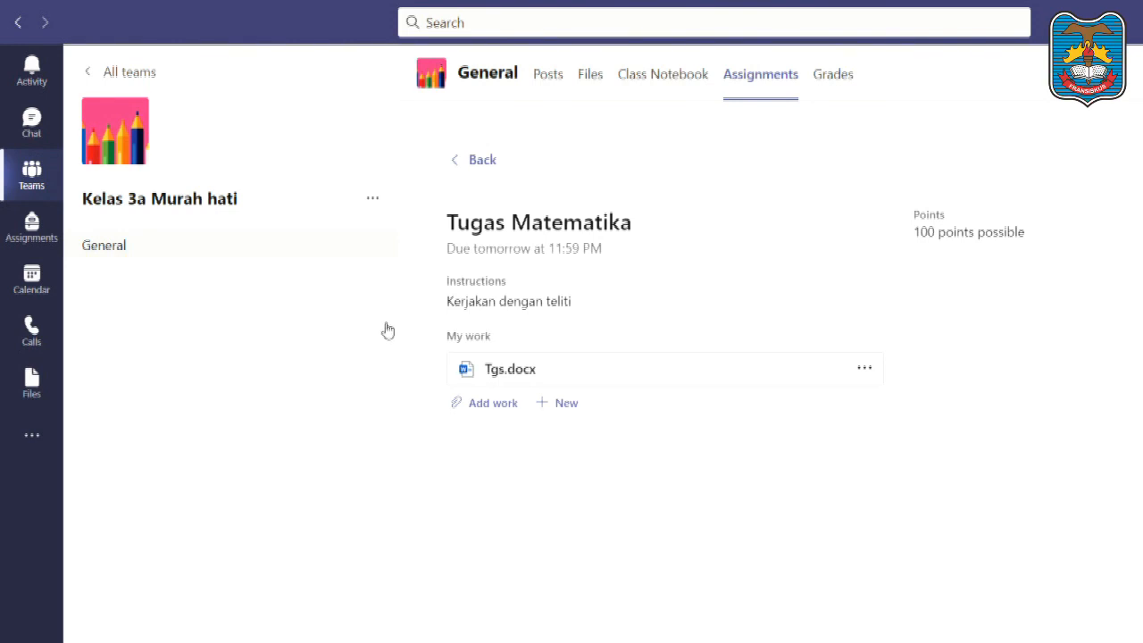
{"action": "left_click", "coordinate": [509, 367]}
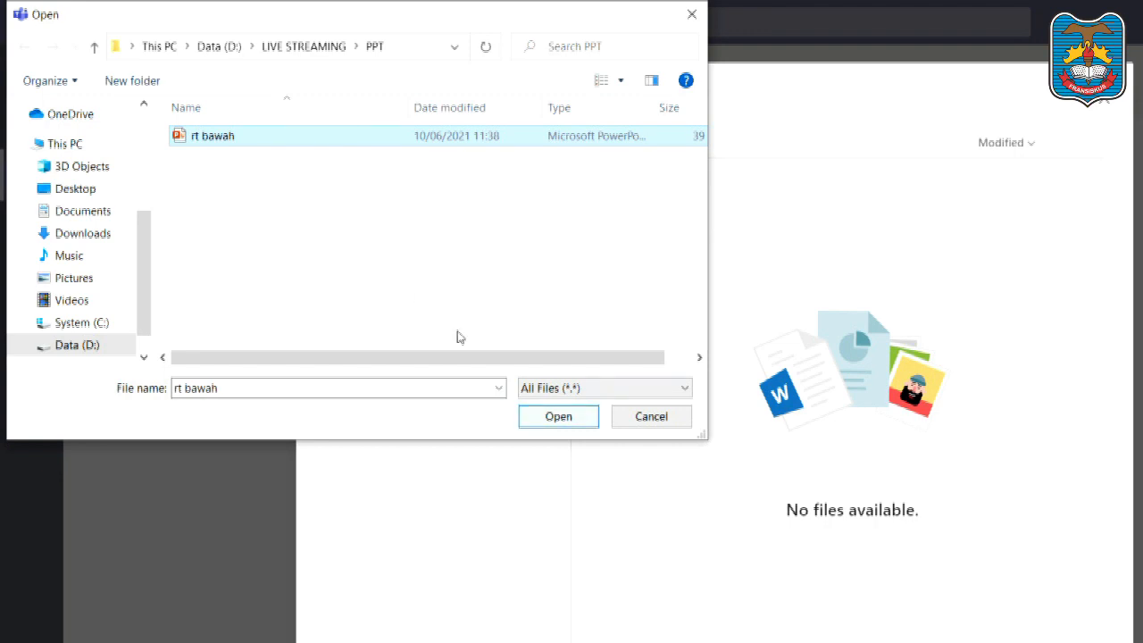
{"action": "left_click", "coordinate": [557, 416]}
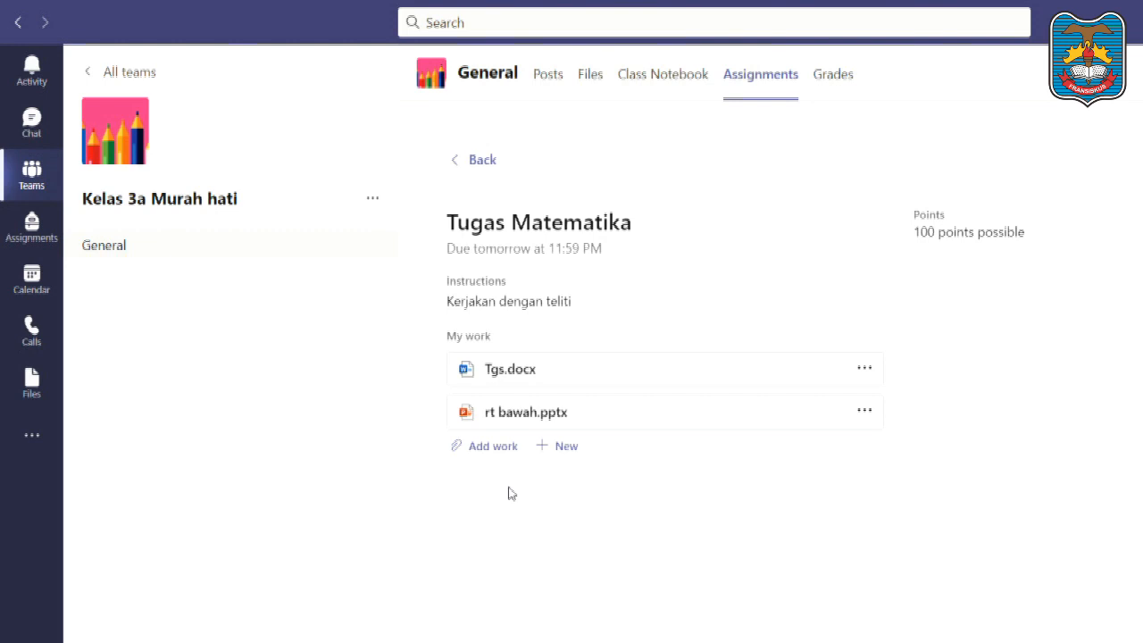
{"action": "mouse_move", "coordinate": [693, 339]}
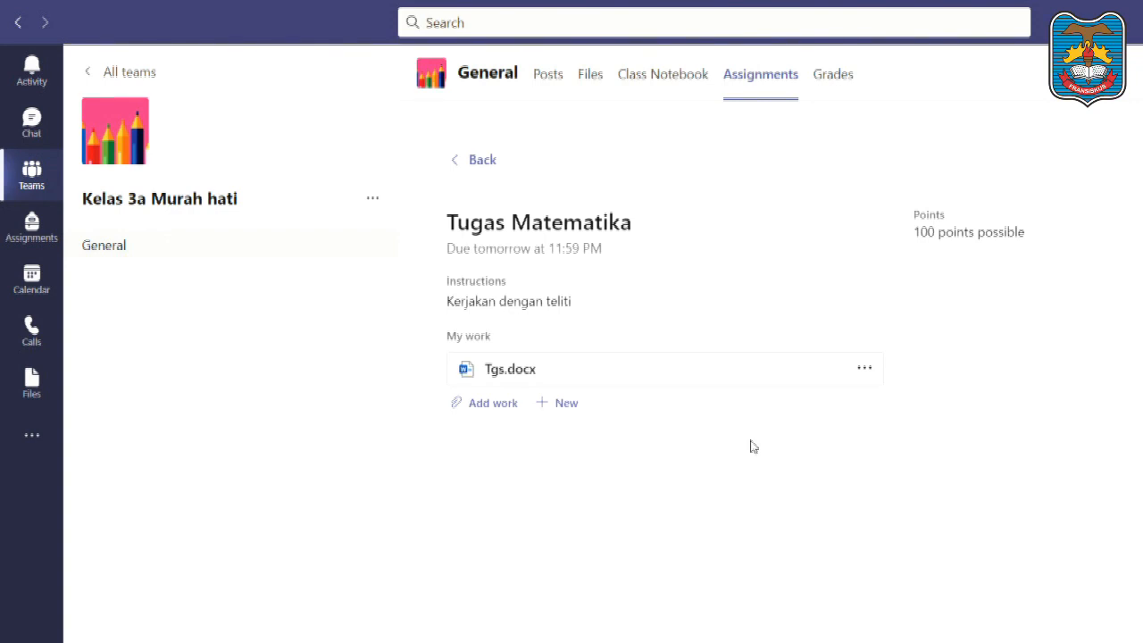
{"action": "mouse_move", "coordinate": [195, 621]}
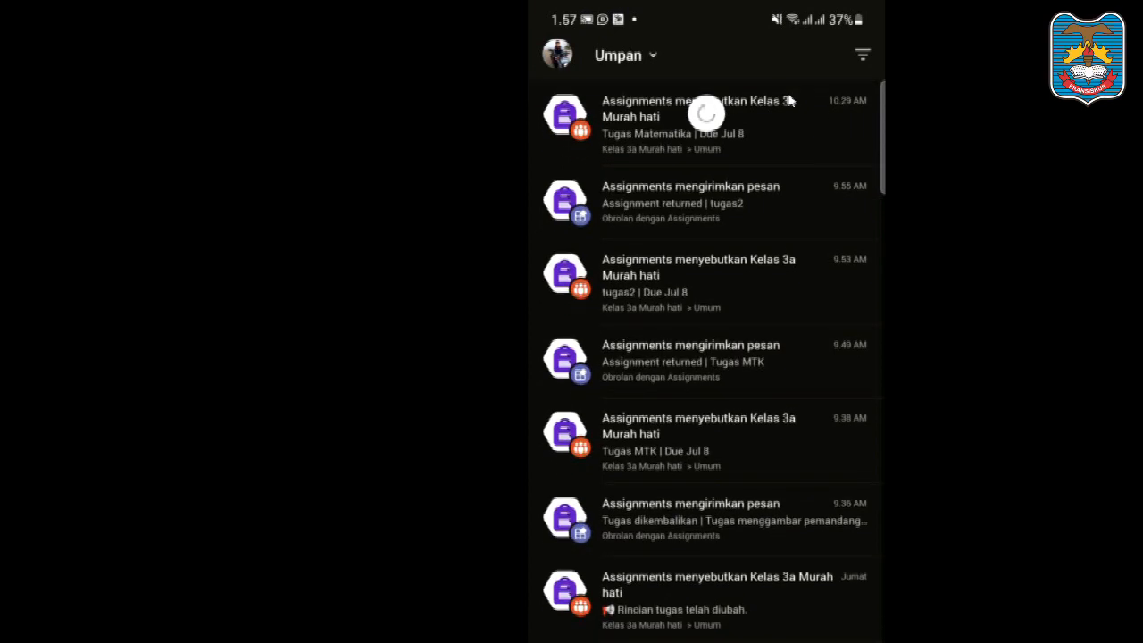
From the phone's Activity feed, open the full Tugas Matematika assignment details listing Tgs.docx.
{"action": "left_click", "coordinate": [860, 54]}
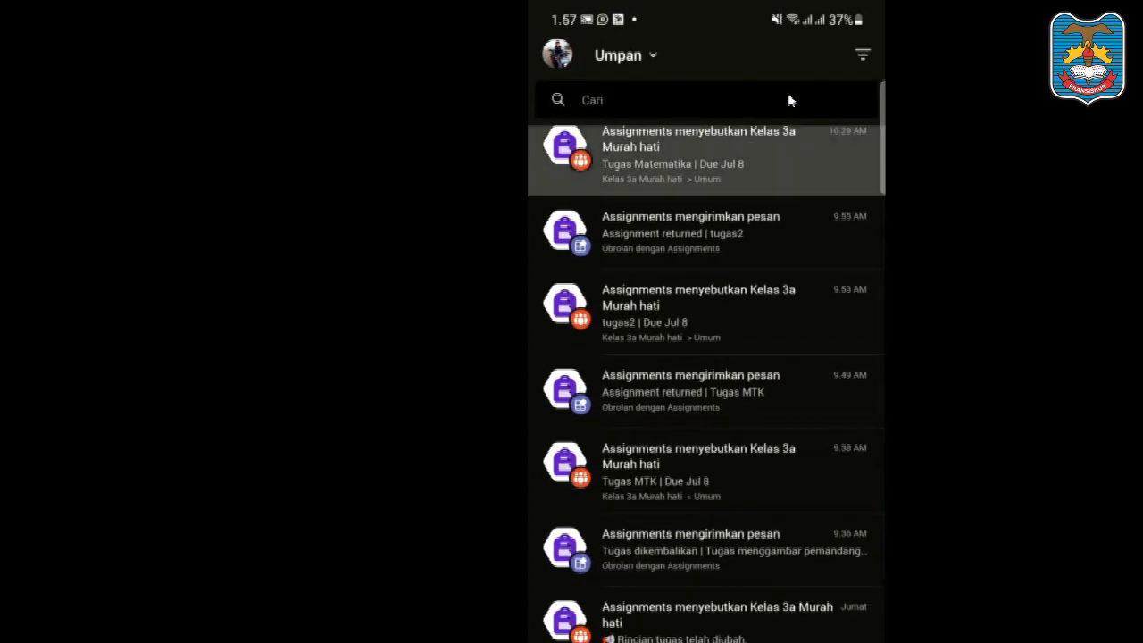
{"action": "left_click", "coordinate": [705, 154]}
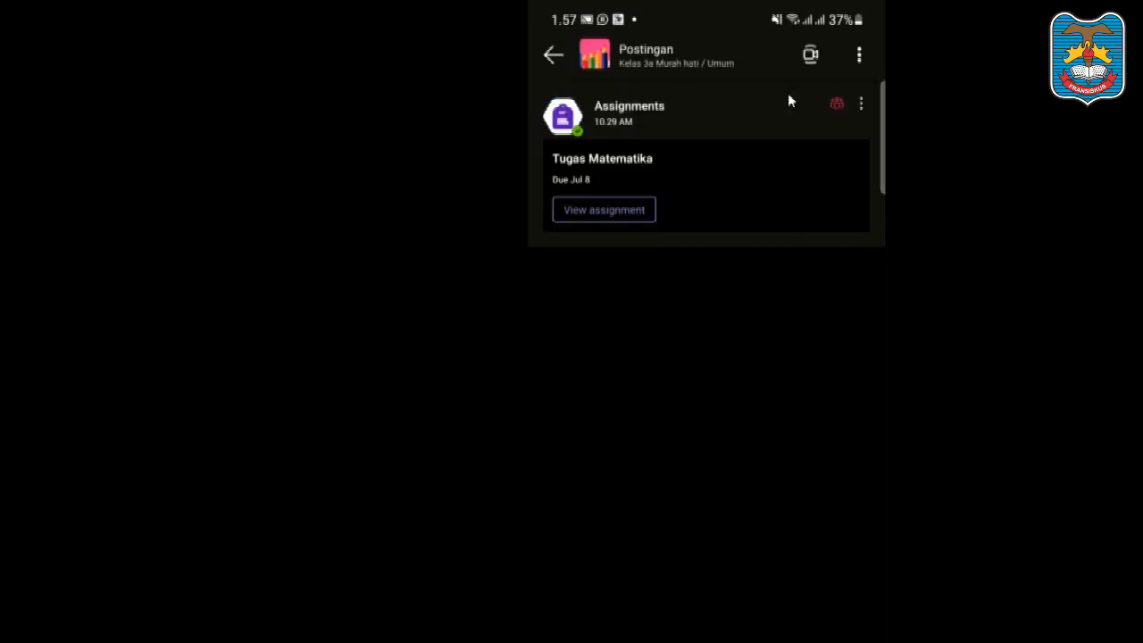
{"action": "left_click", "coordinate": [604, 209]}
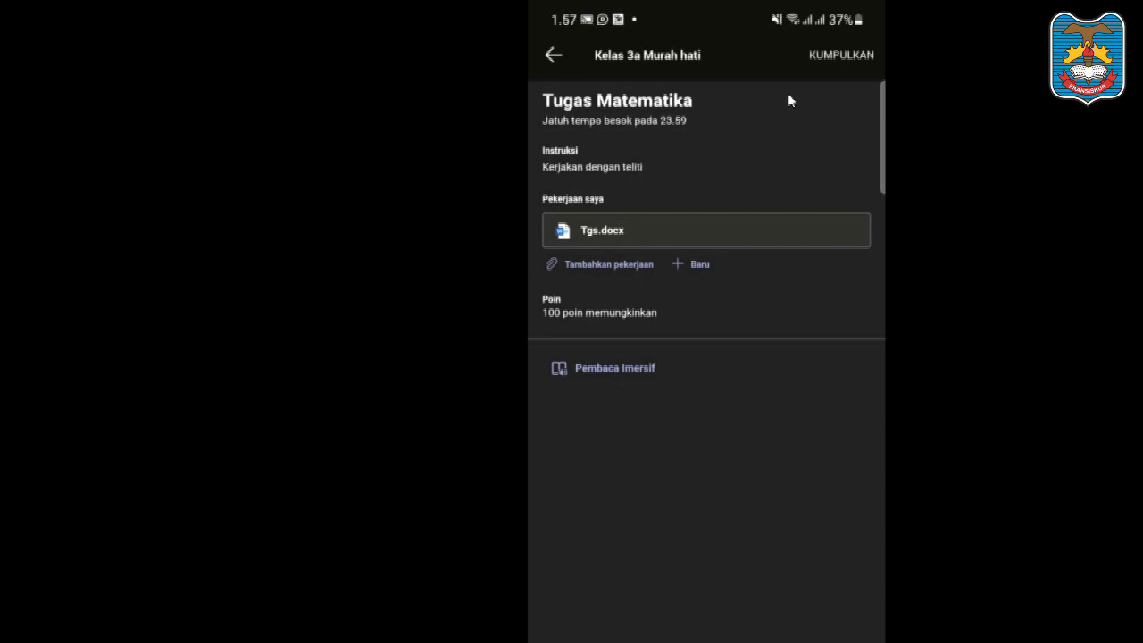
View Tgs.docx, go back, and start Tambahkan pekerjaan to reach the attach-work sources.
{"action": "left_click", "coordinate": [705, 231]}
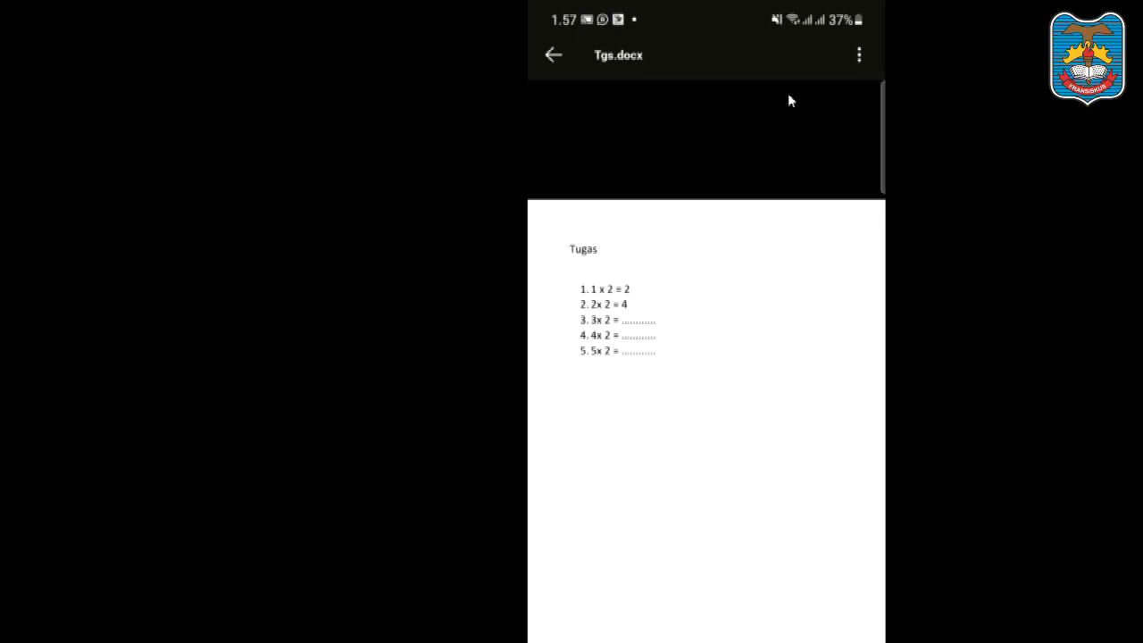
{"action": "left_click", "coordinate": [553, 54]}
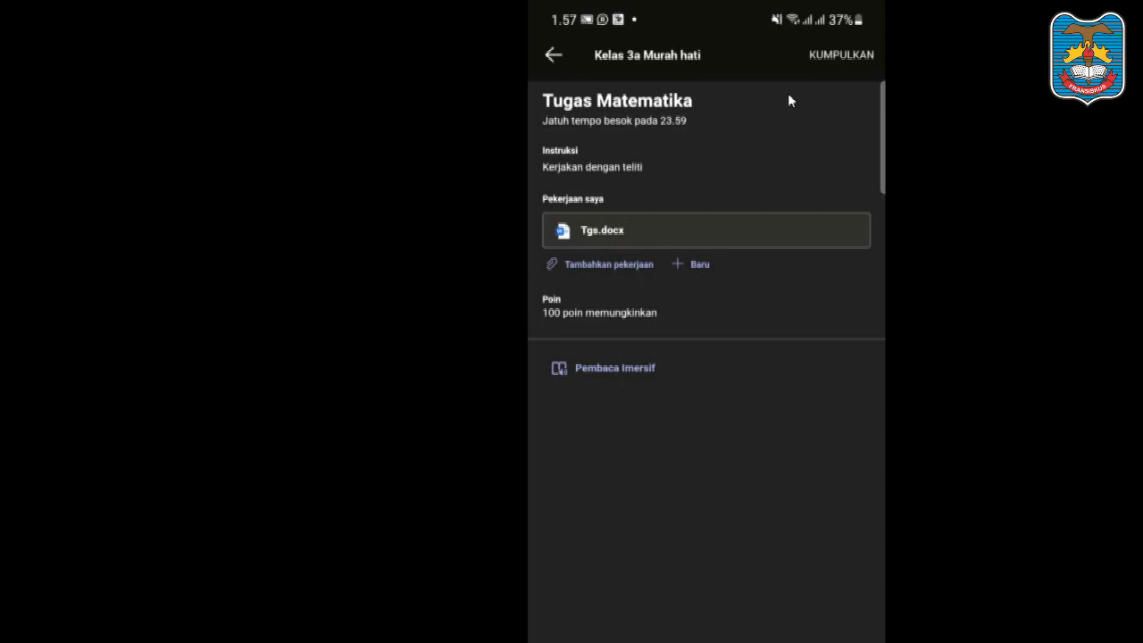
{"action": "left_click", "coordinate": [607, 265]}
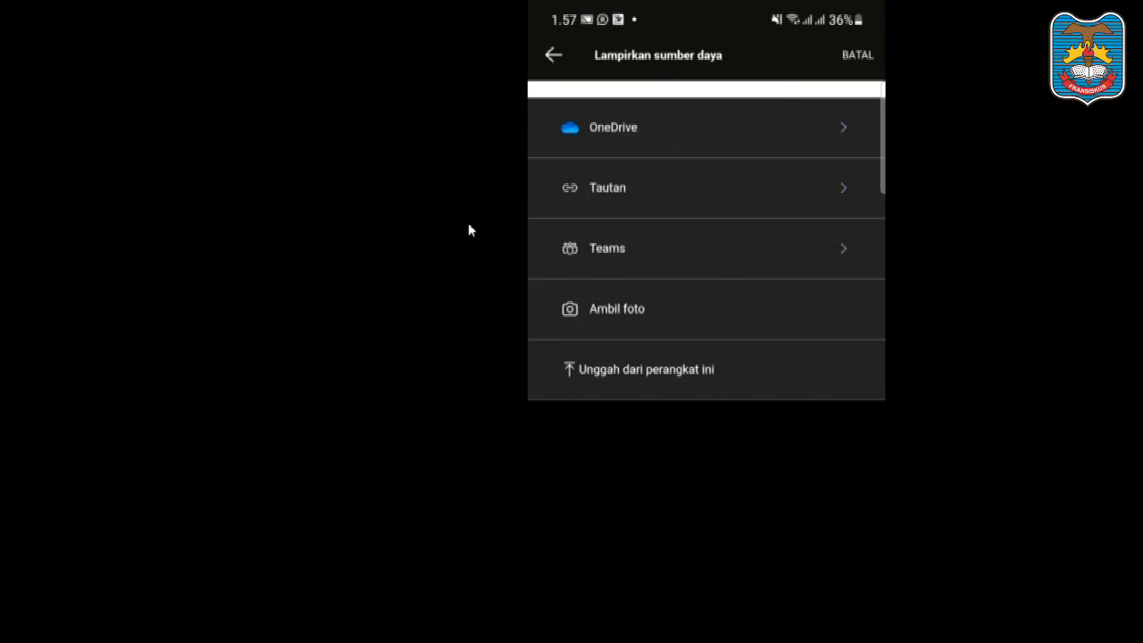
Upload Tugas Matematika.jpeg from the device and return to the assignment with both files attached.
{"action": "left_click", "coordinate": [616, 307]}
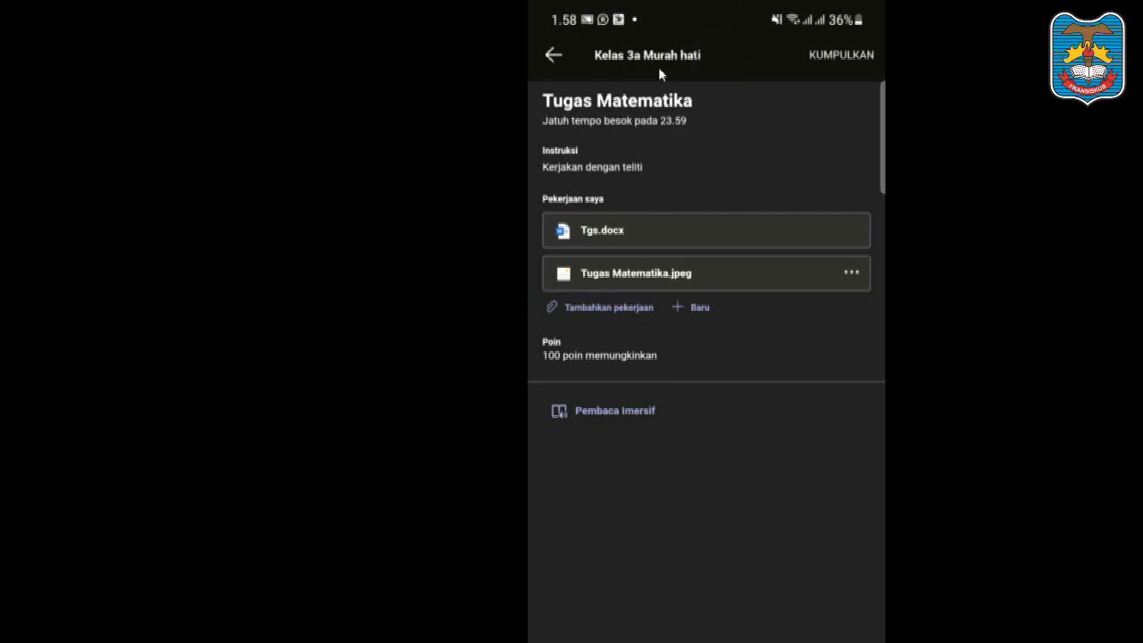
{"action": "left_click", "coordinate": [839, 54]}
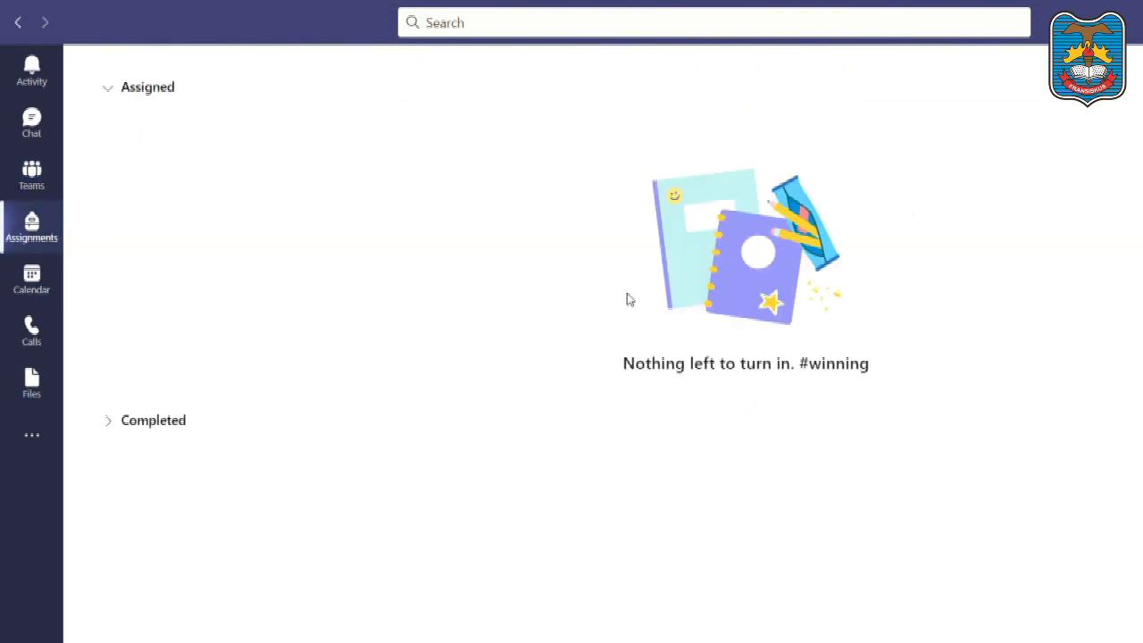
{"action": "mouse_move", "coordinate": [32, 125]}
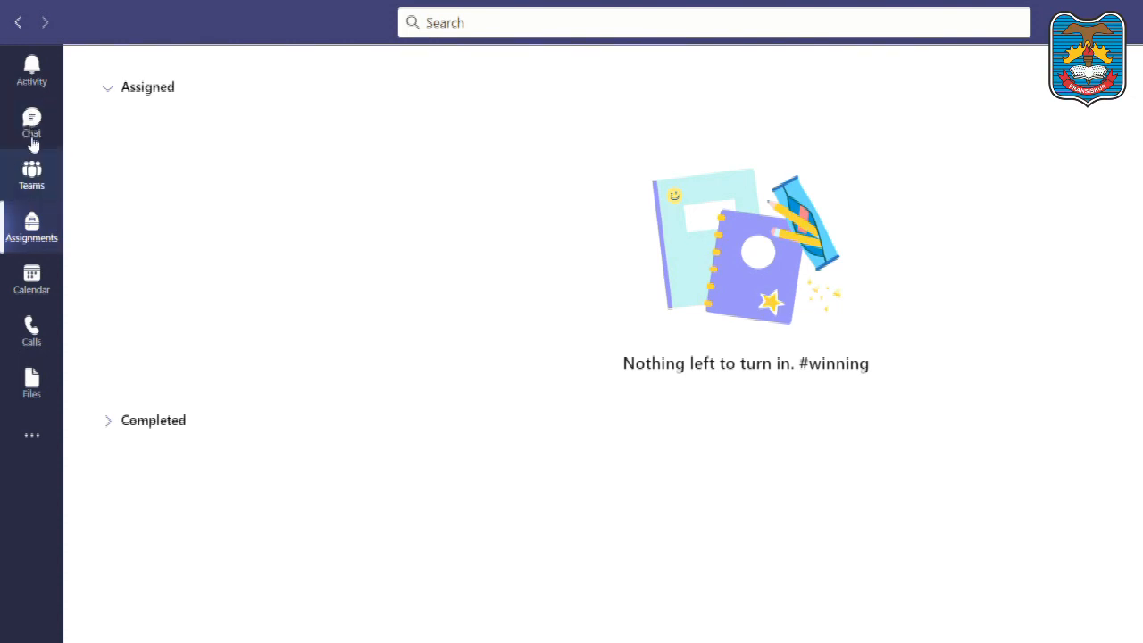
Open the Kelas 3a Murah hati team's Grades tab showing Tugas Matematika as Turned in.
{"action": "left_click", "coordinate": [32, 175]}
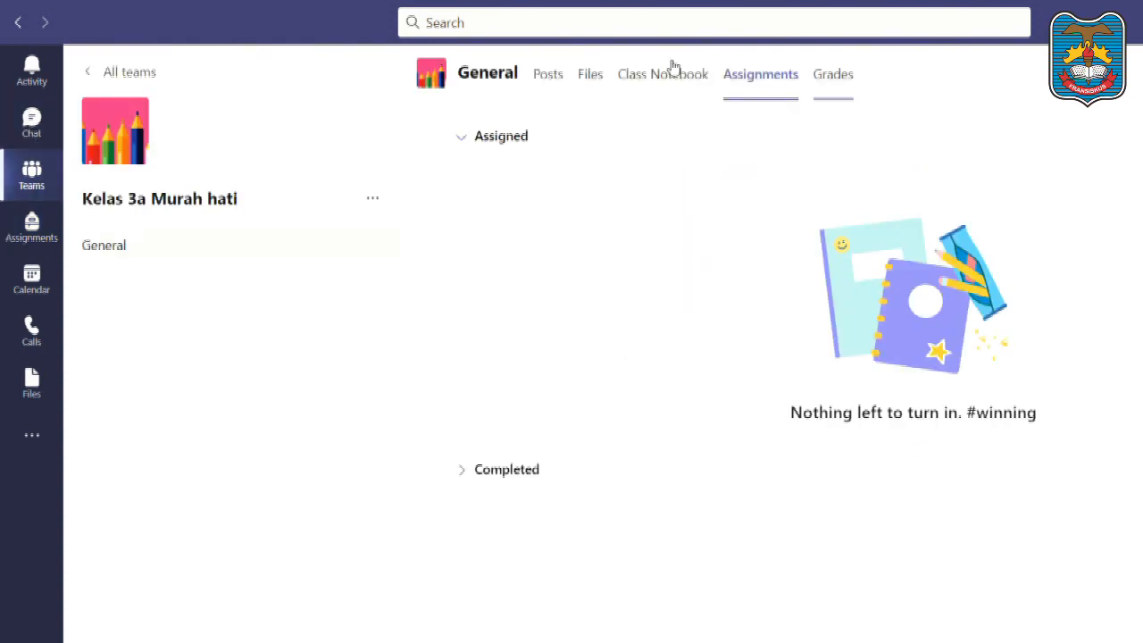
{"action": "left_click", "coordinate": [833, 75]}
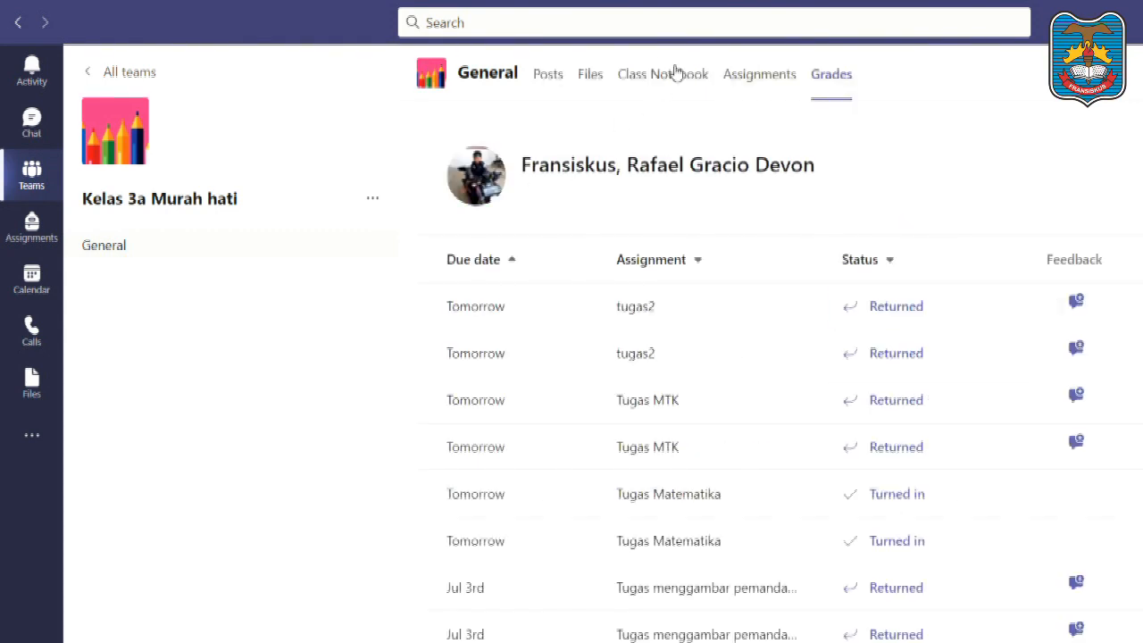
{"action": "mouse_move", "coordinate": [830, 75]}
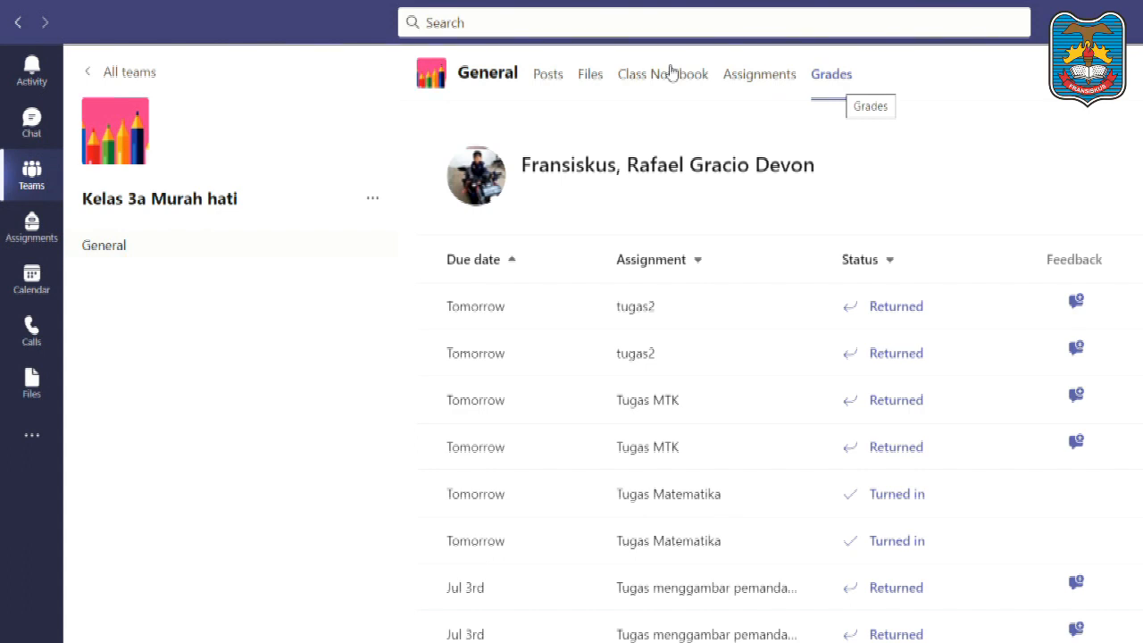
{"action": "mouse_move", "coordinate": [668, 71]}
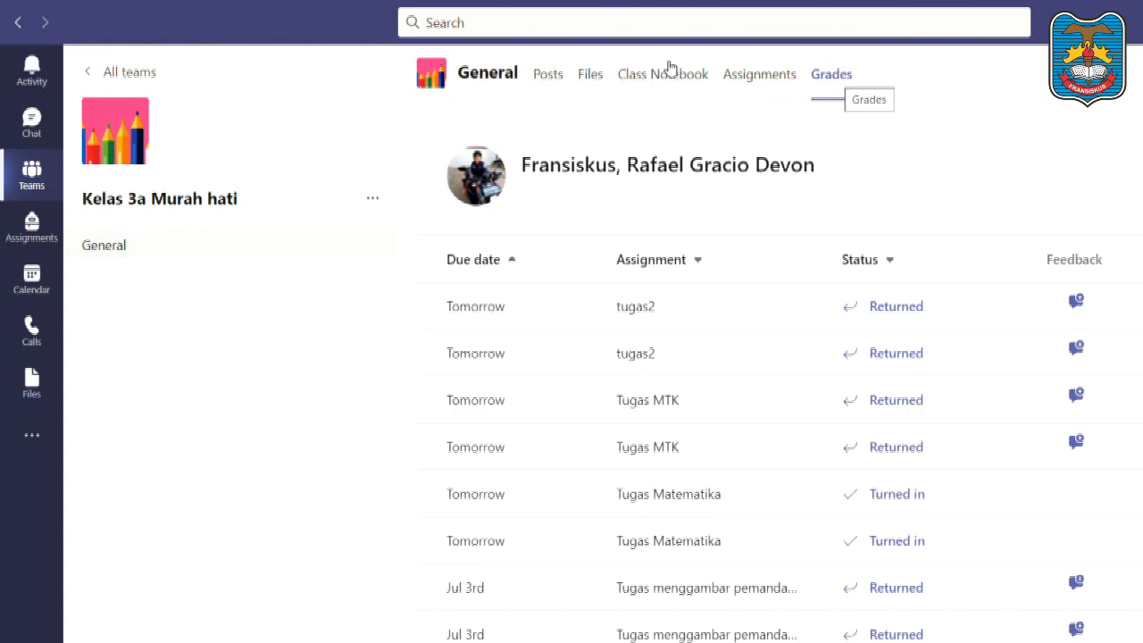